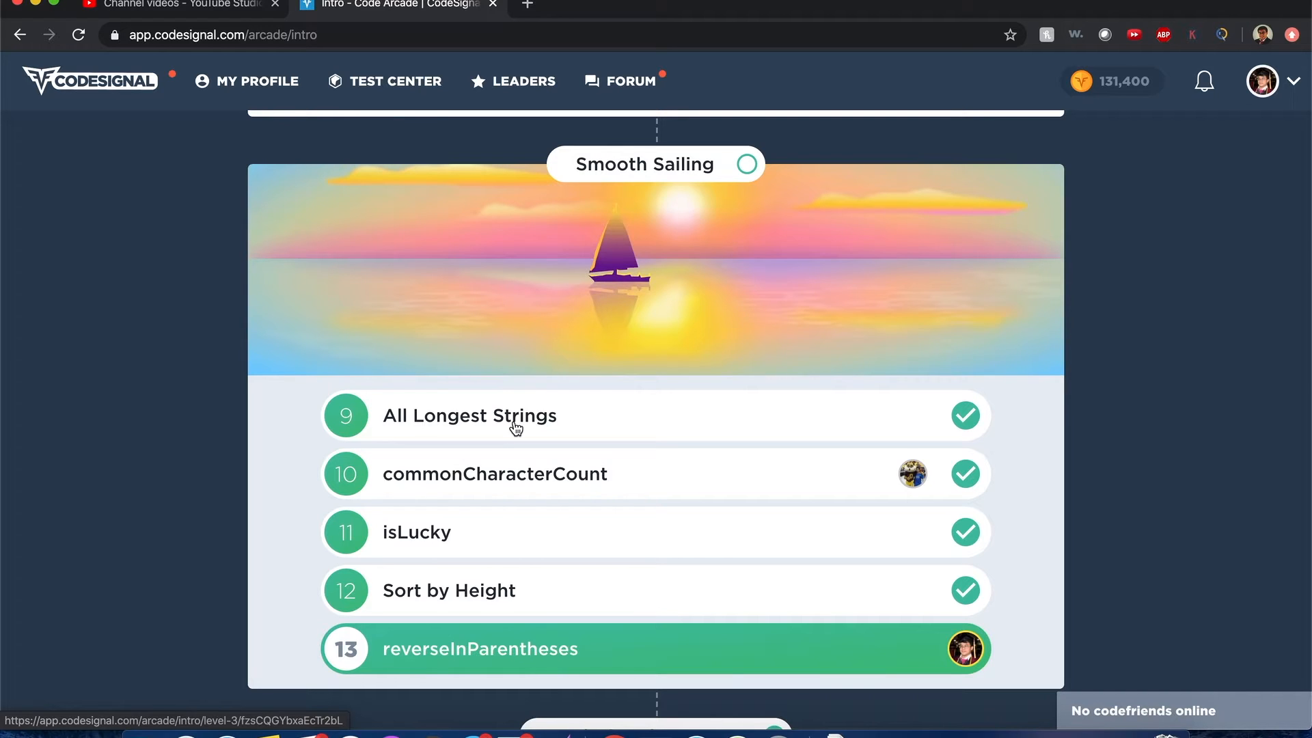
mouse_move(363, 115)
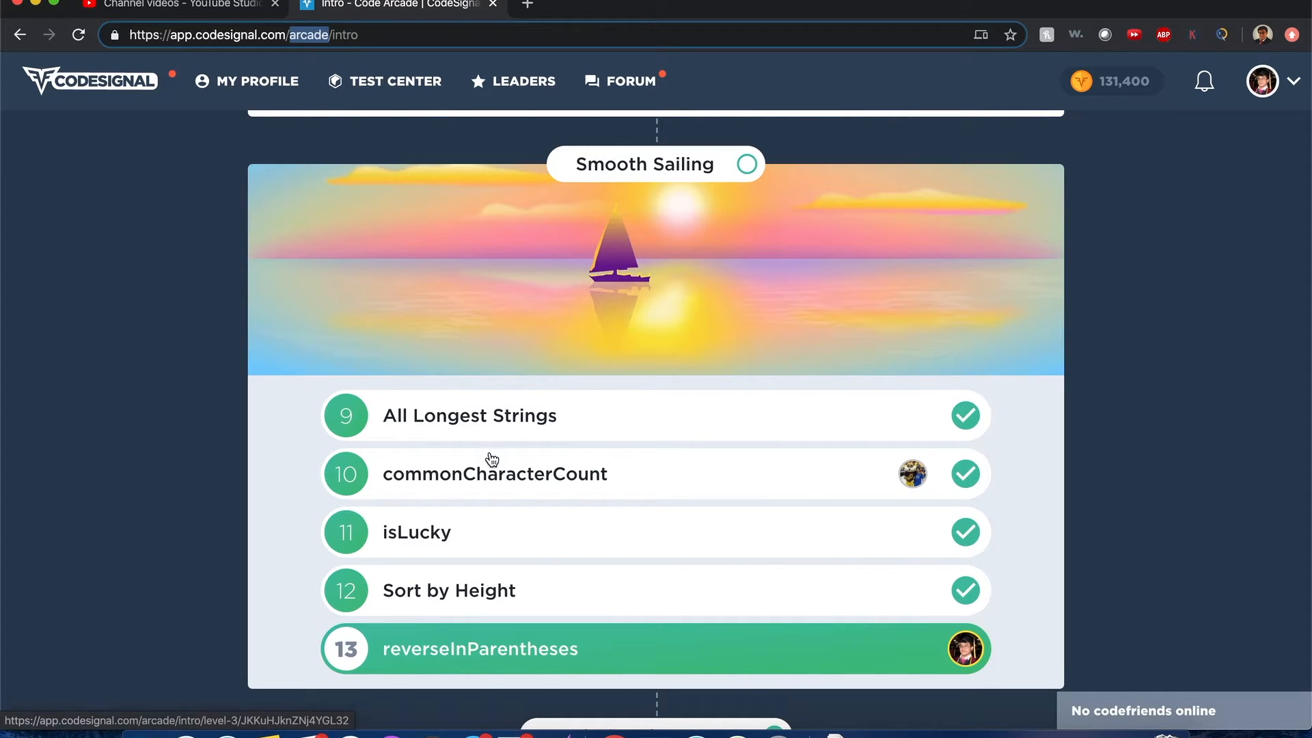
mouse_move(461, 527)
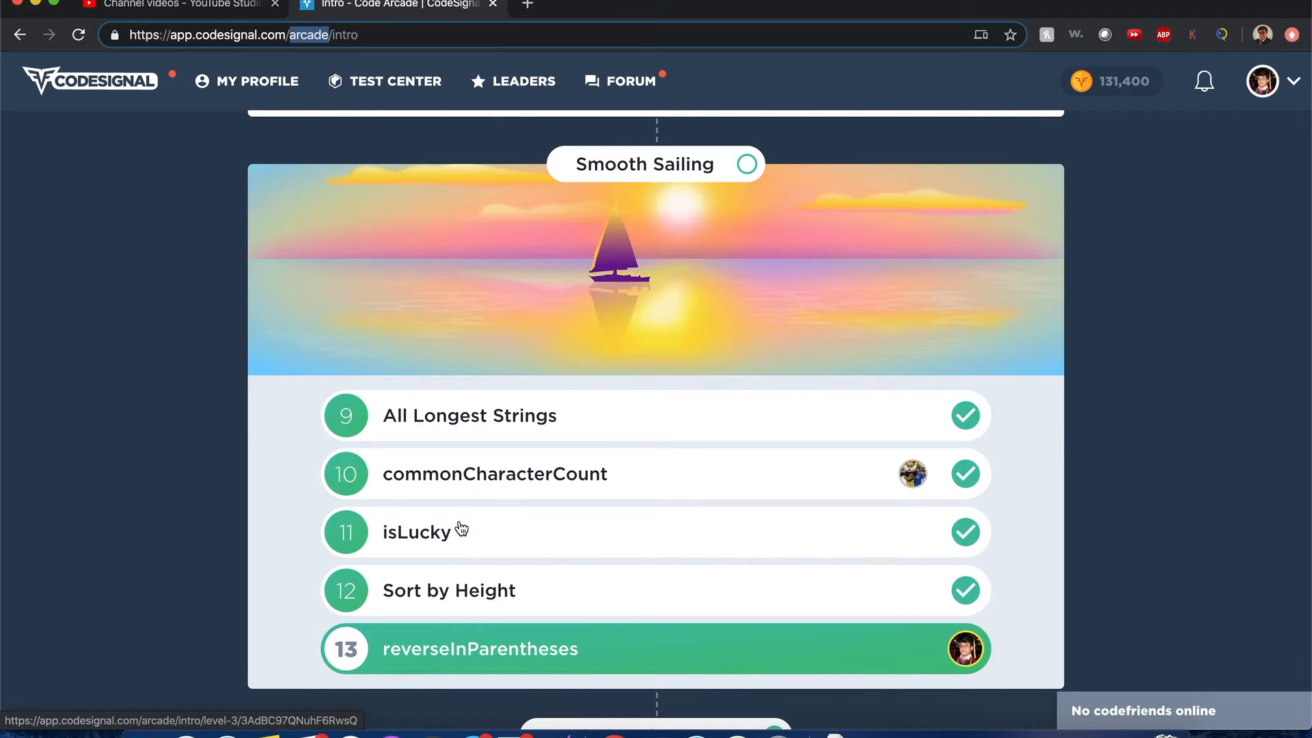
mouse_move(543, 558)
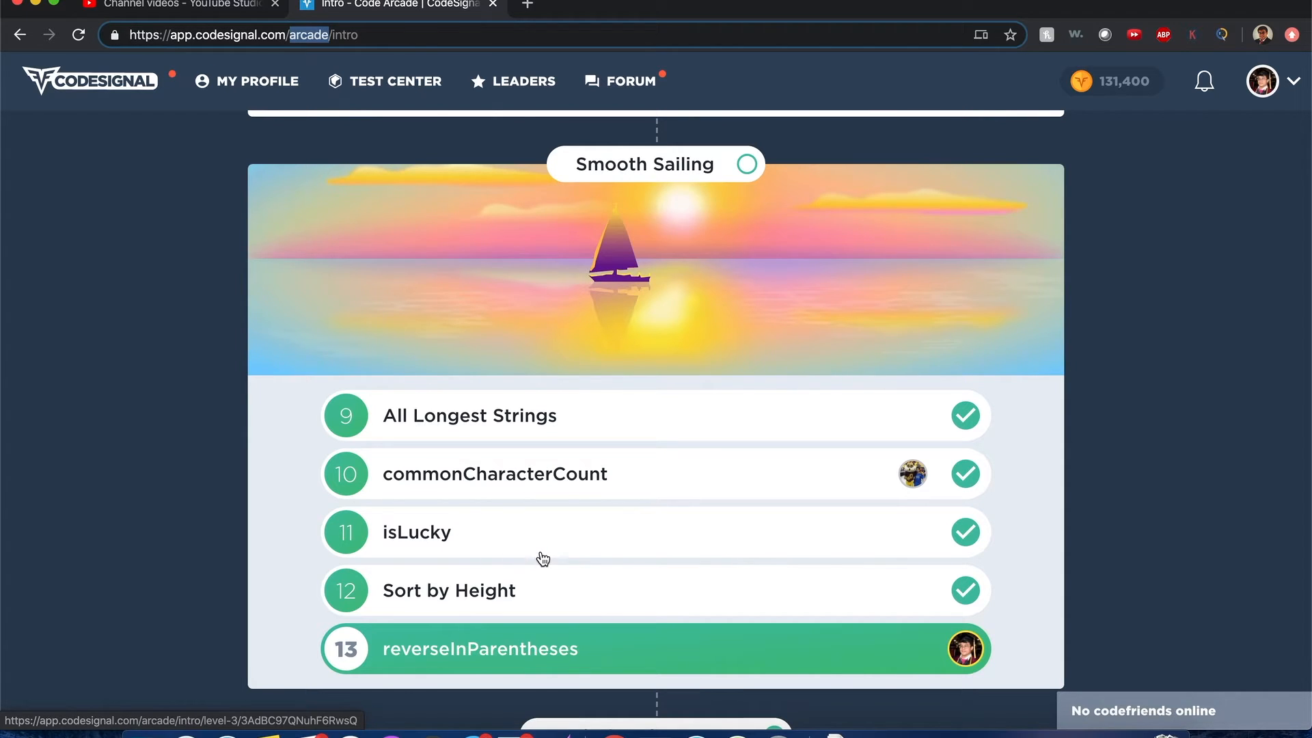
Reset the isLucky task's saved code back to its empty starter stub
click(416, 532)
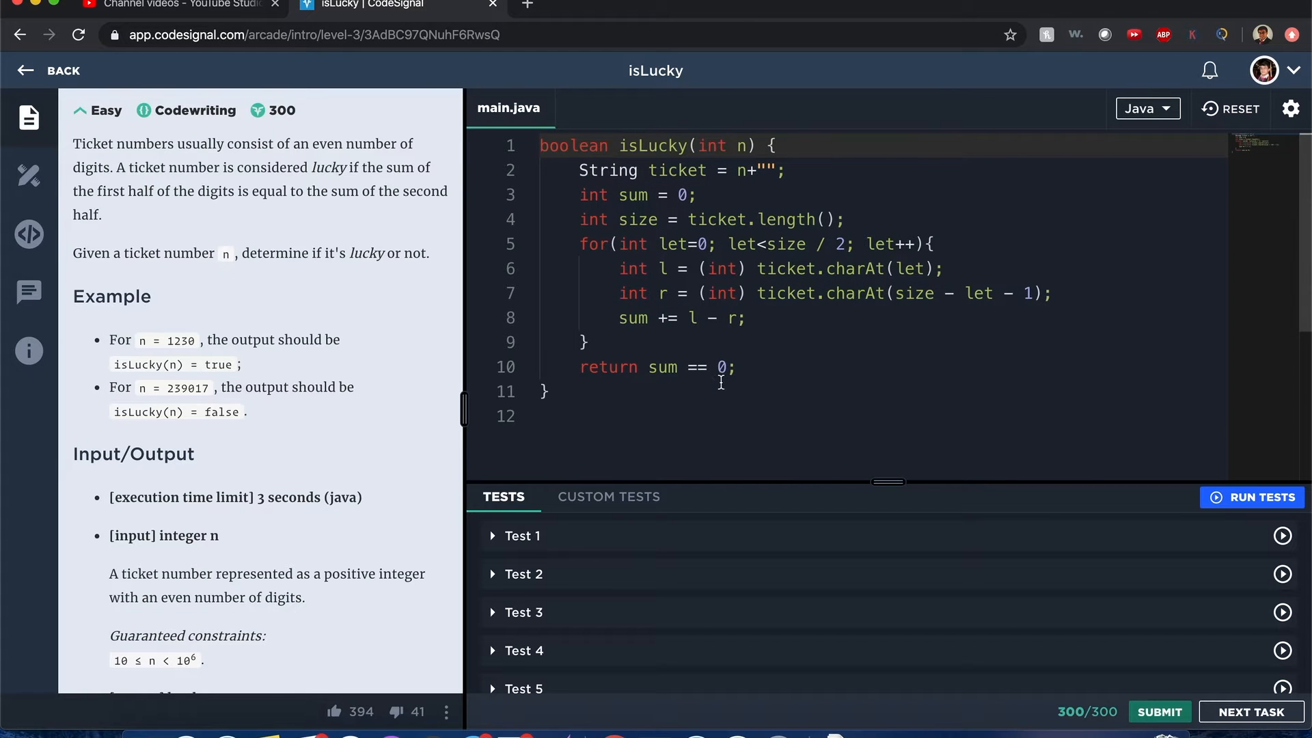
click(1238, 108)
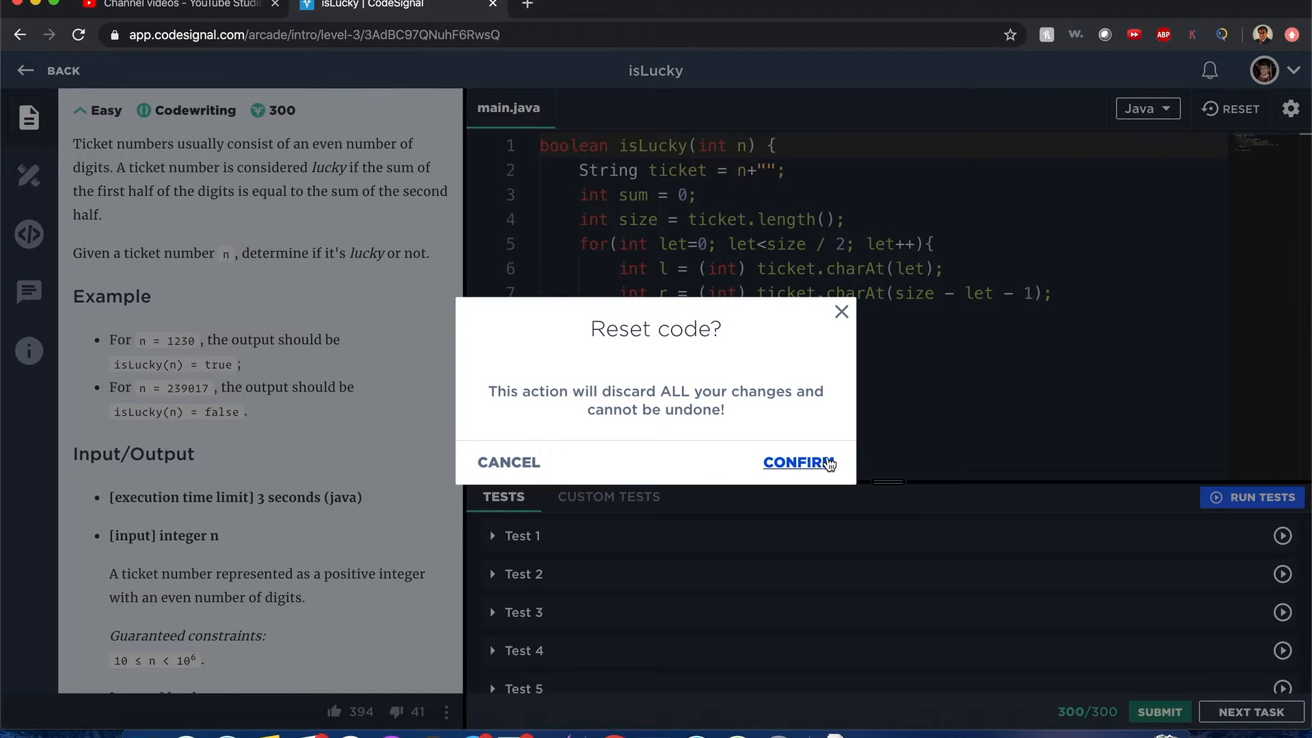
click(796, 462)
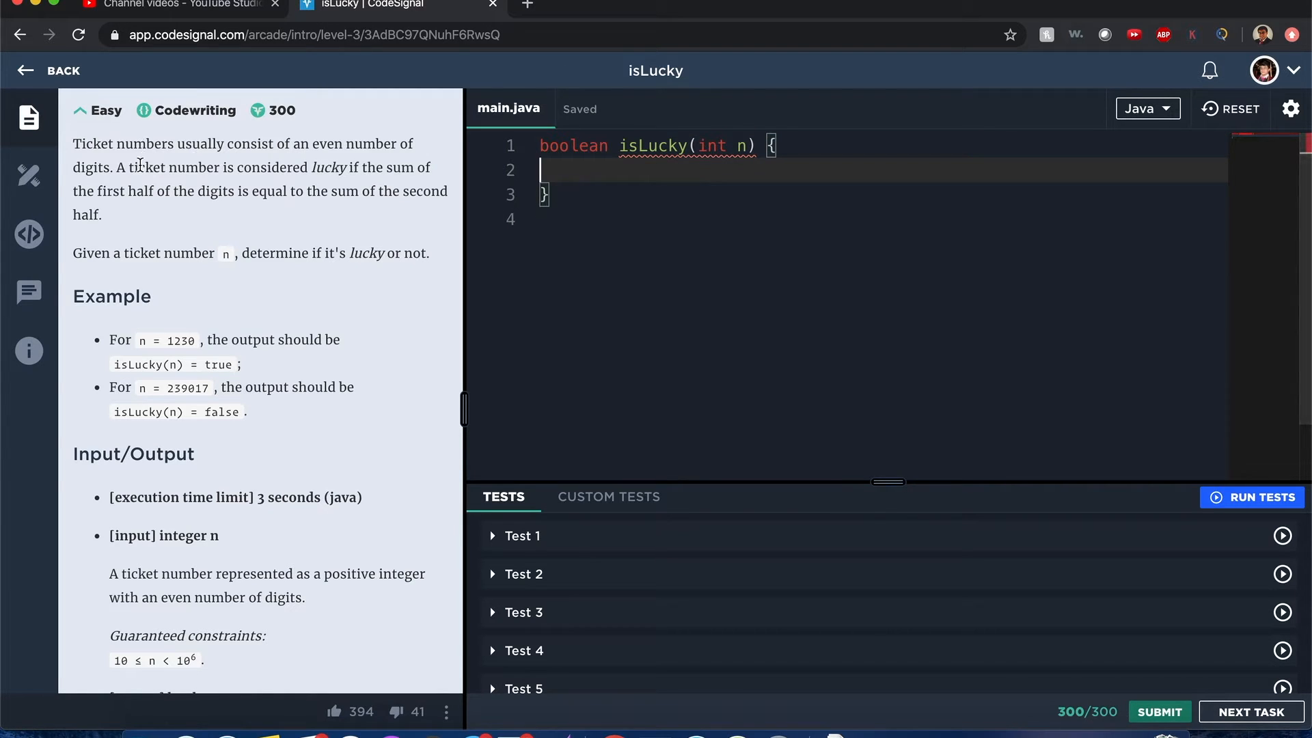
mouse_move(27, 69)
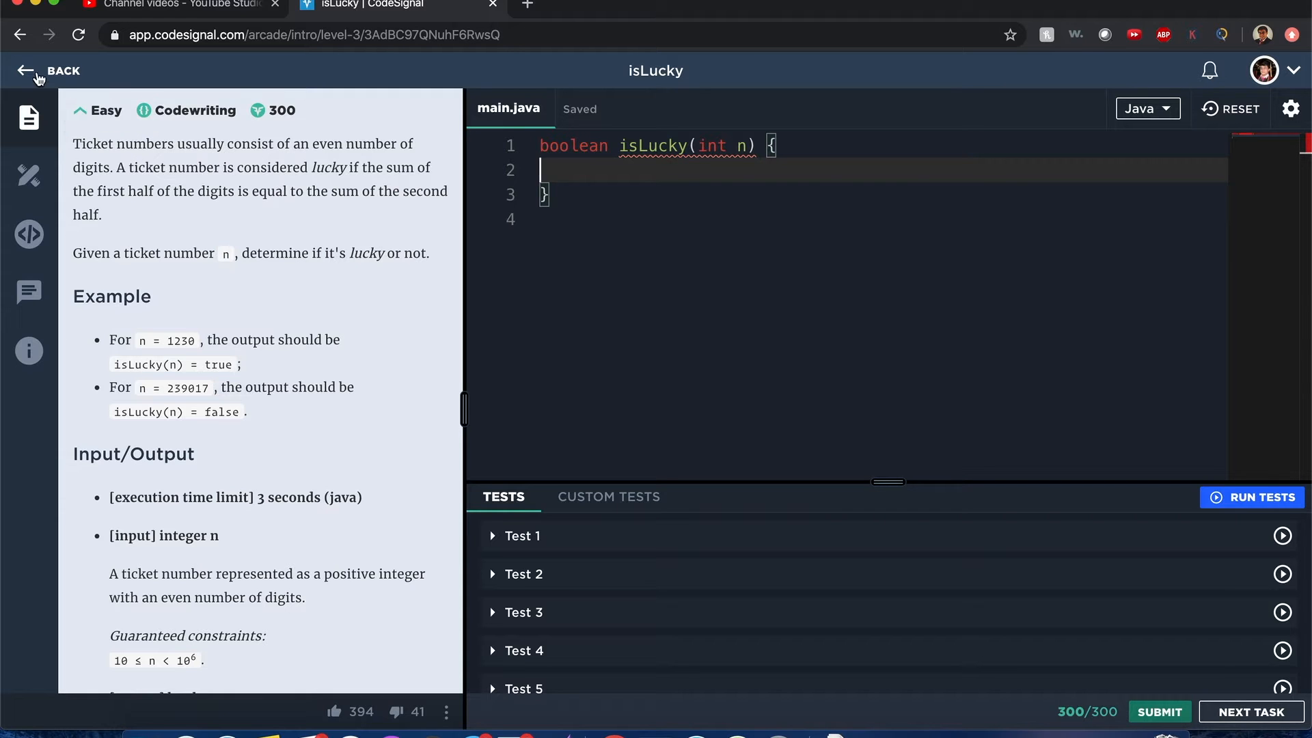
Return to the Intro task list and scroll to the Smooth Sailing section
click(50, 69)
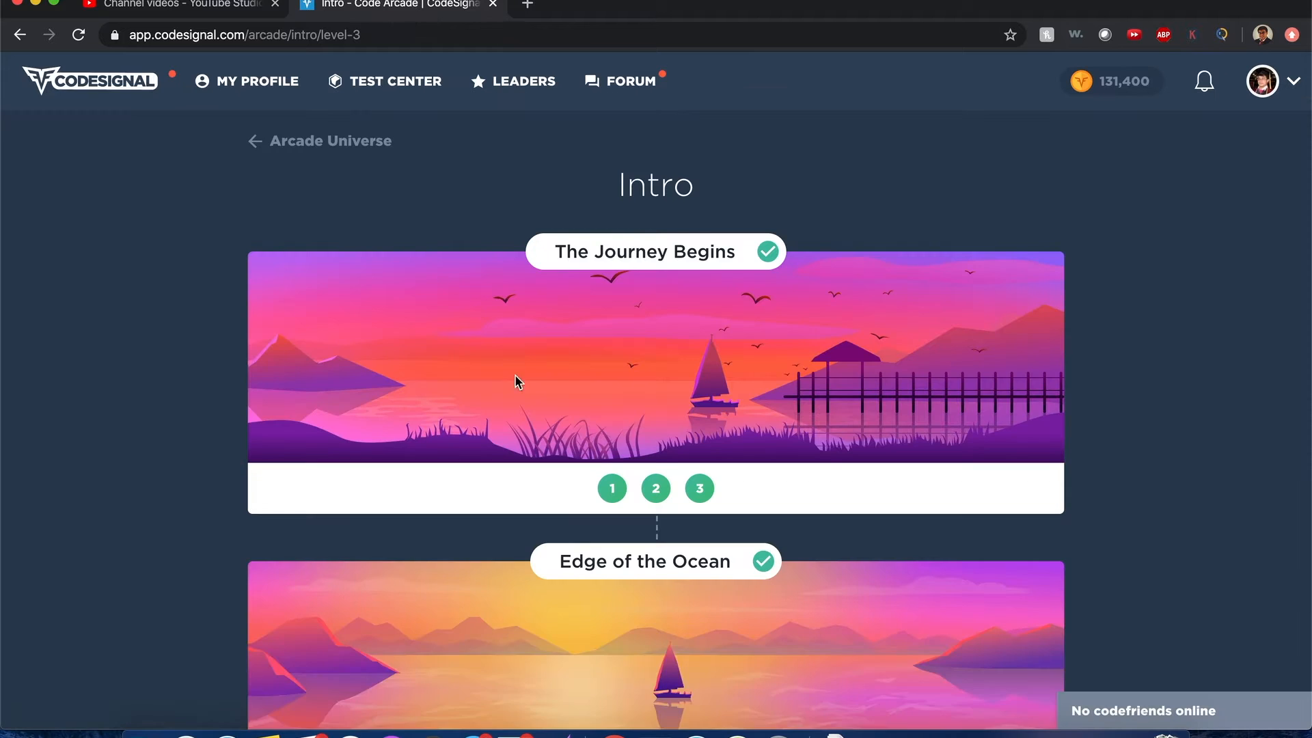
scroll(down, 3)
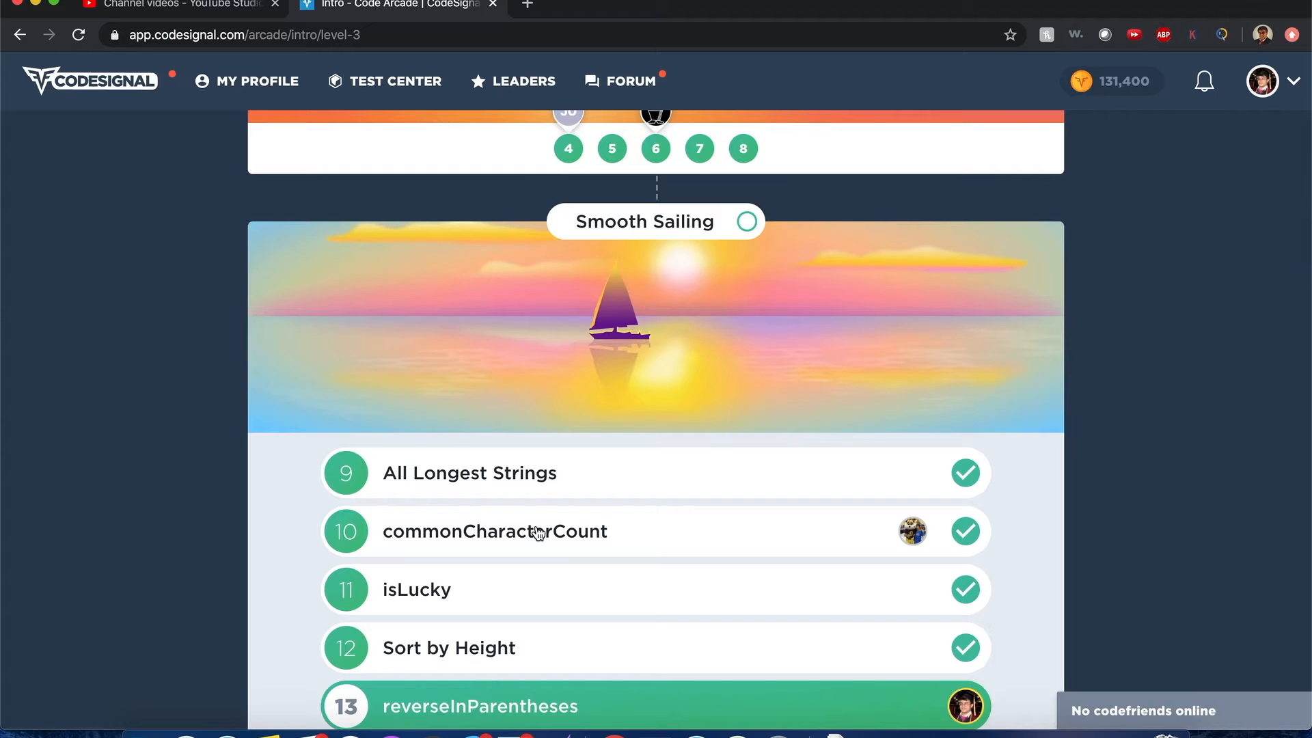
Load the All Longest Strings task and start a 'Hash' declaration in the empty stub
click(469, 473)
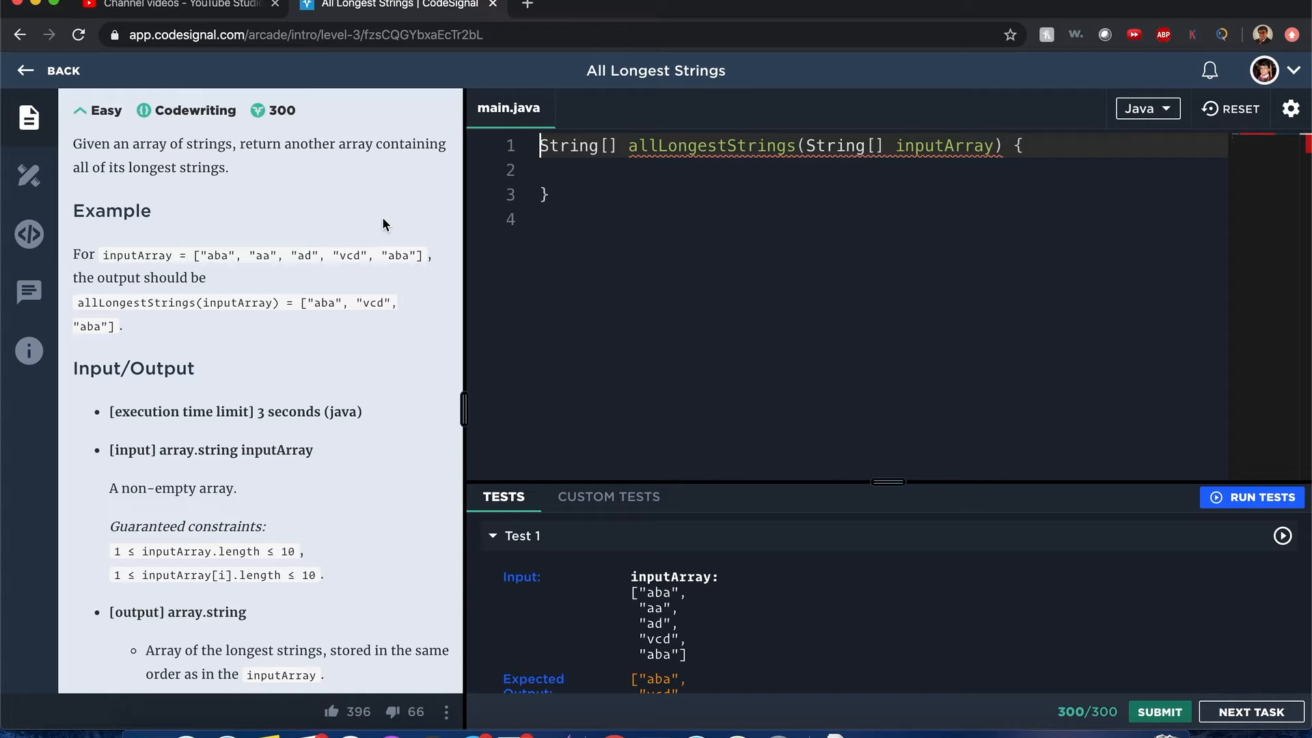
mouse_move(284, 247)
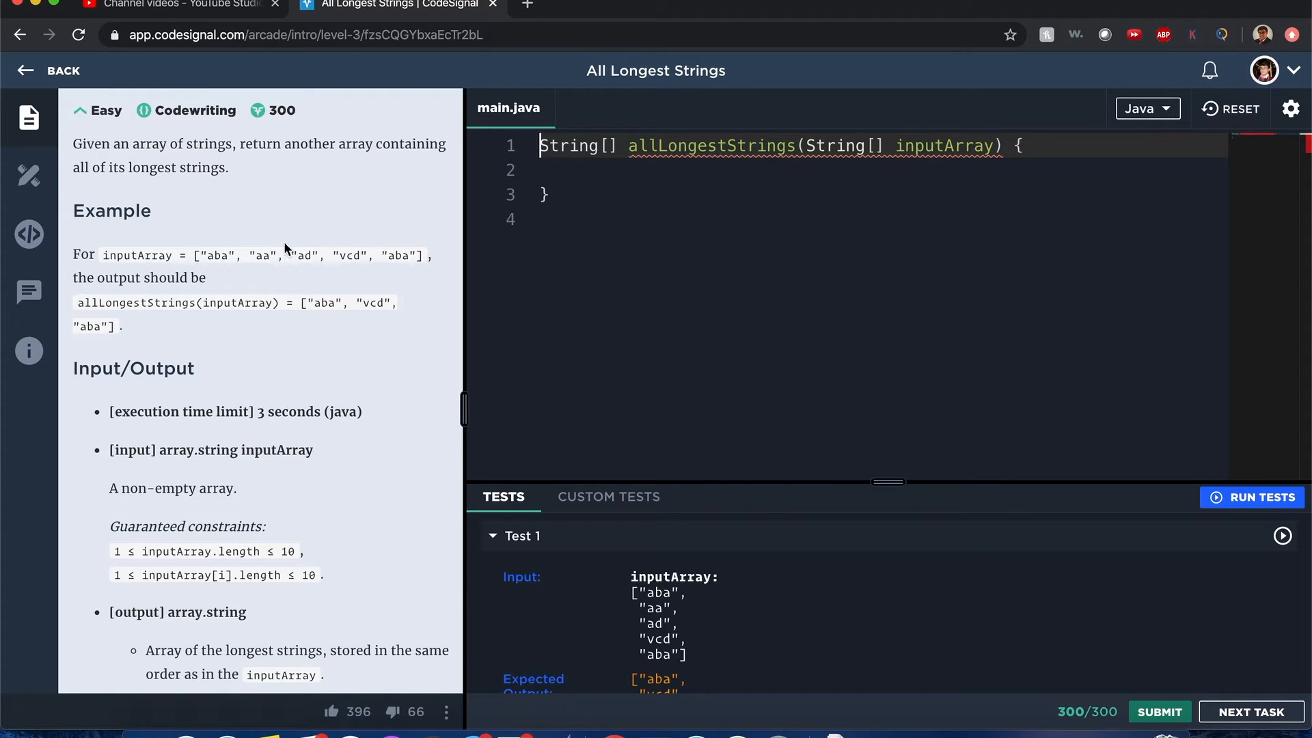
double_click(218, 255)
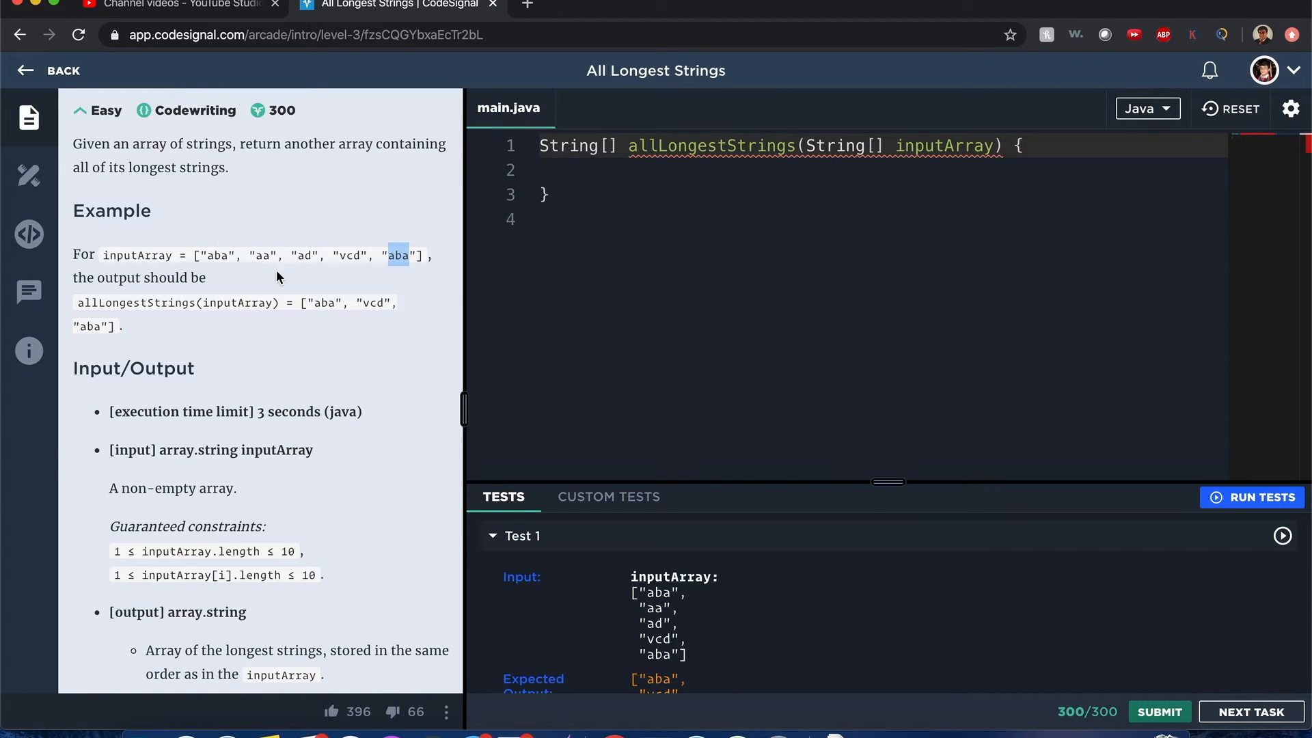
mouse_move(326, 258)
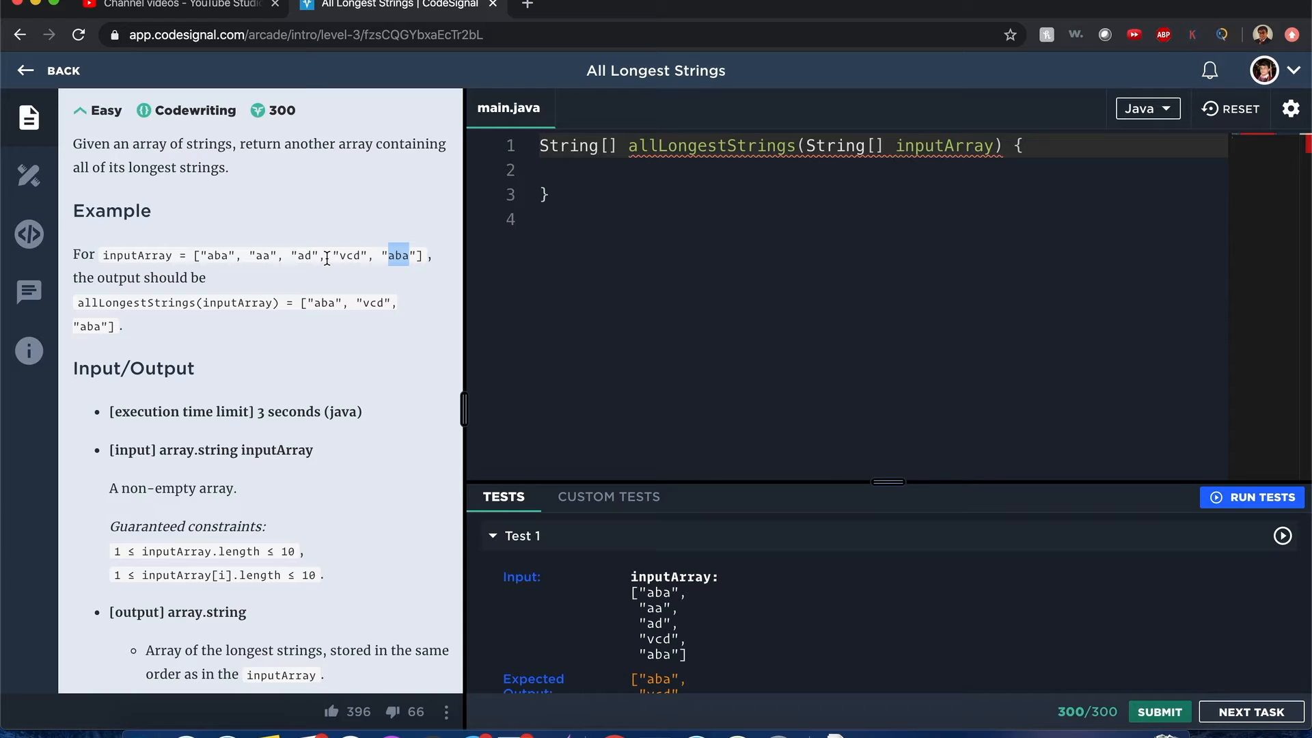
mouse_move(339, 387)
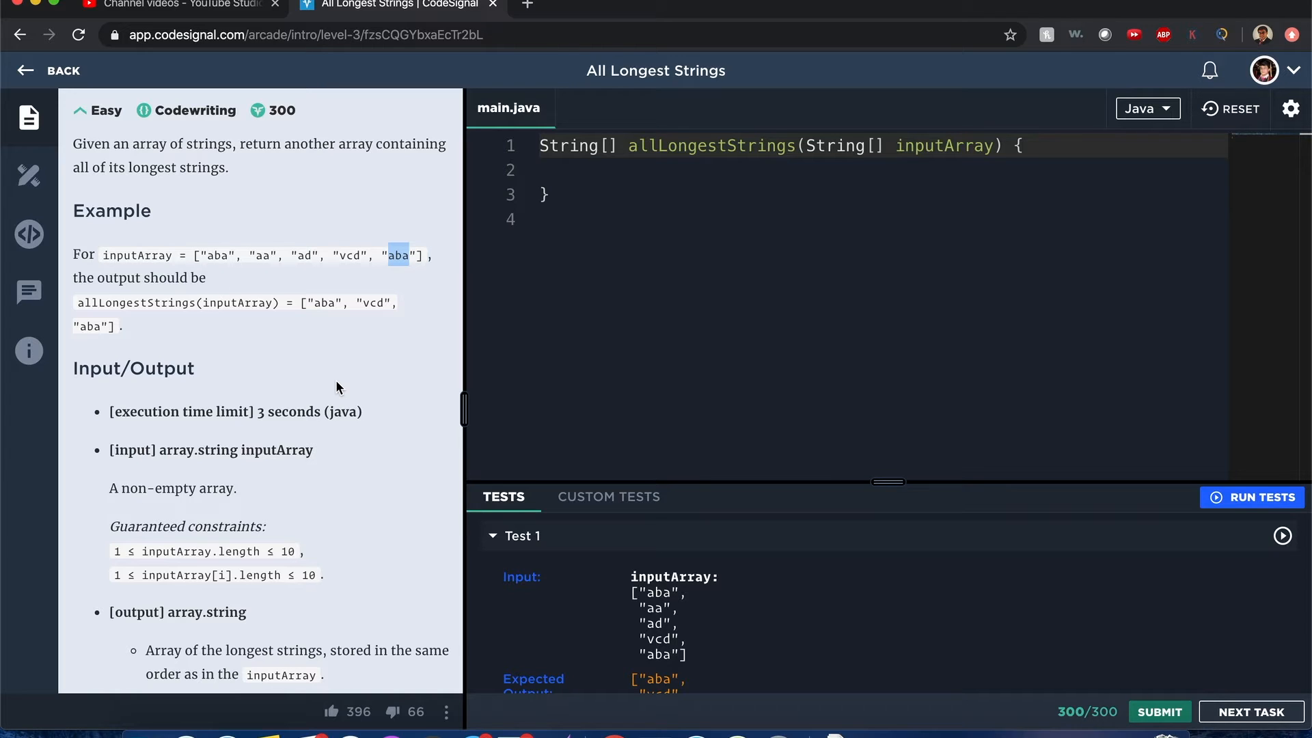
click(643, 194)
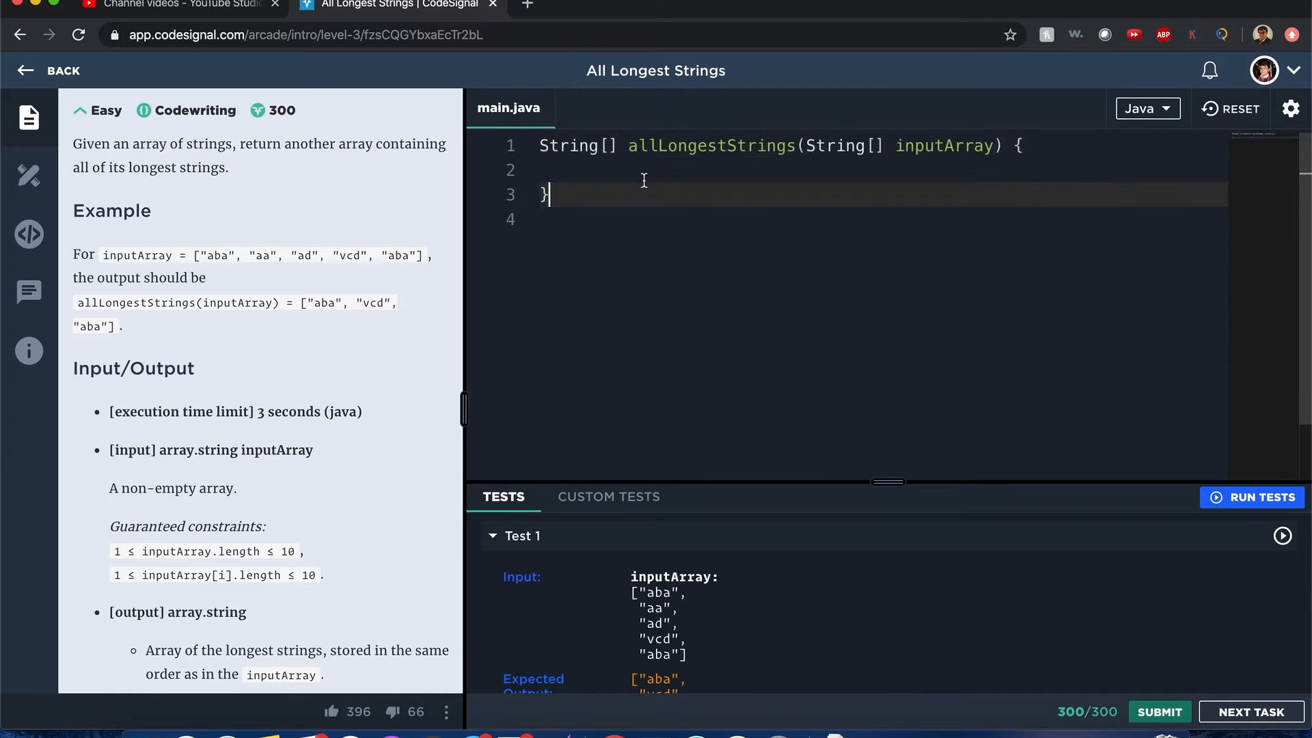
text(Hash)
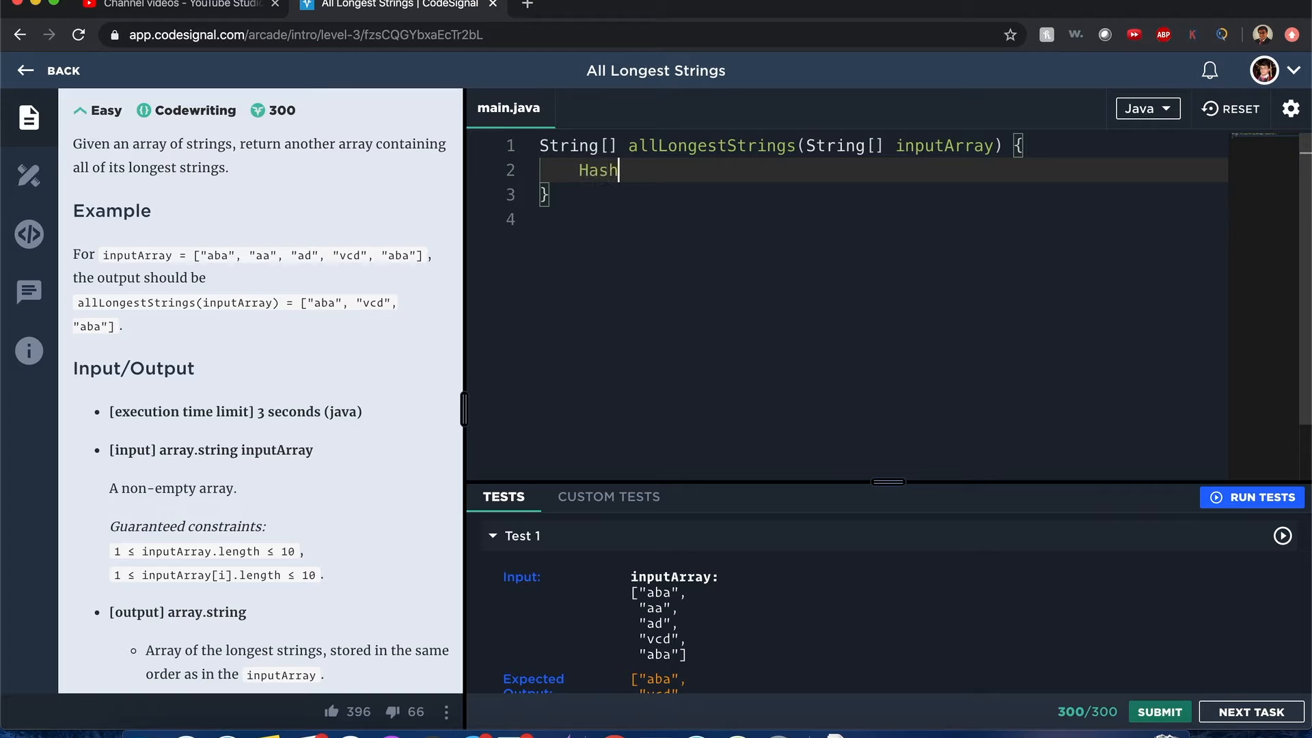
Remove the half-typed word and review the example's "aba" input and expected output
double_click(398, 256)
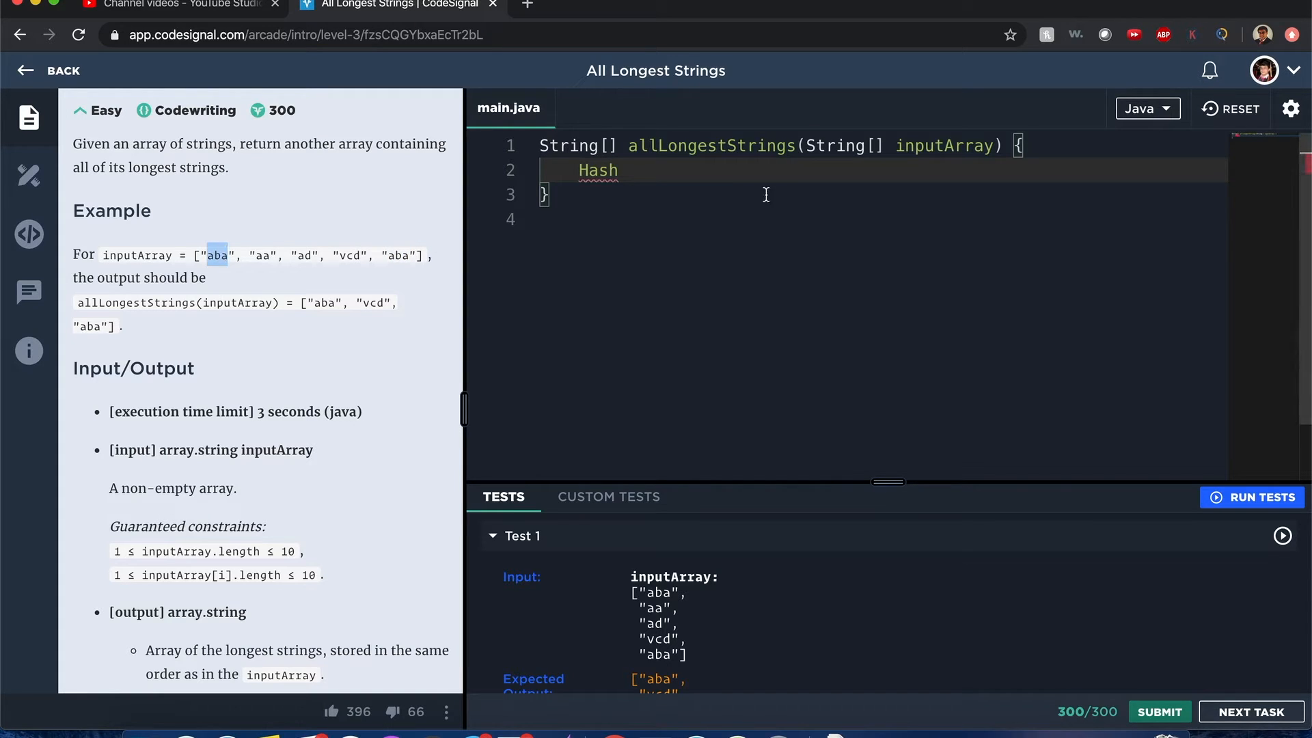
key(backspace)
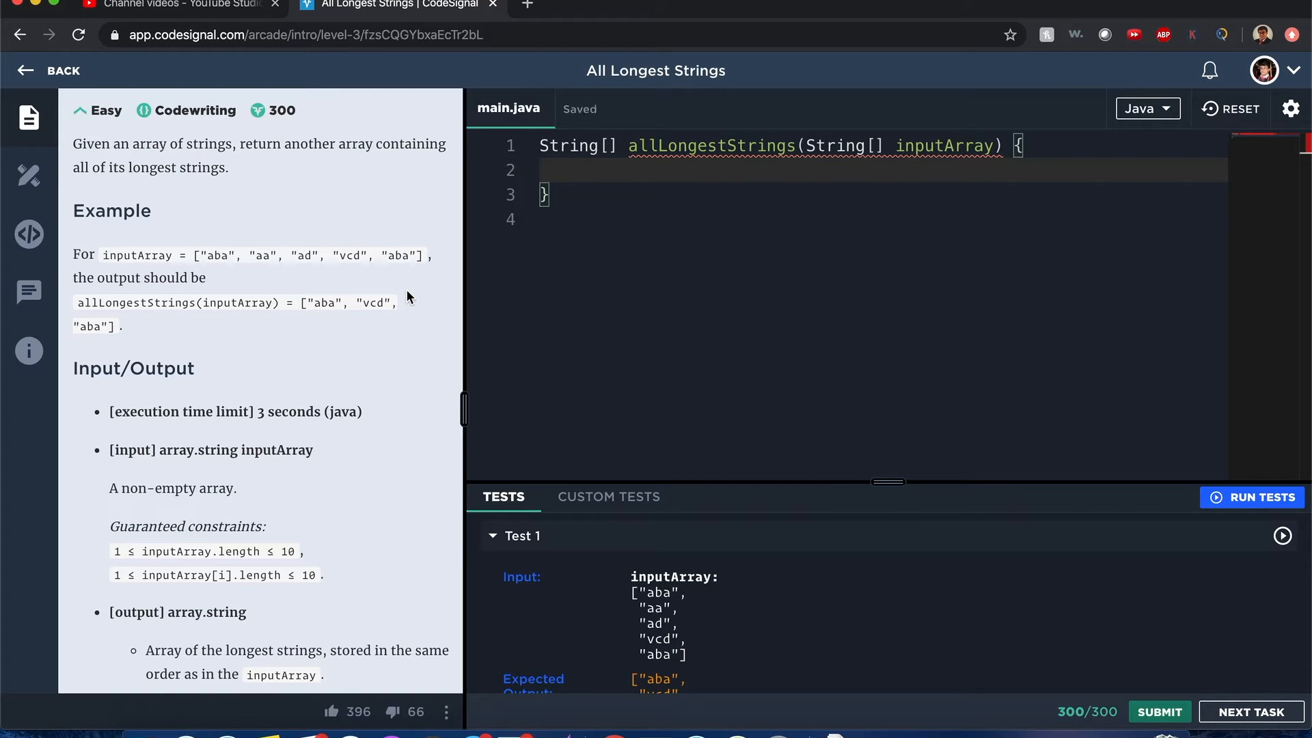
double_click(217, 256)
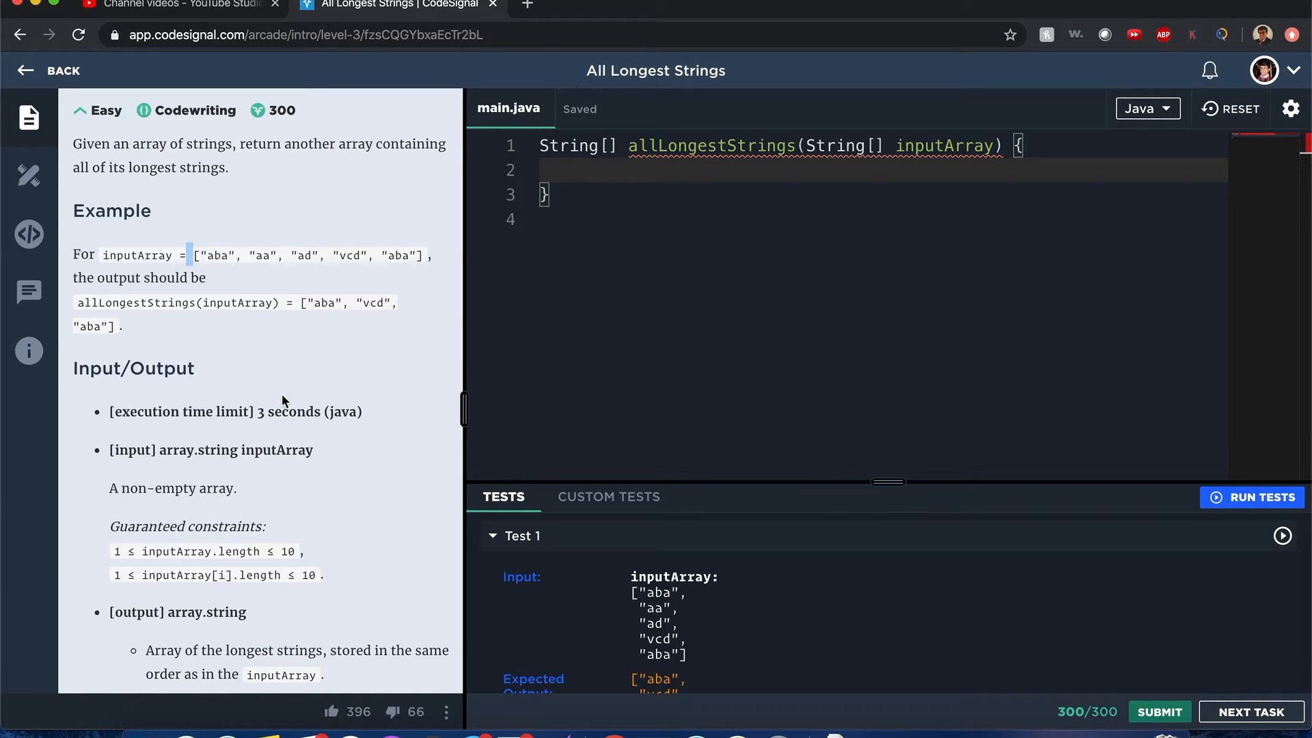
mouse_move(314, 338)
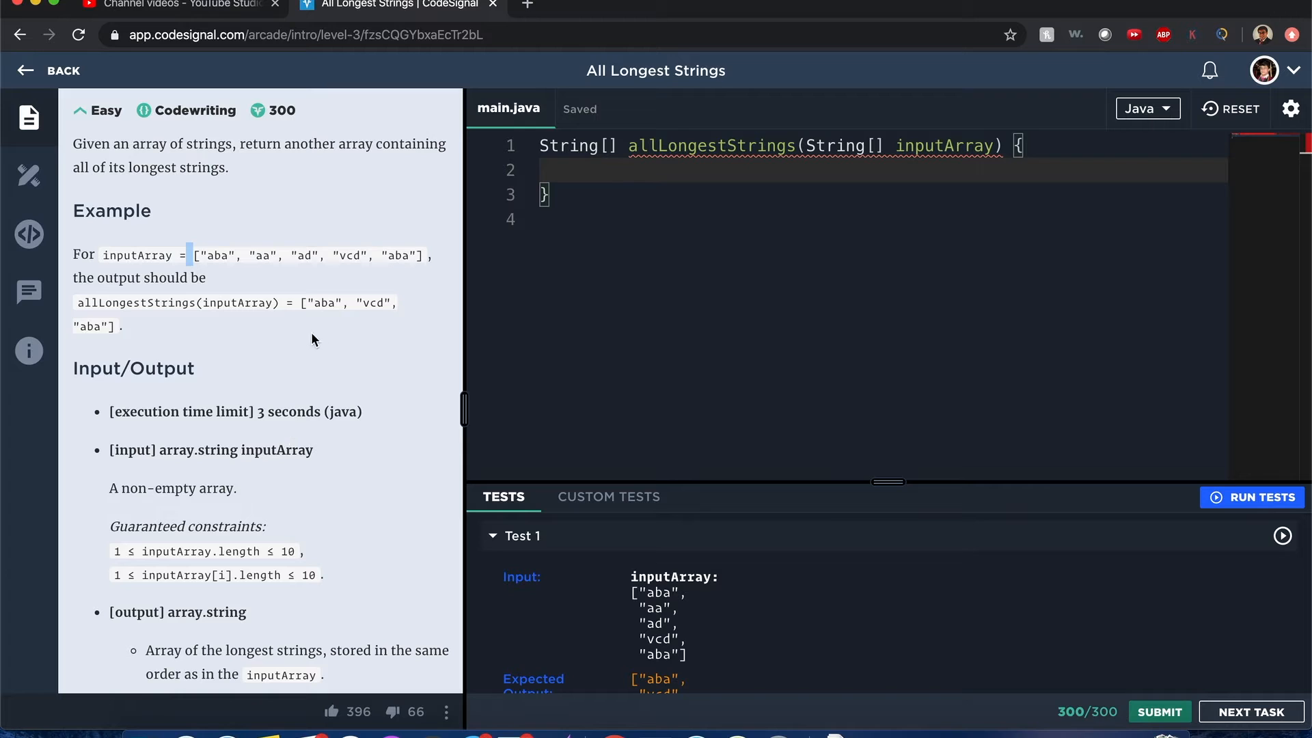
double_click(322, 302)
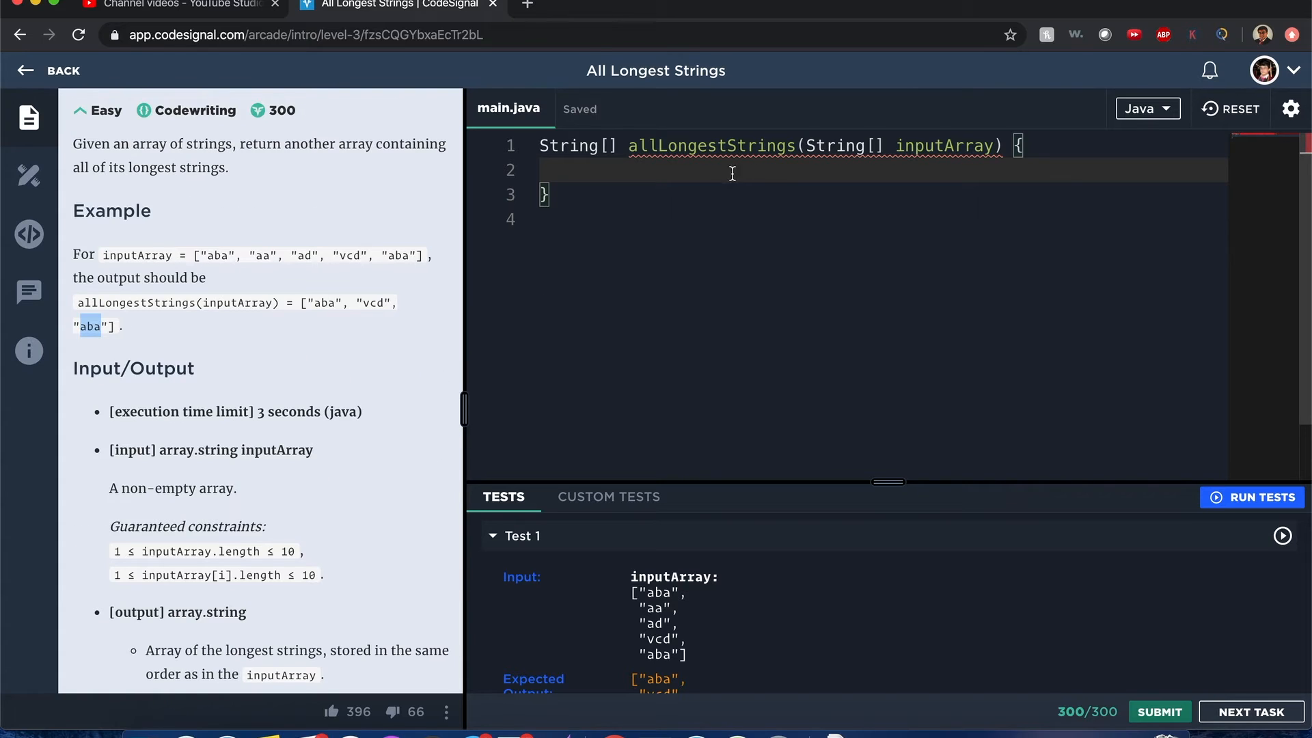
mouse_move(811, 168)
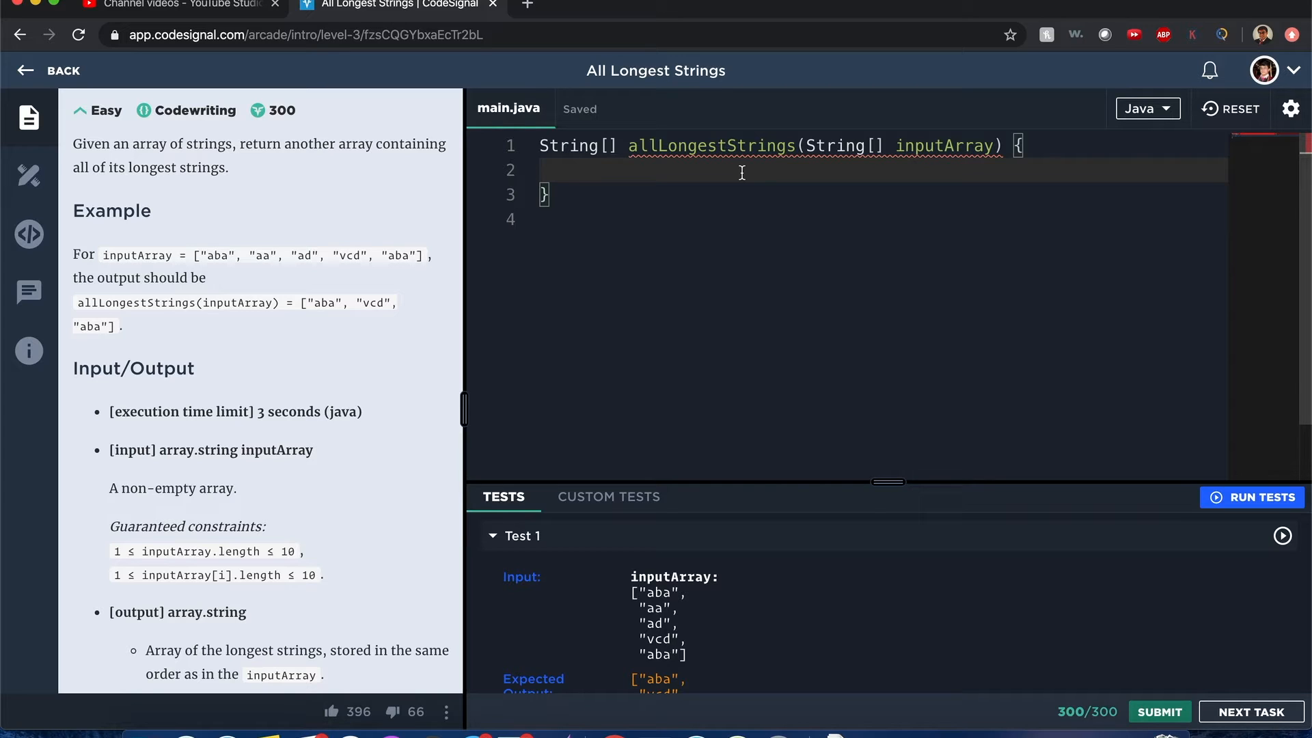
Replace the initial index/max lines with an early return when inputArray.length == 1
text(int inde)
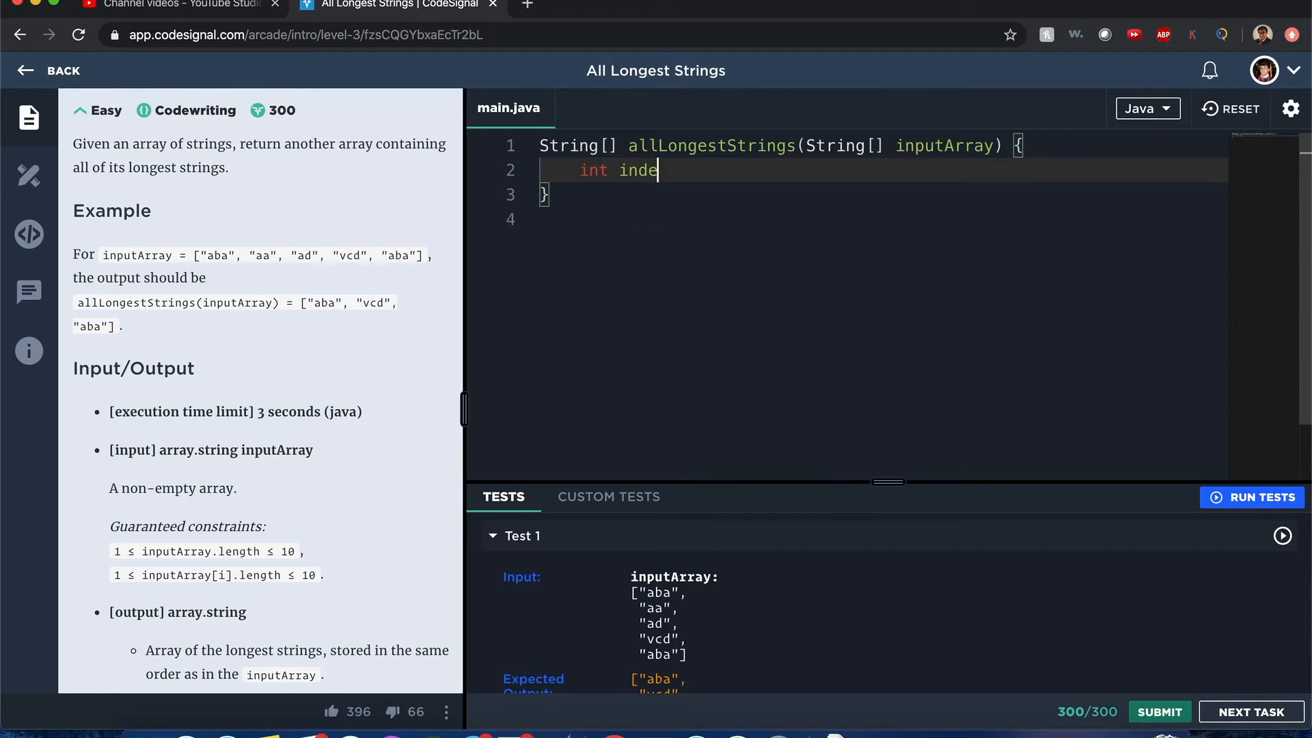
text(x = 0;)
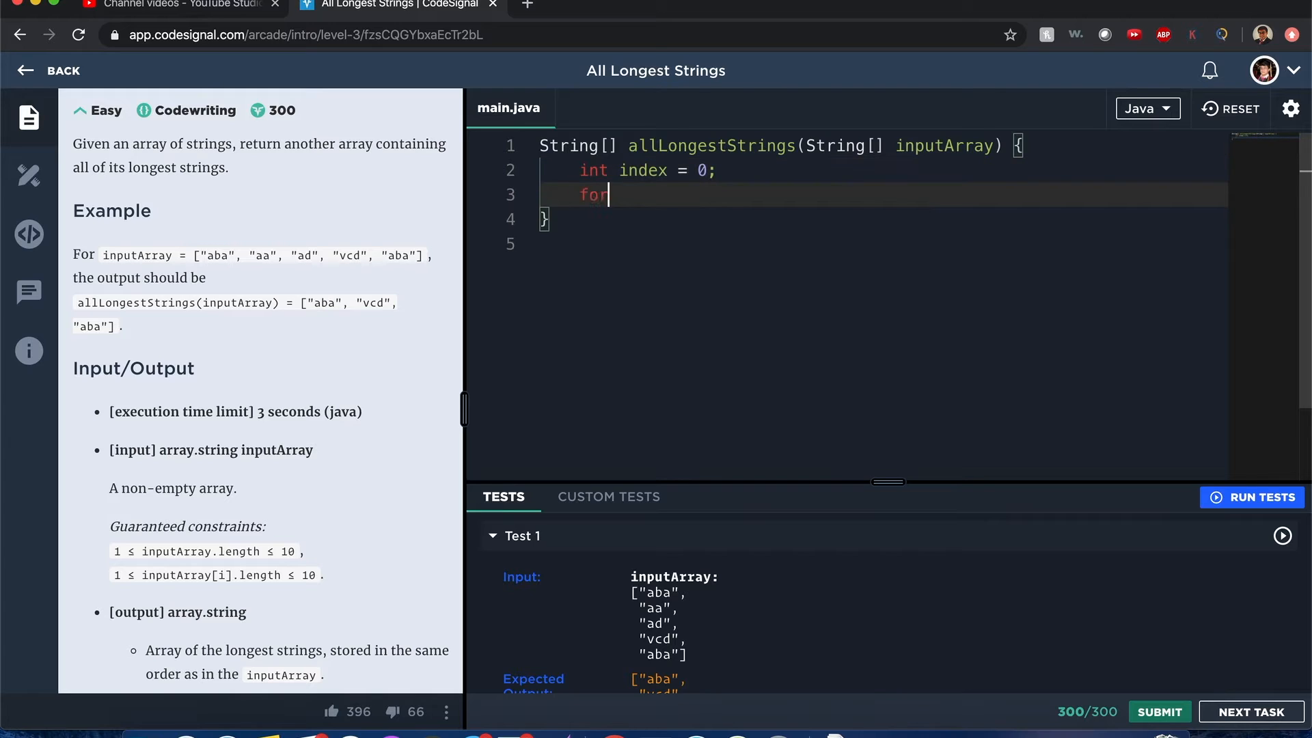
text(())
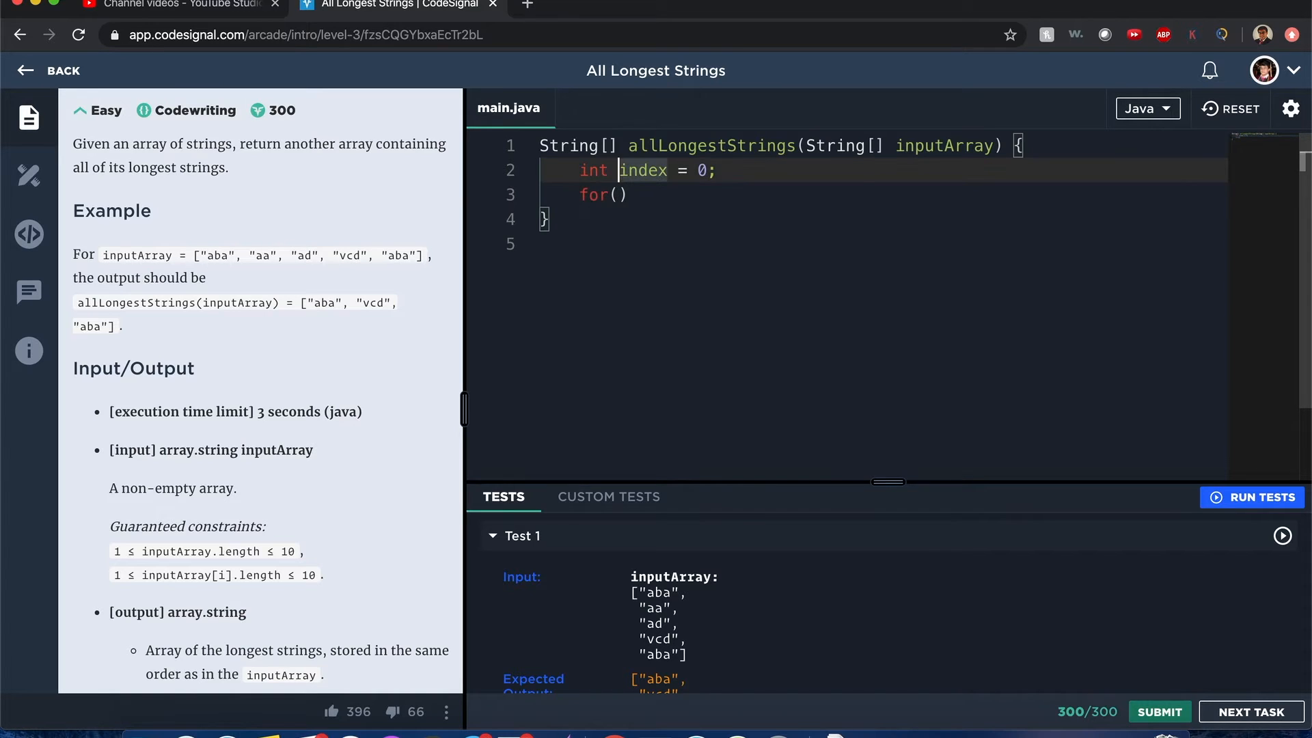
text(max)
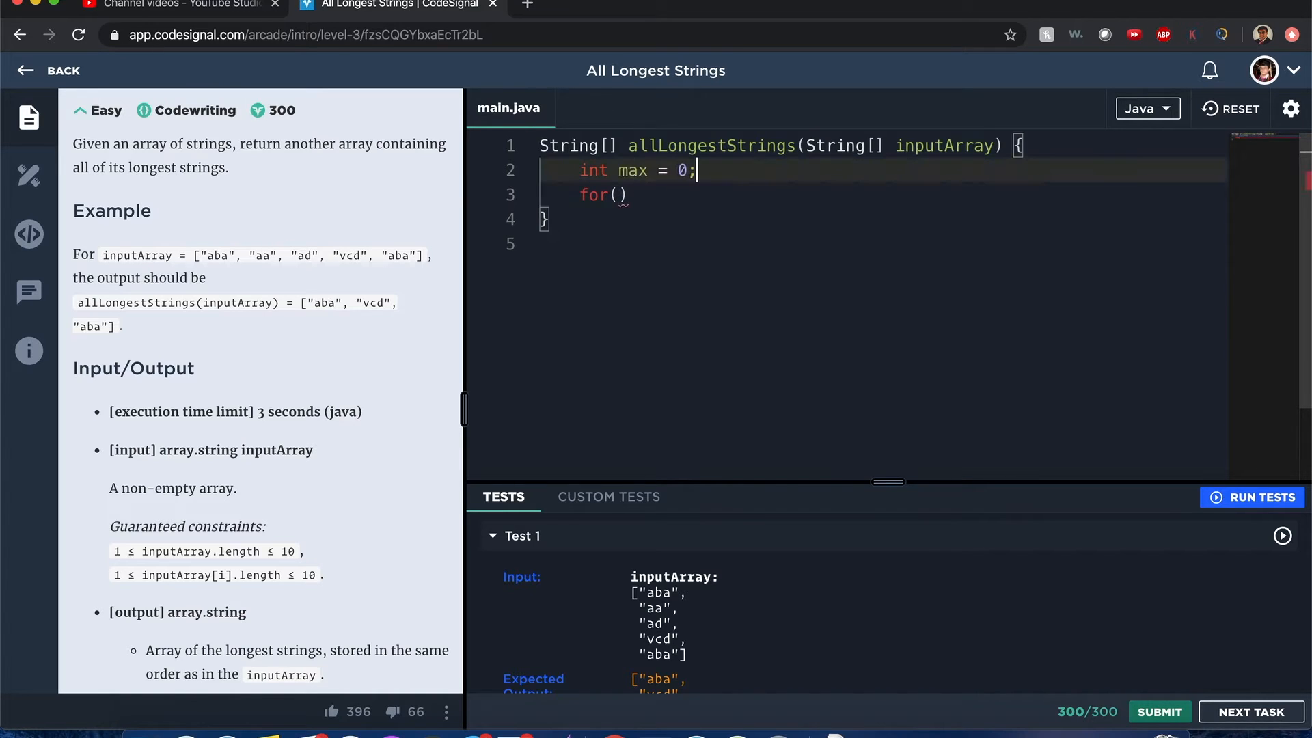
text(1)
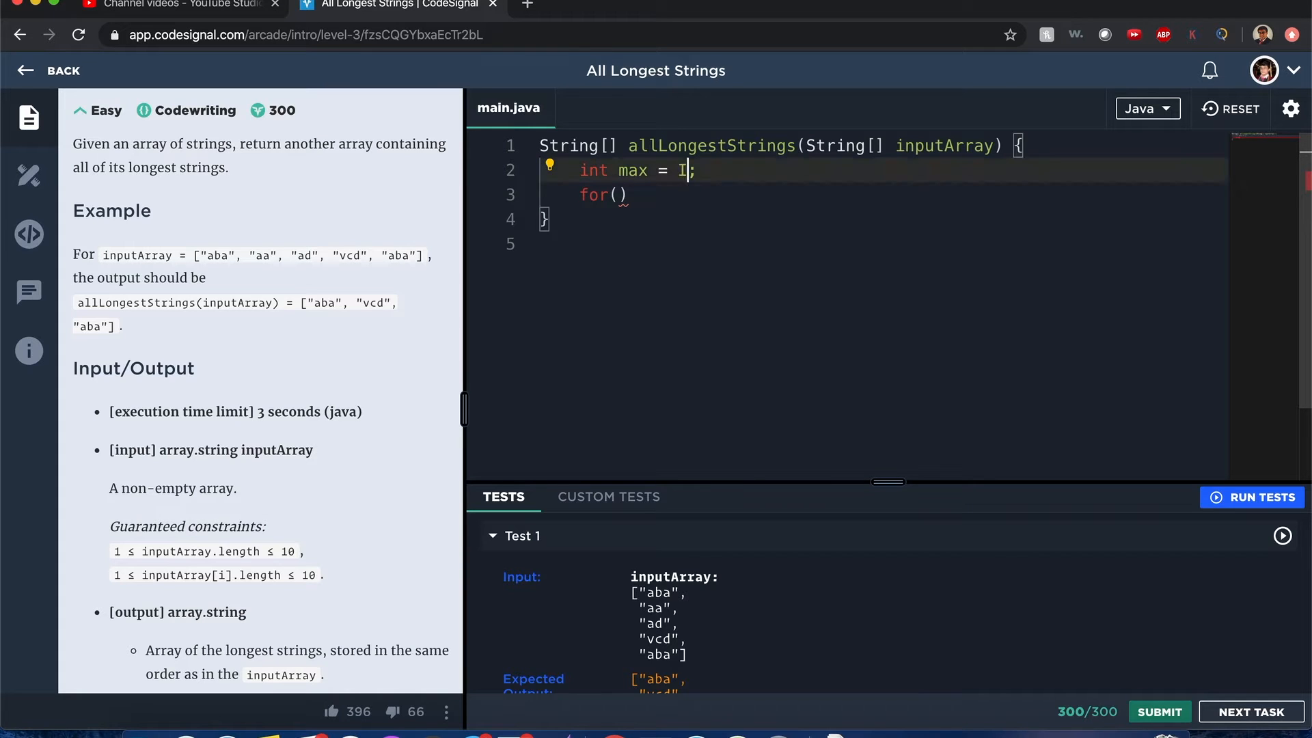
text(0)
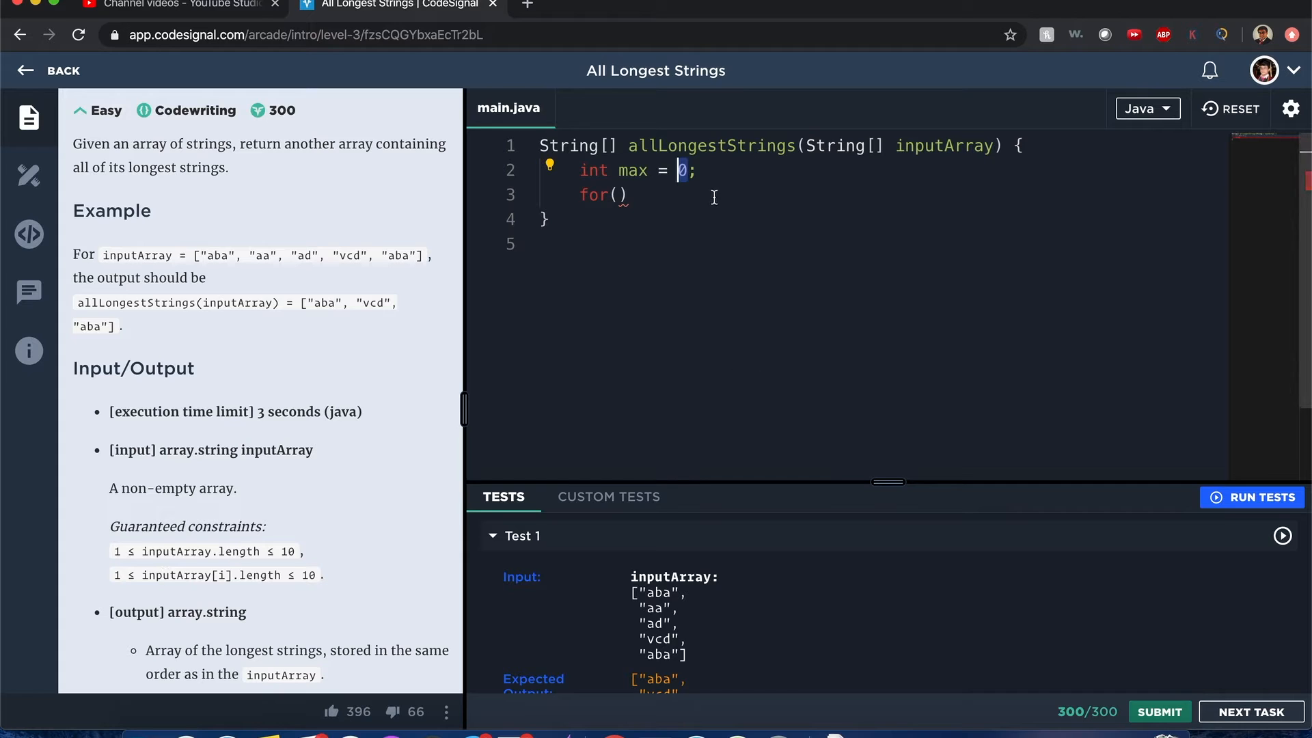
drag(680, 169, 627, 196)
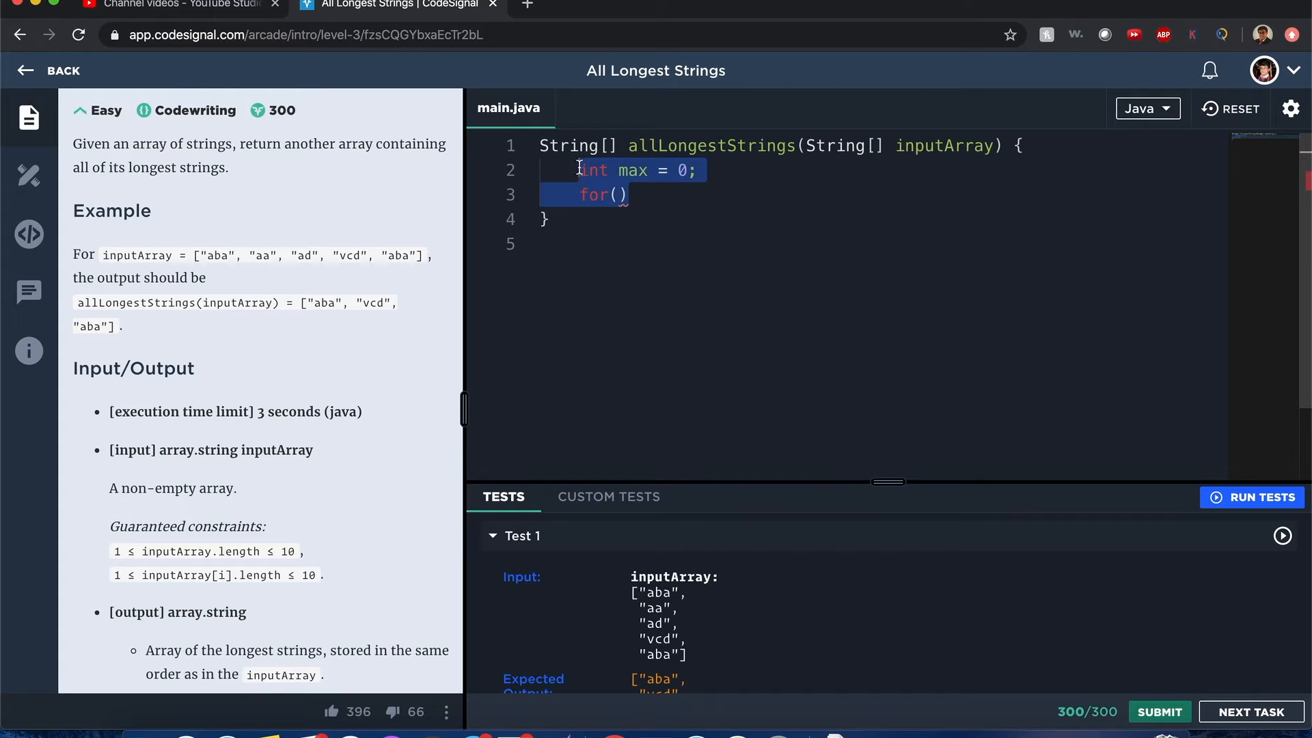
text(if(inputArray.len)
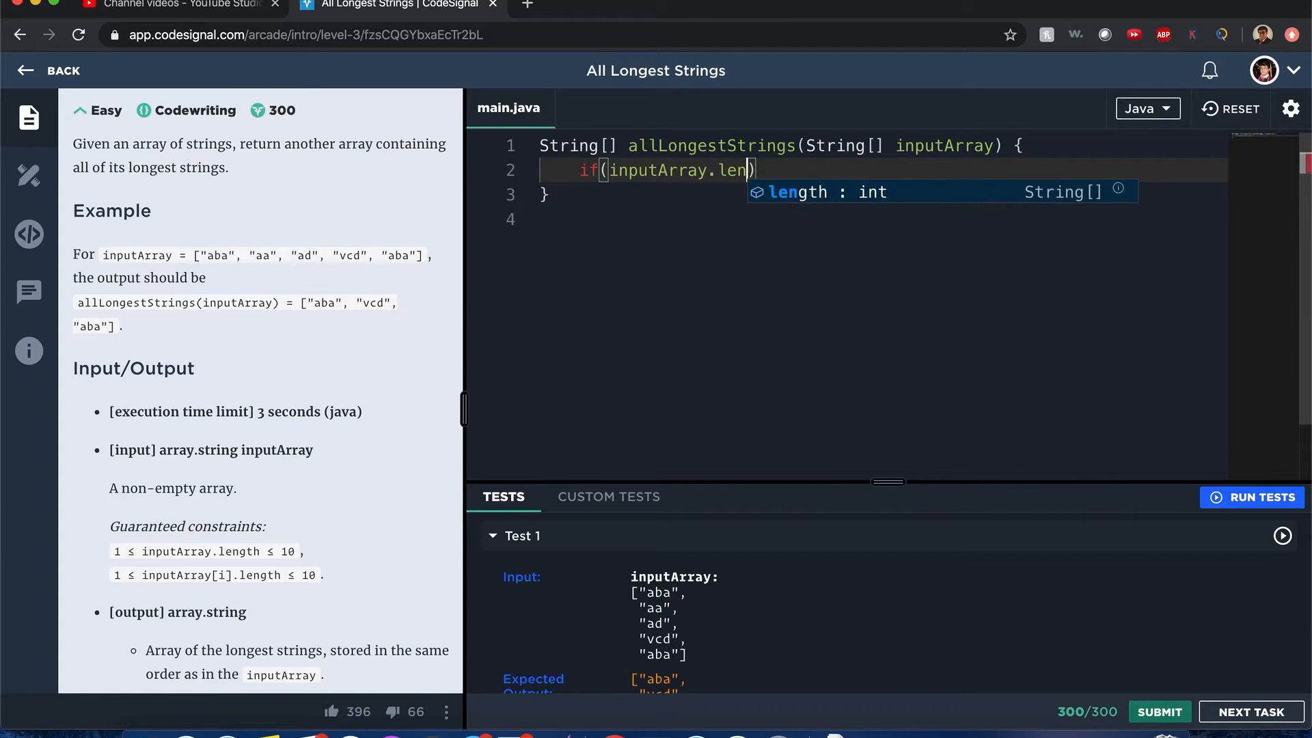
text(gth == 1)
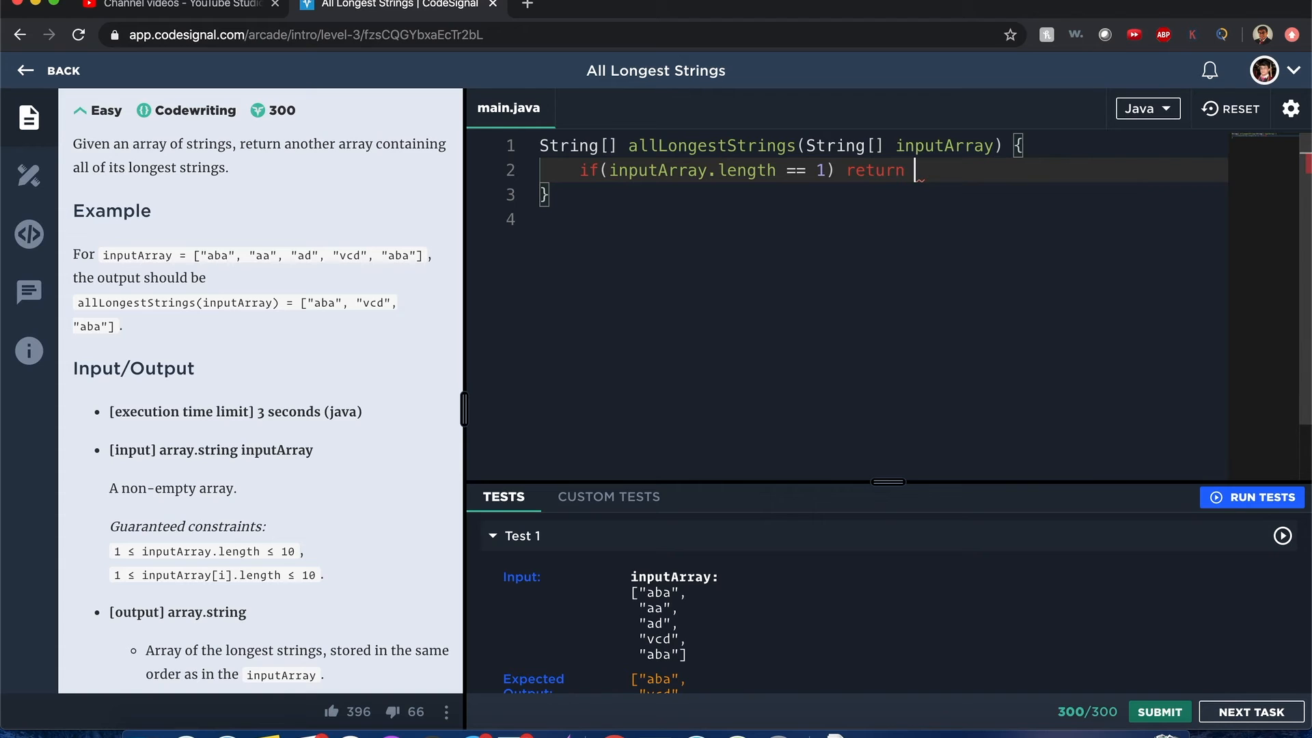
text(inputArray;)
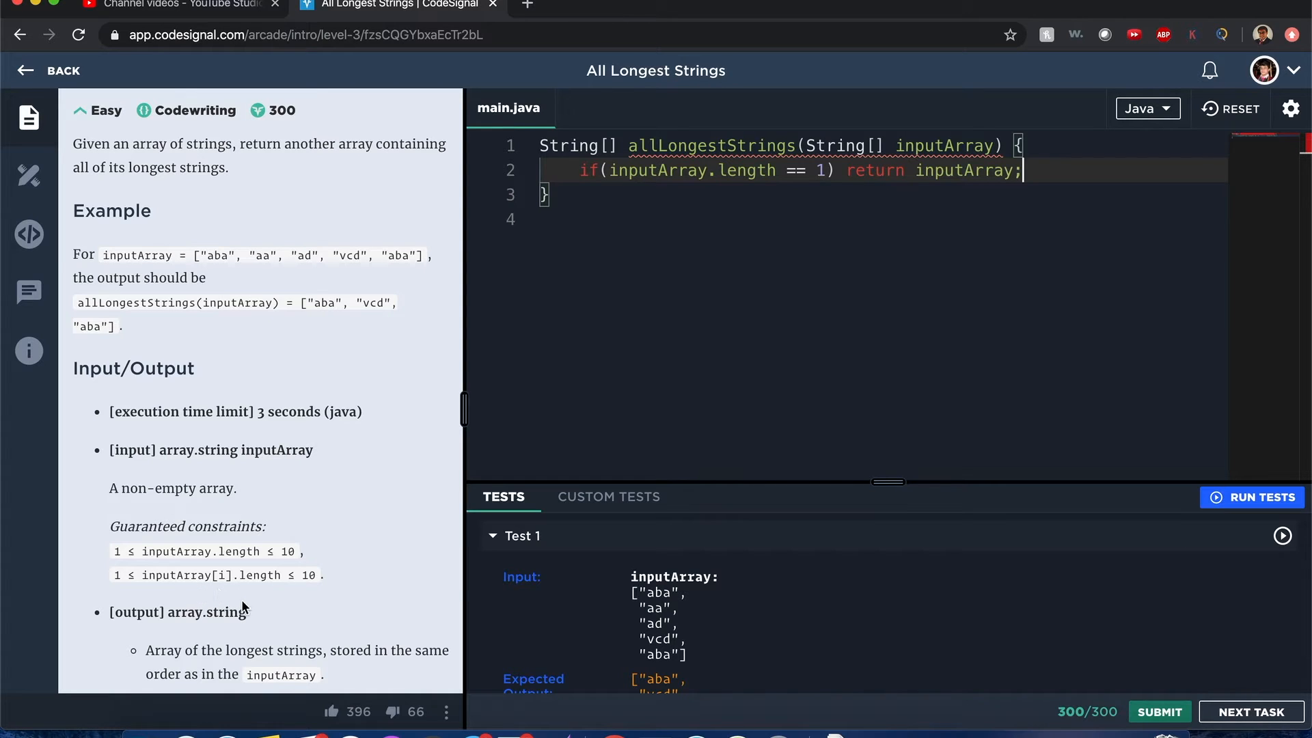
mouse_move(340, 586)
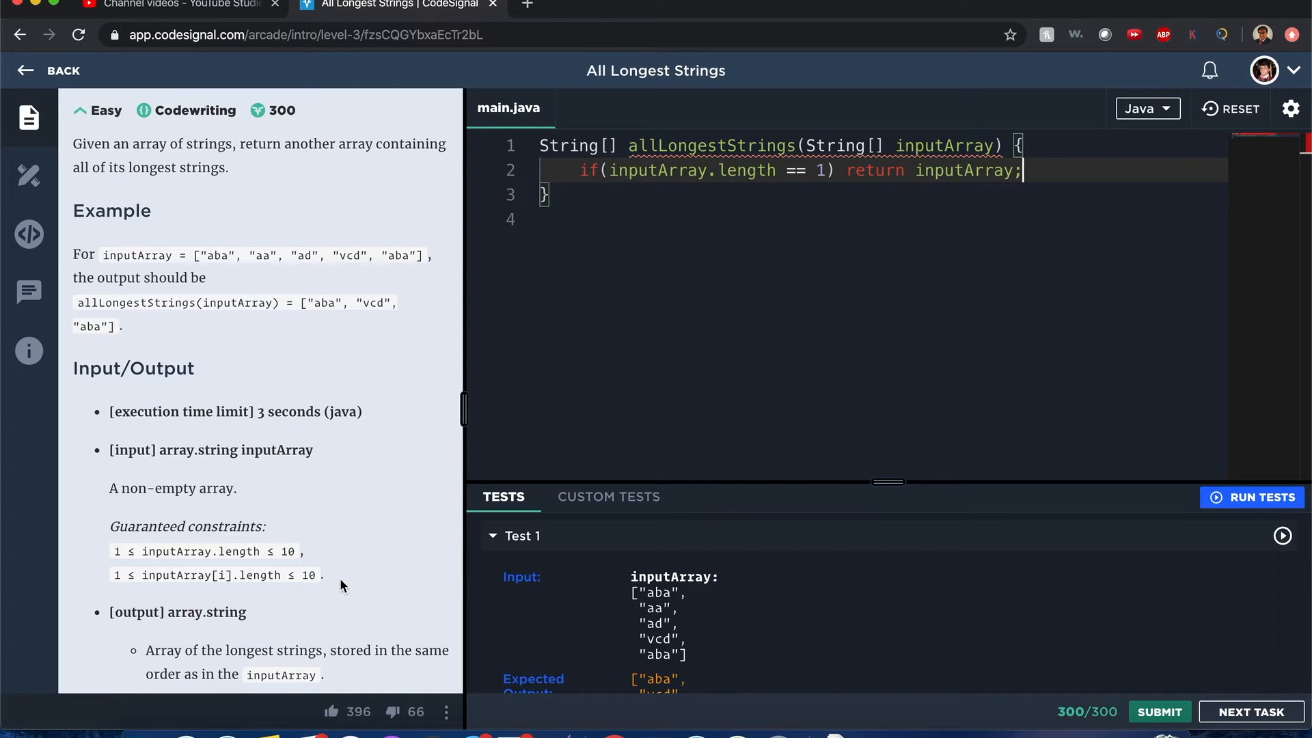
mouse_move(875, 238)
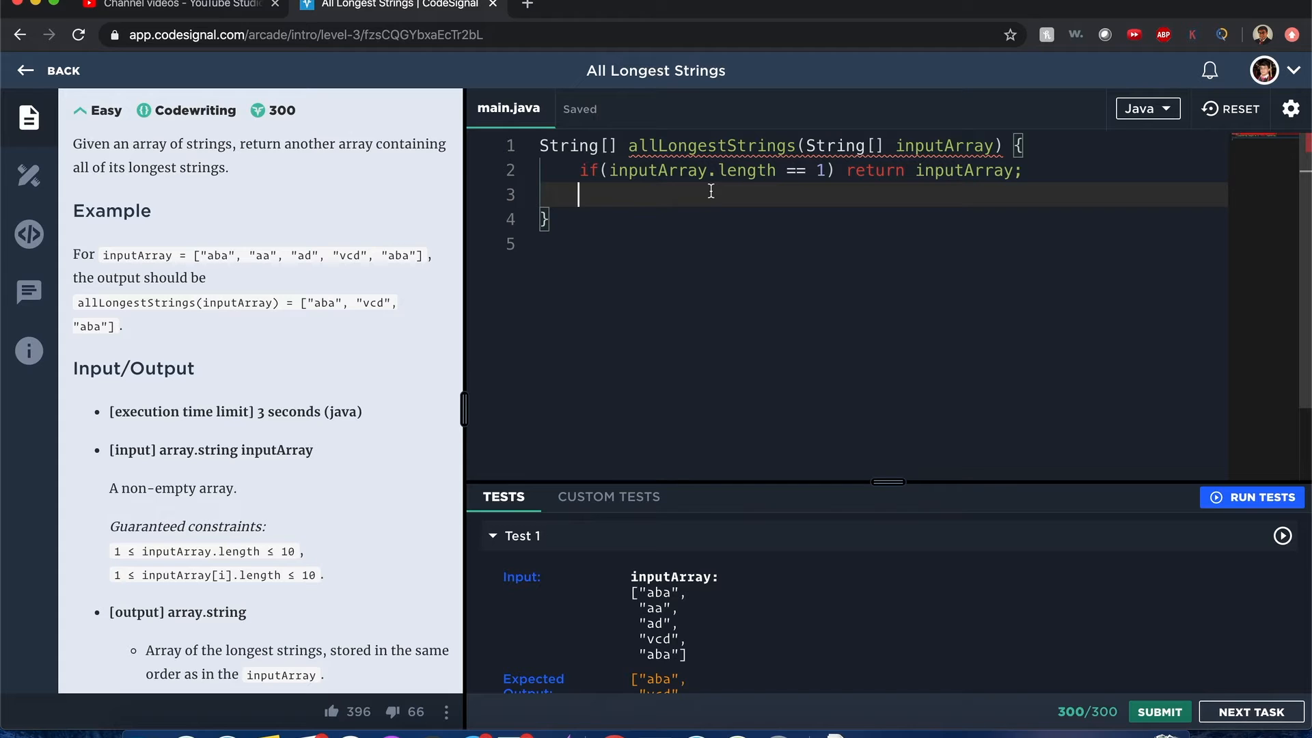
Declare int max = 0, a placeholder max comparison, and an index for-loop str over inputArray.length
text(int max = 0;)
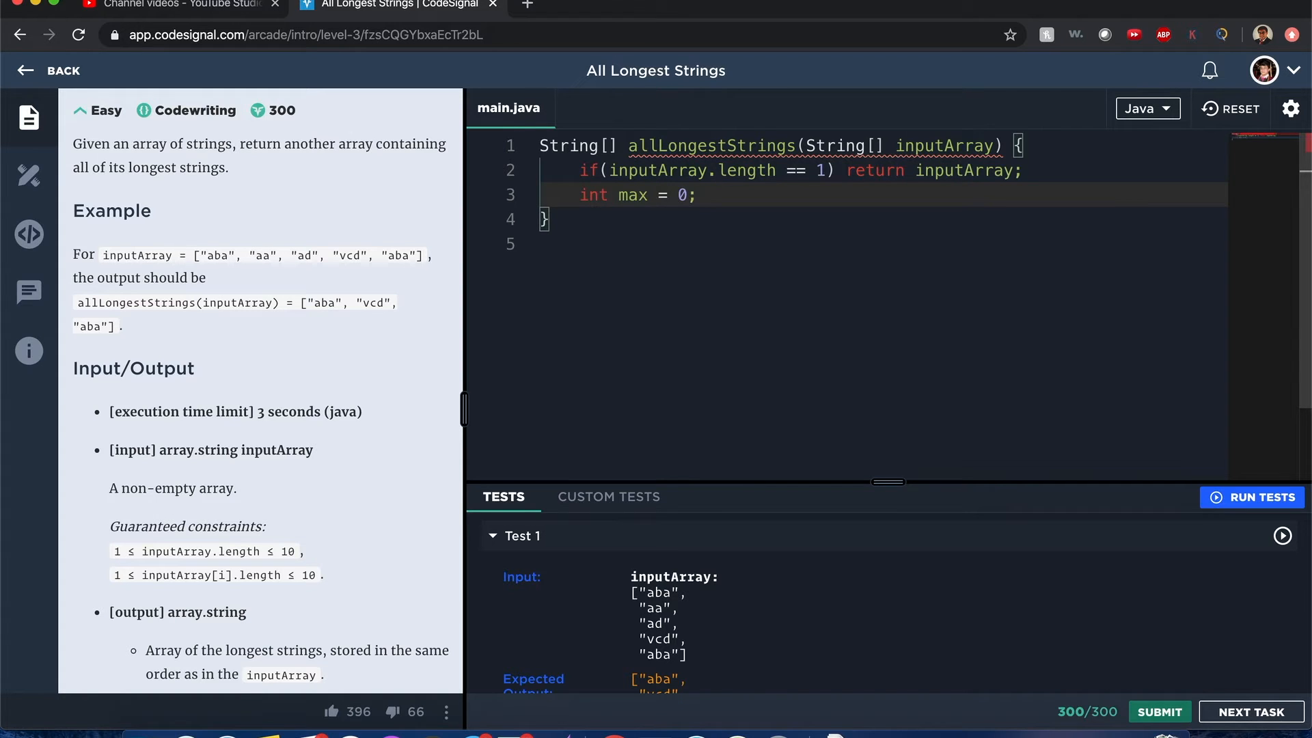
text(if()
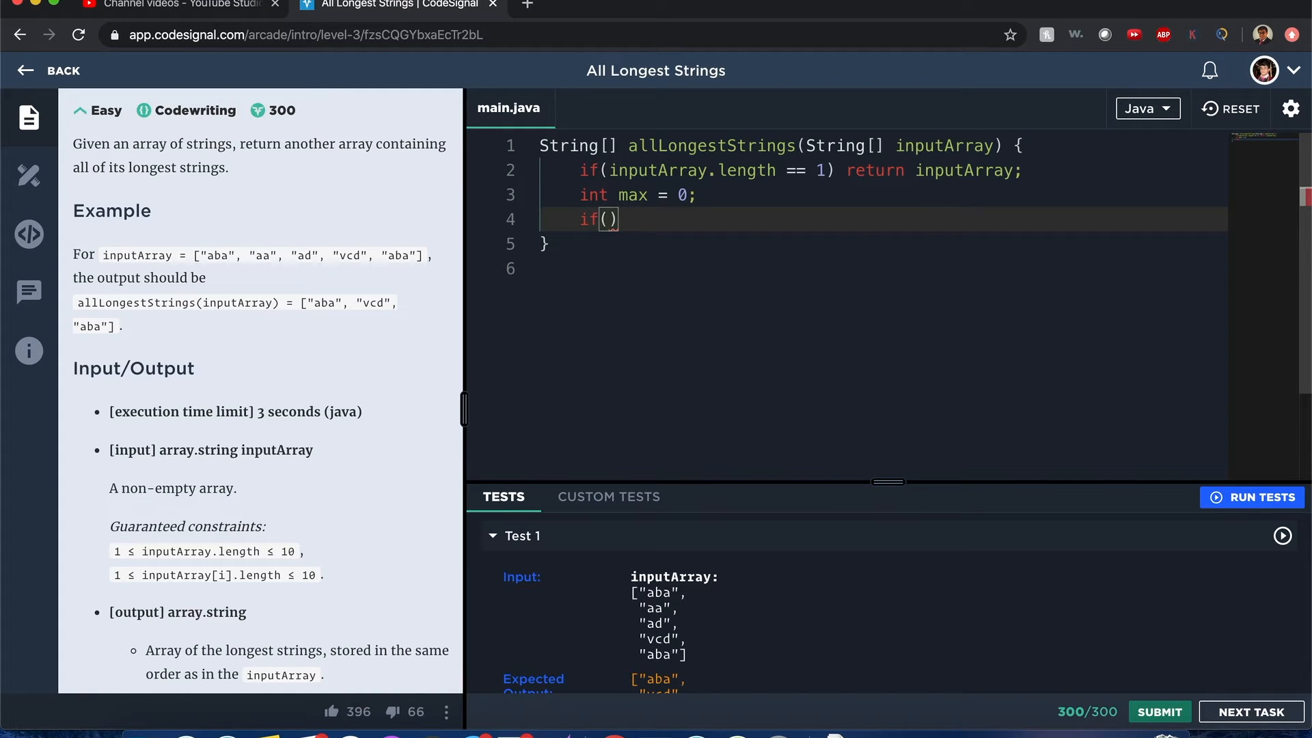
text(max ==)
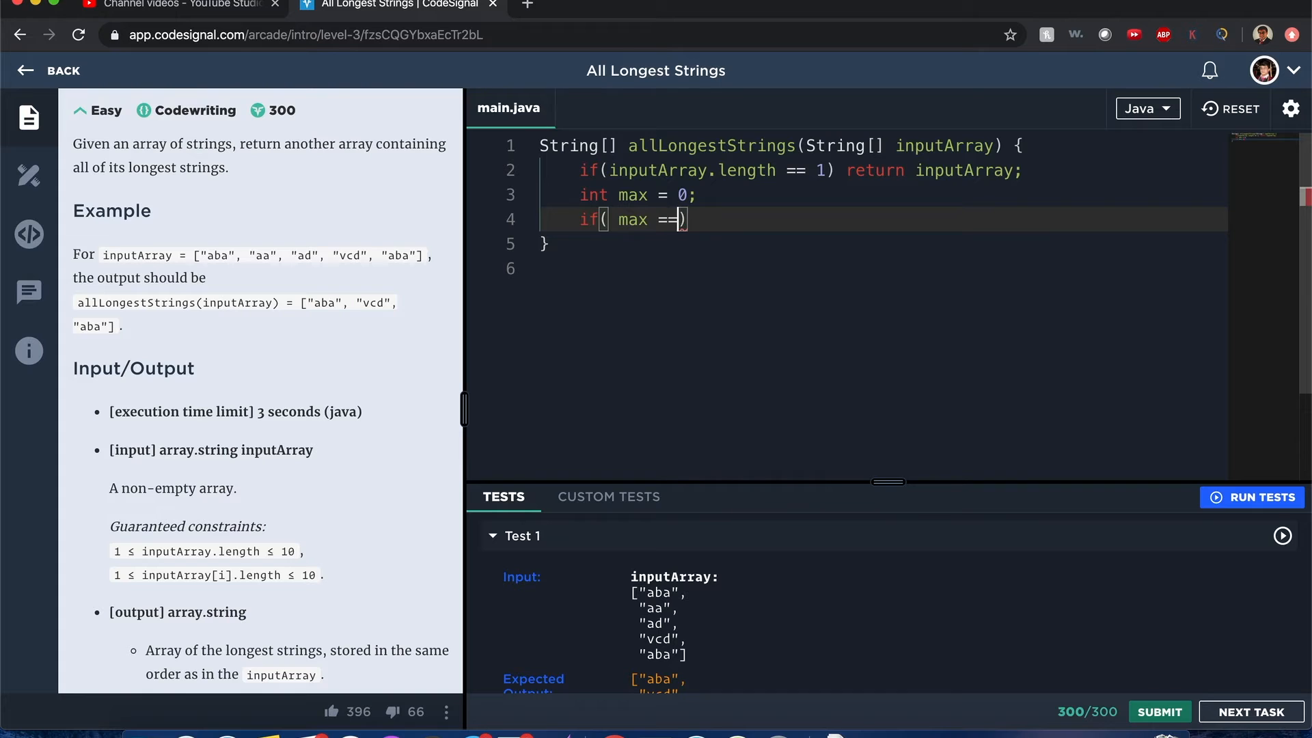
text(<)
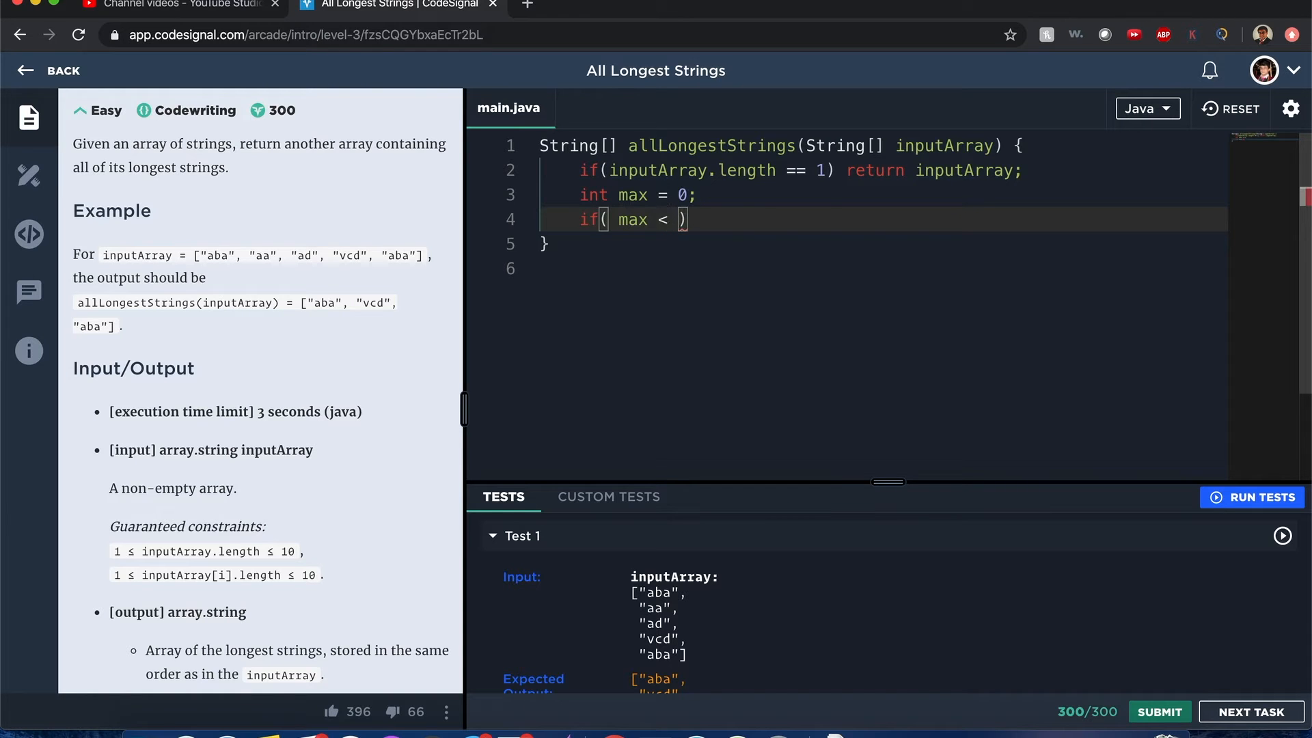
text(for()
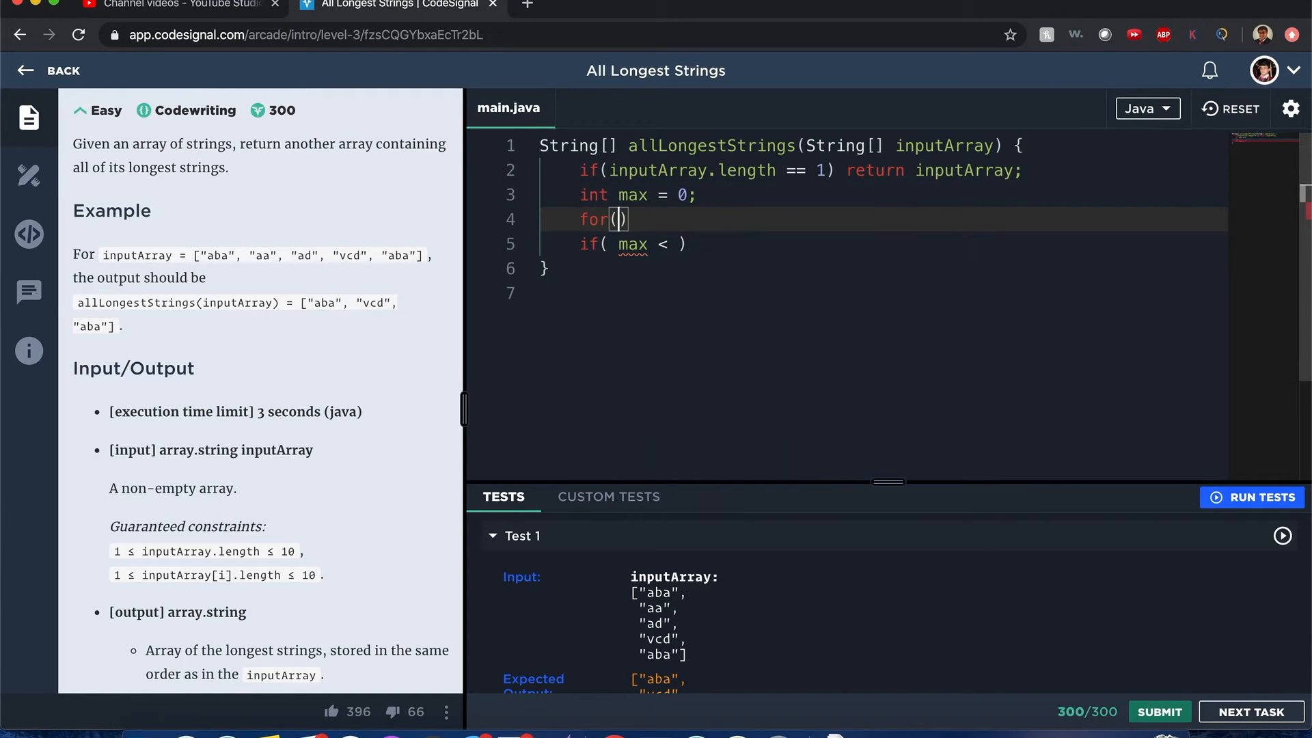
text(String)
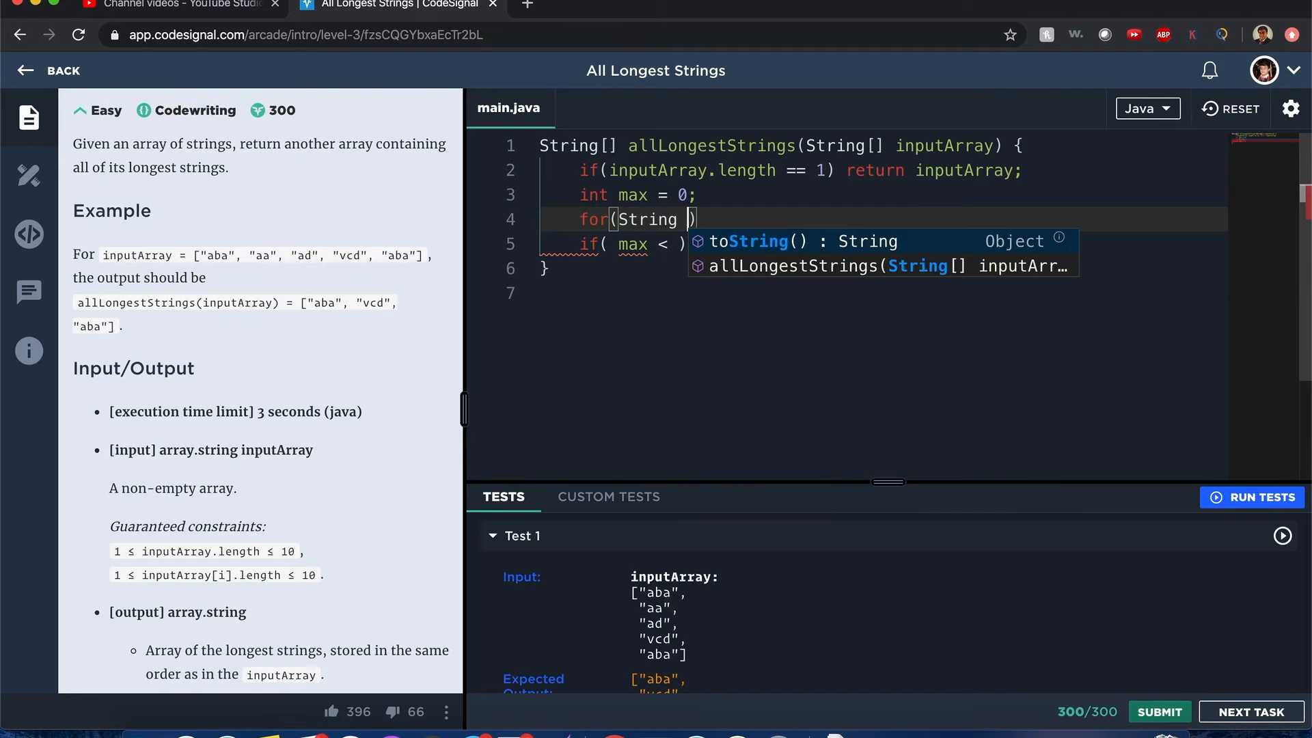
text(str : input)
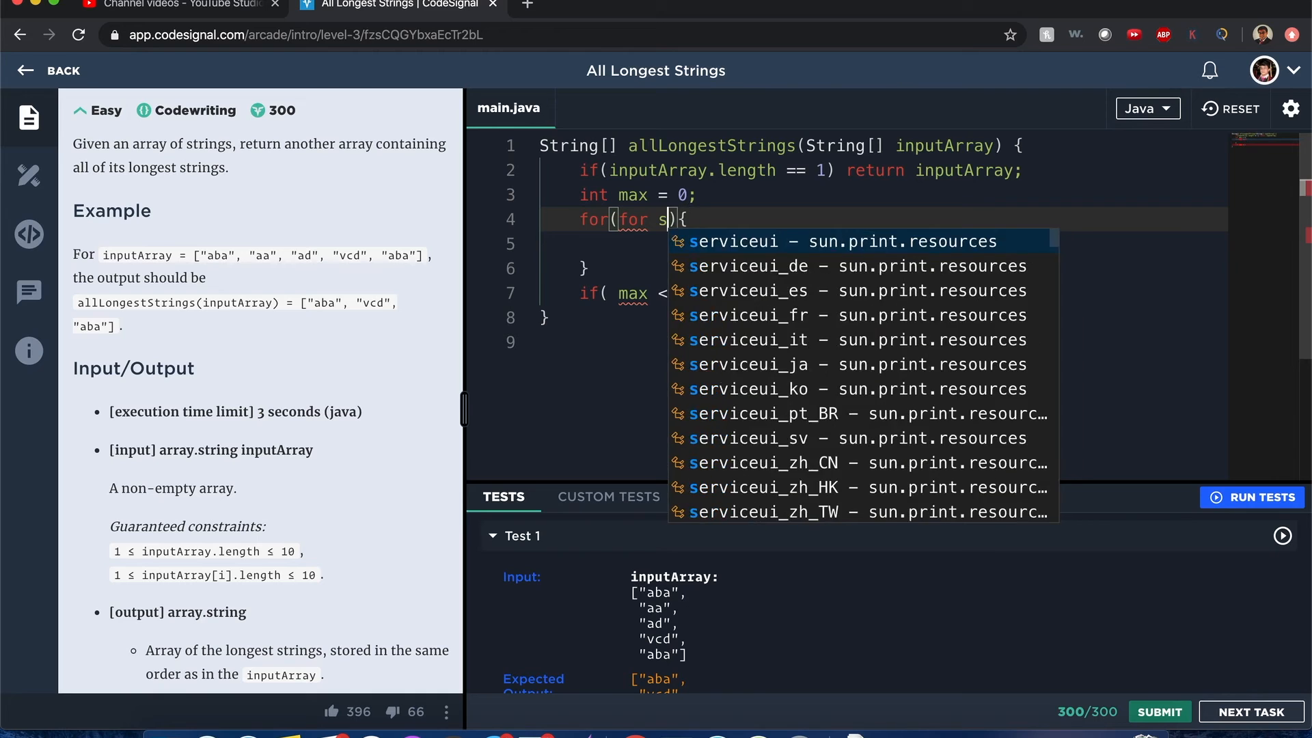
text(int st)
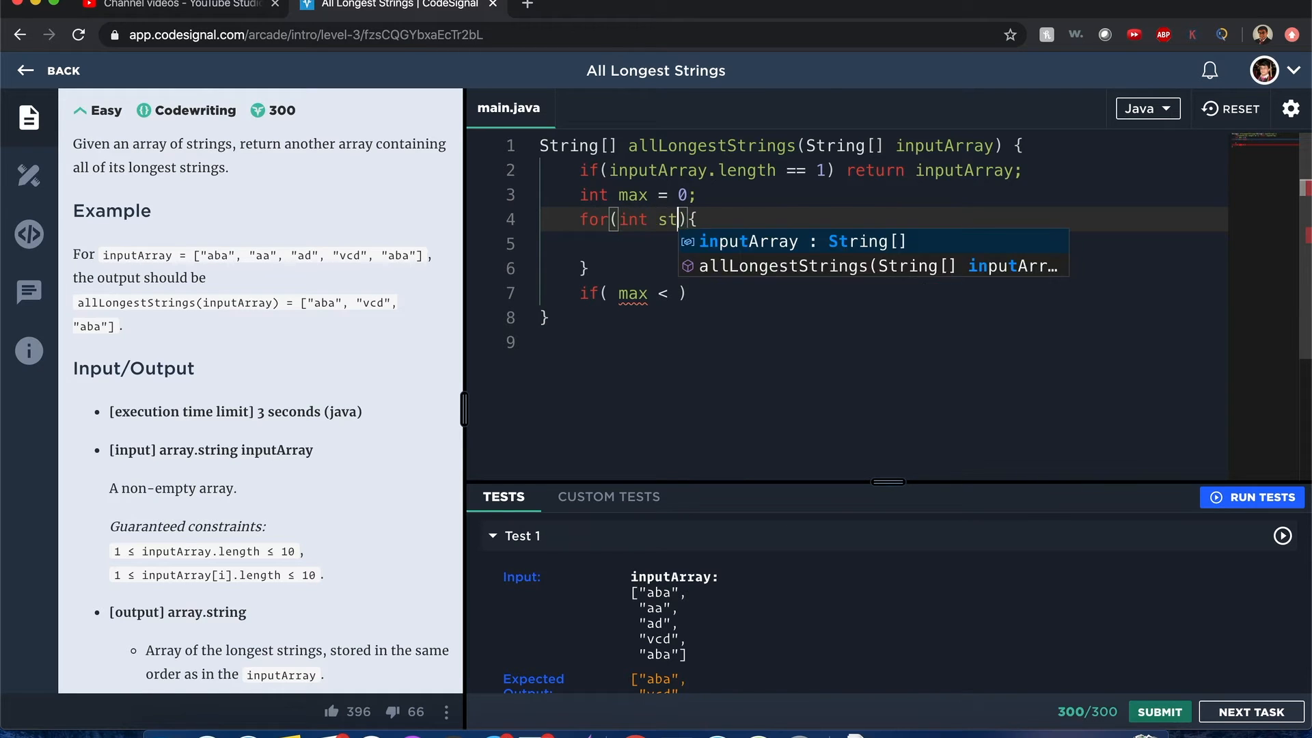
text(= 0; str <)
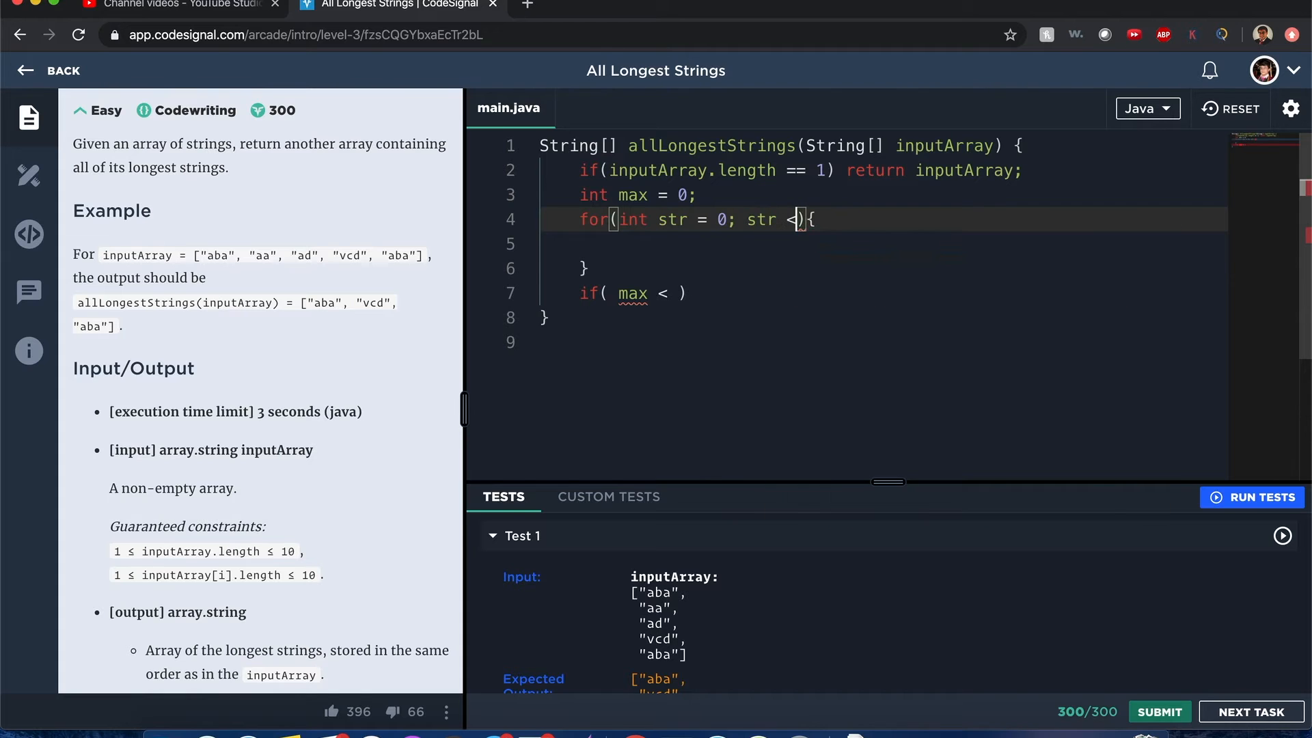
text(inputArray.length;)
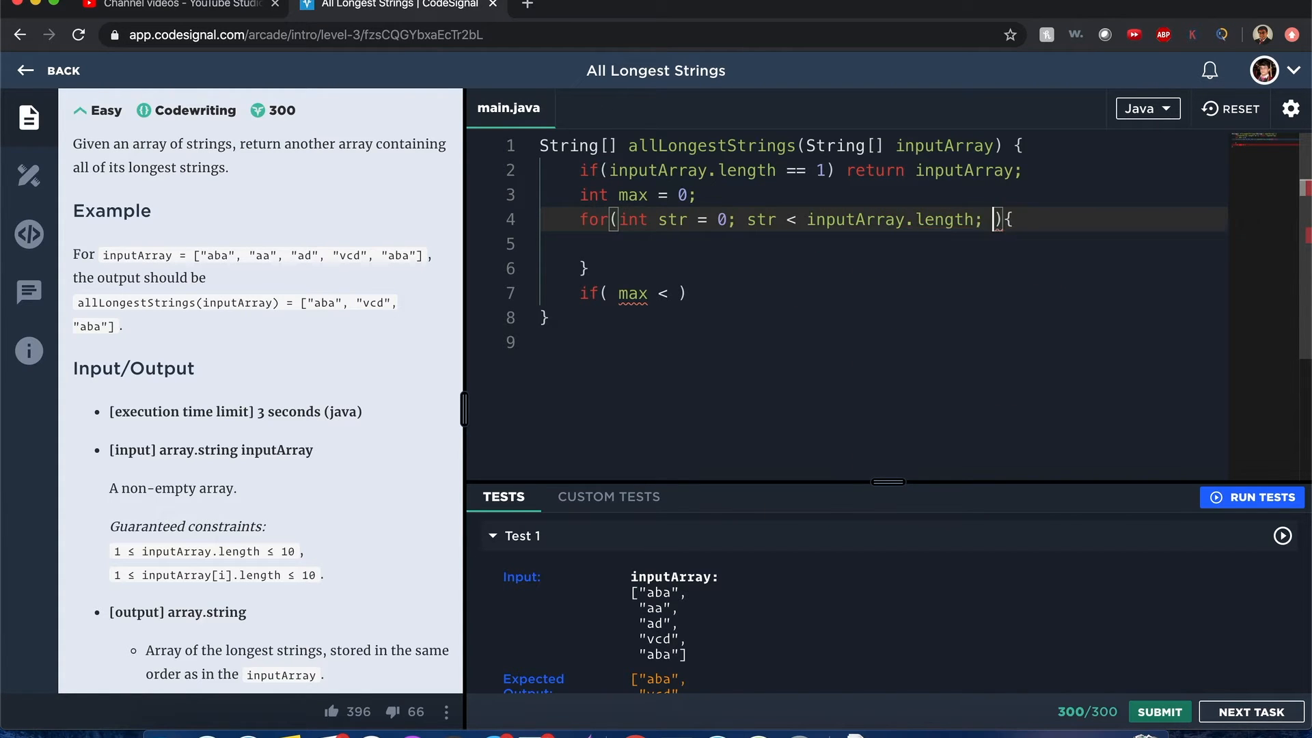
text(str++)
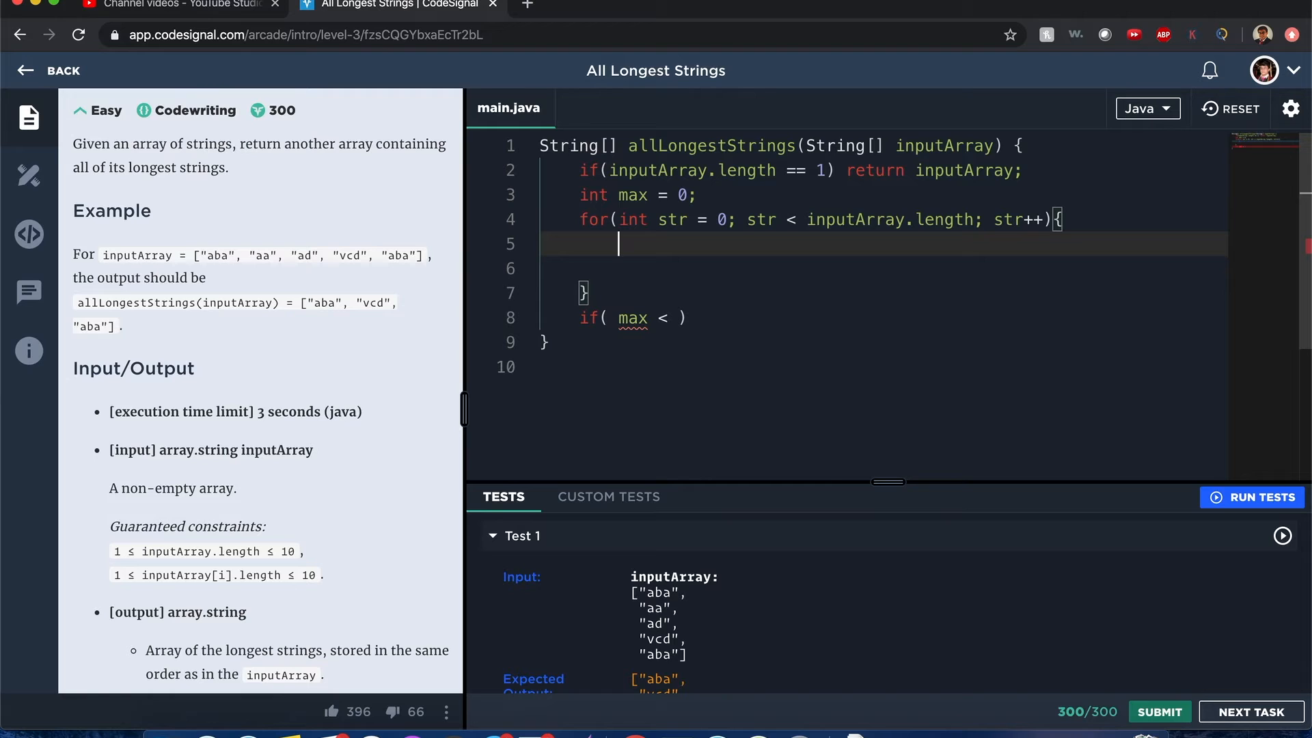
Increment counter when max equals inputArray[str] length inside the loop
text(if(max <))
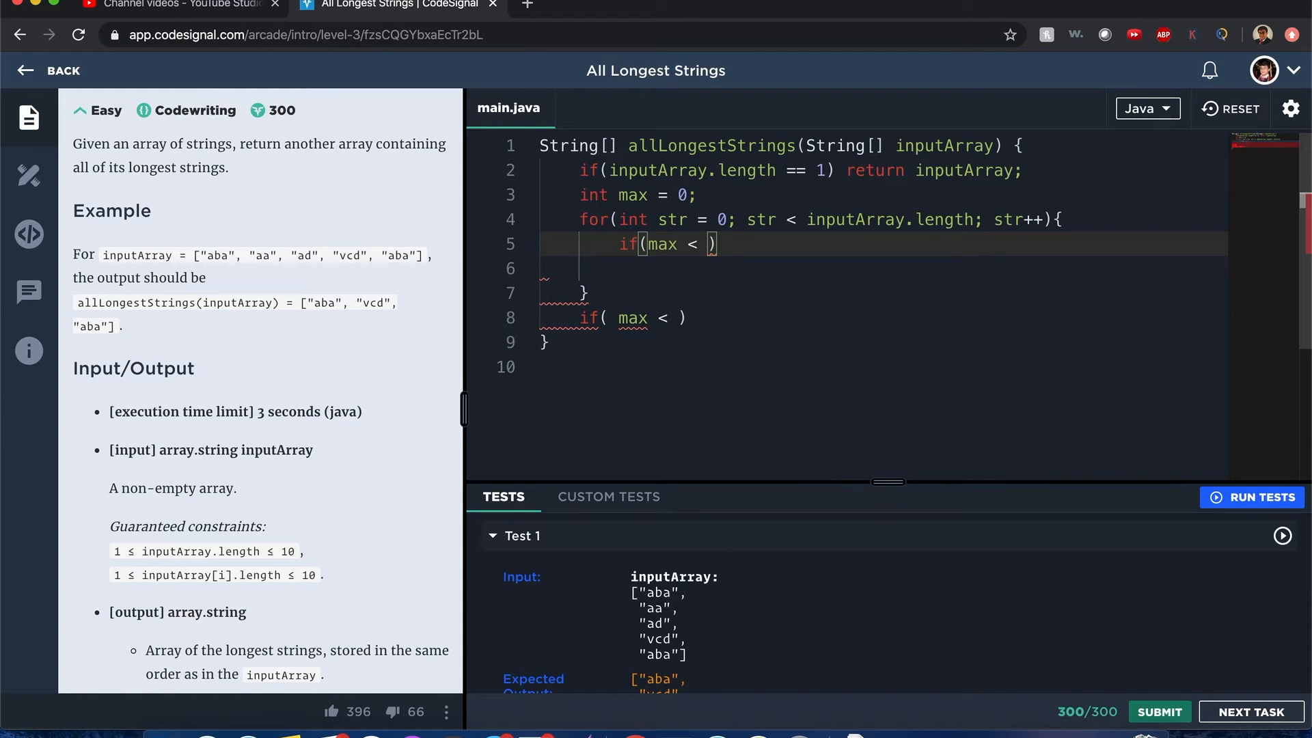
text(int counter = 0)
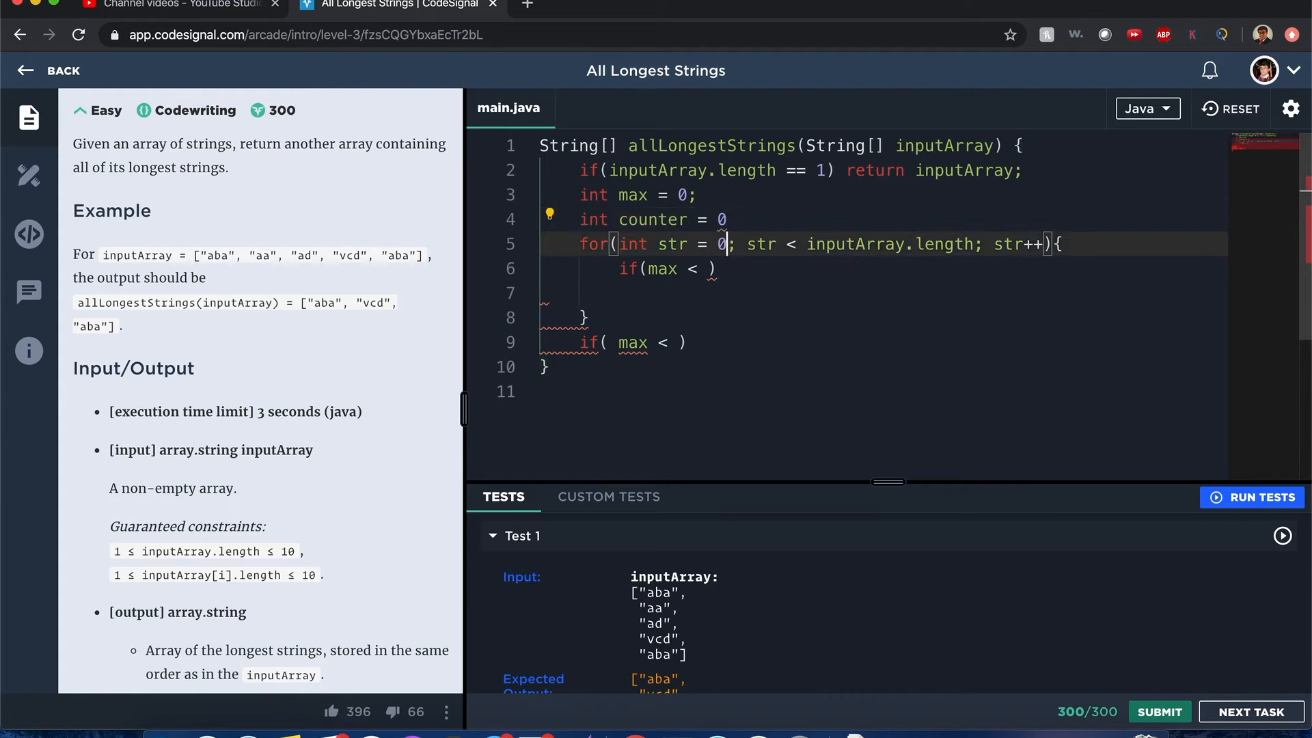
text(==)
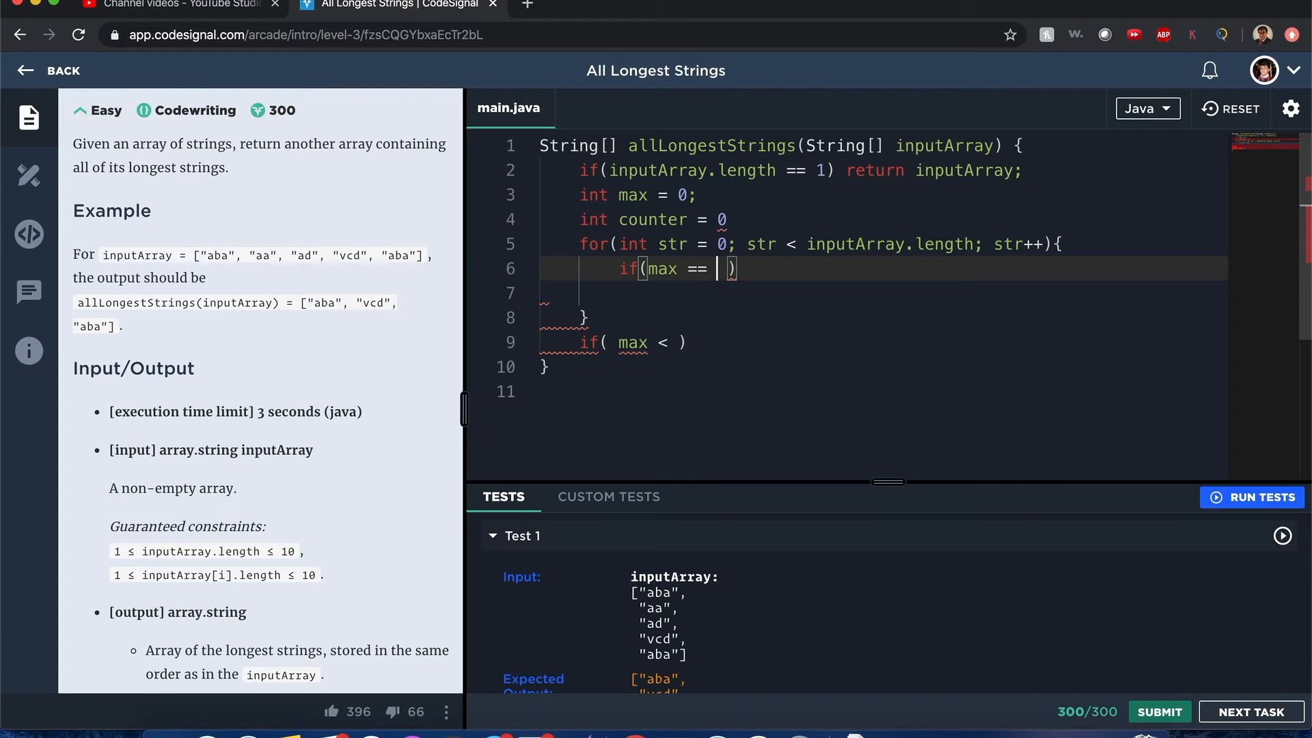
text(inputArray[)
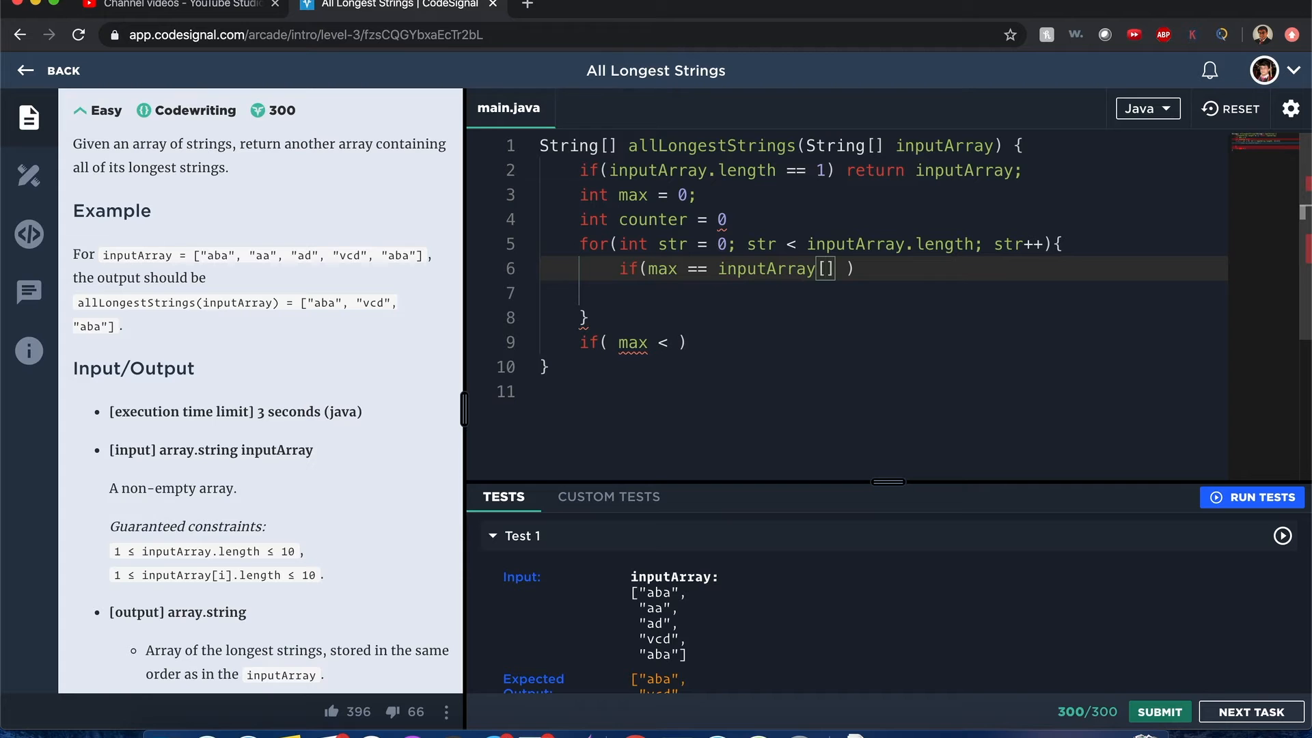
text(str)
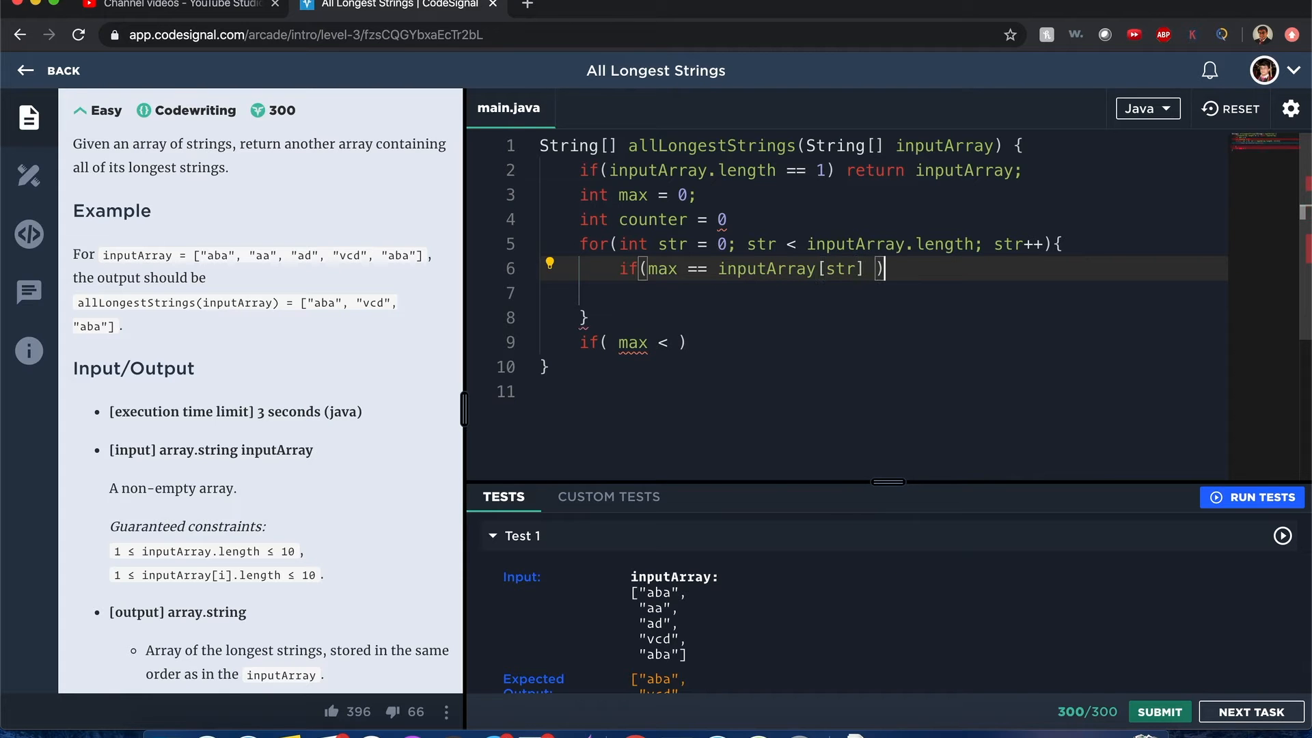
text(counter++;)
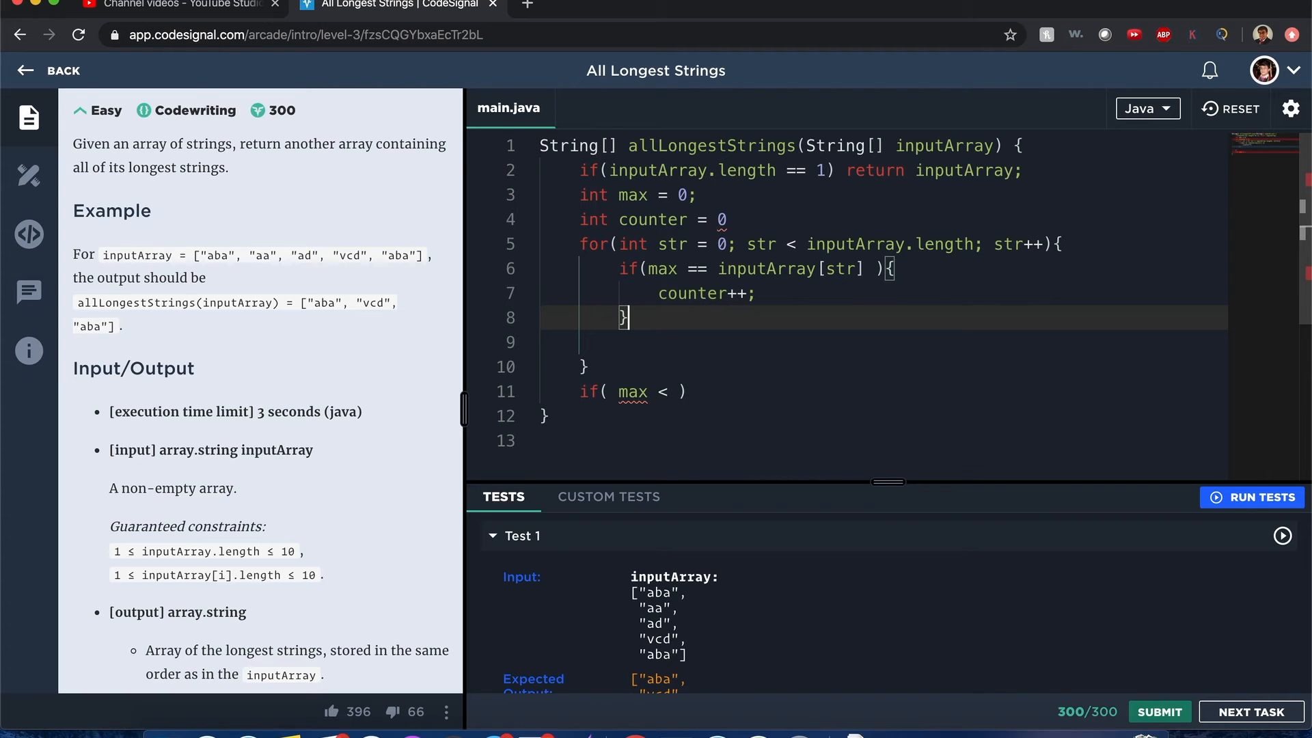
Add an else-if branch for max < inputArray[str].length() with .length() on both conditions
text(else if(max <)
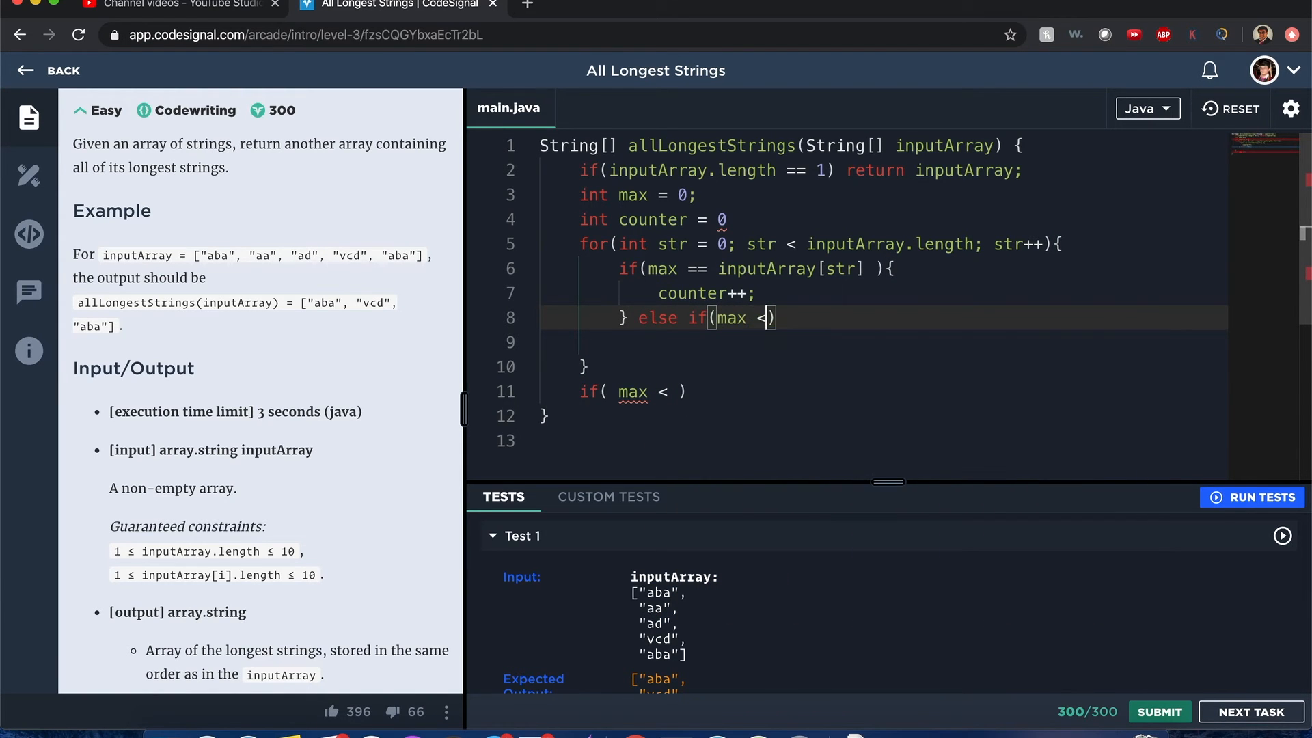
text(inputArray)
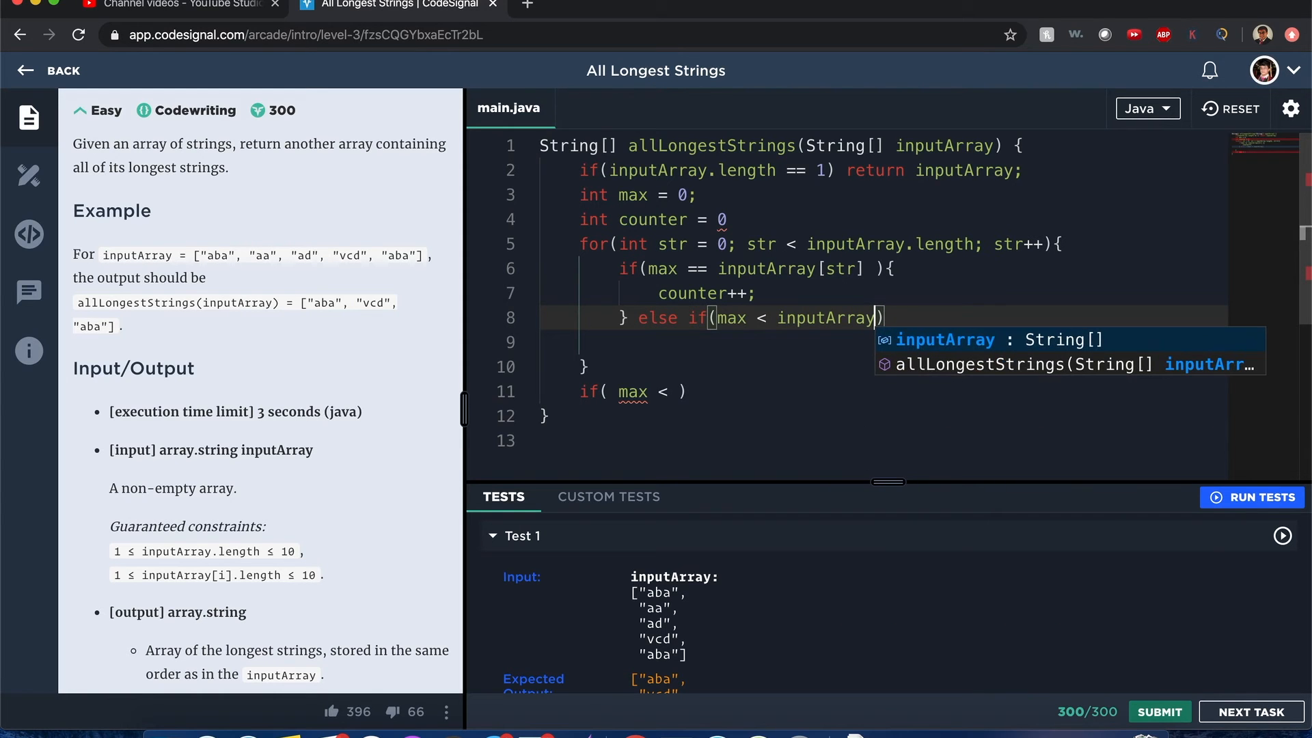
text([str)
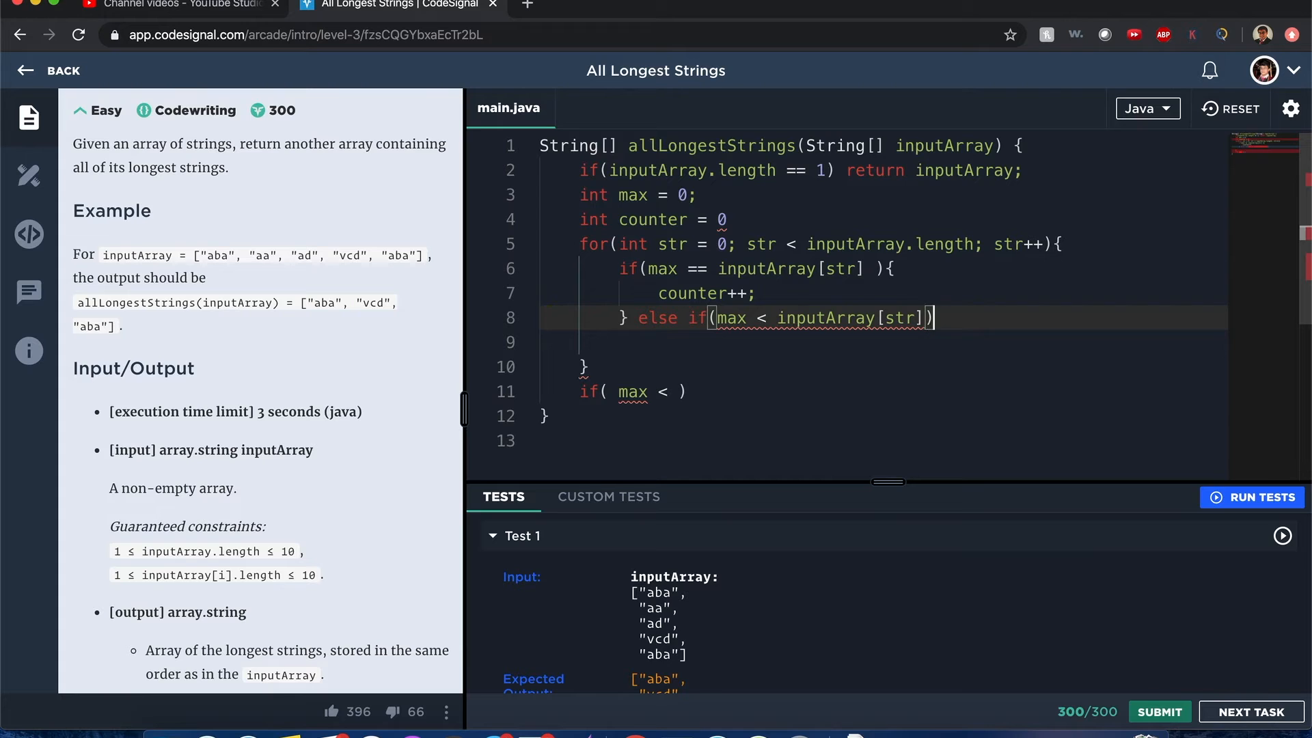
text({)
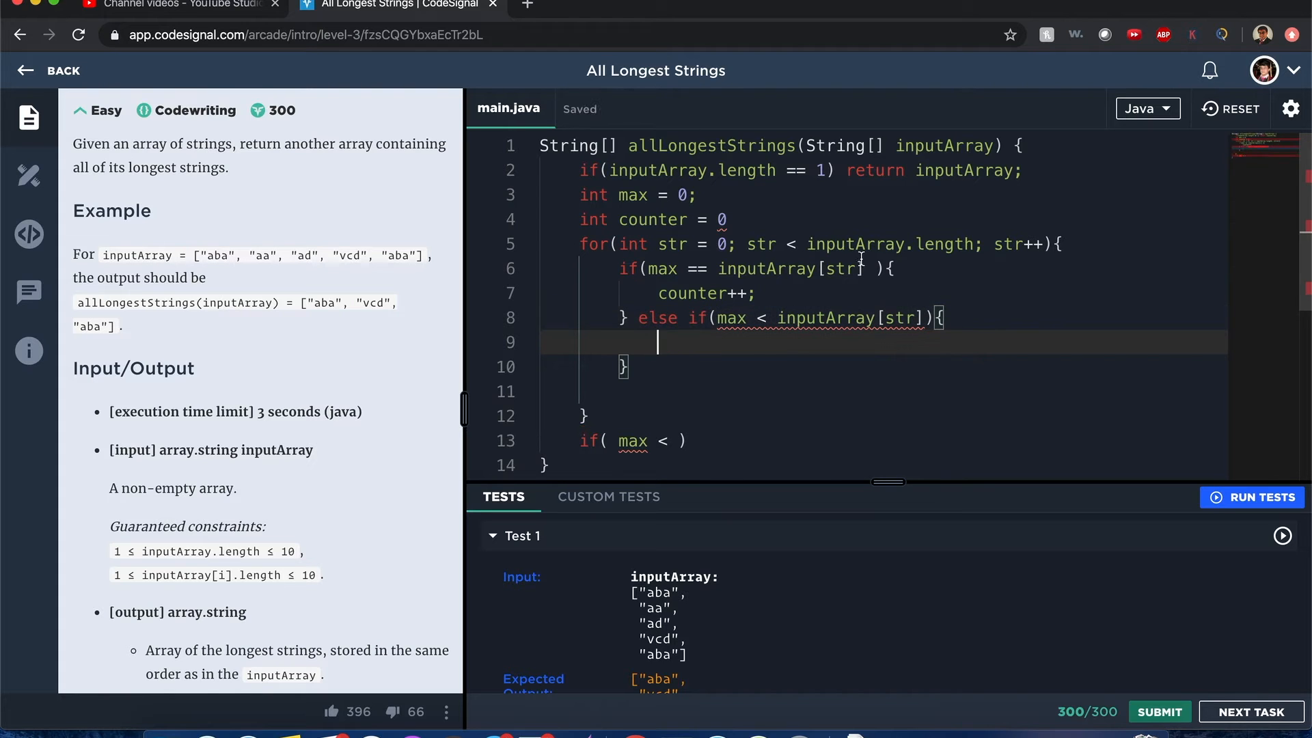
text(.length()
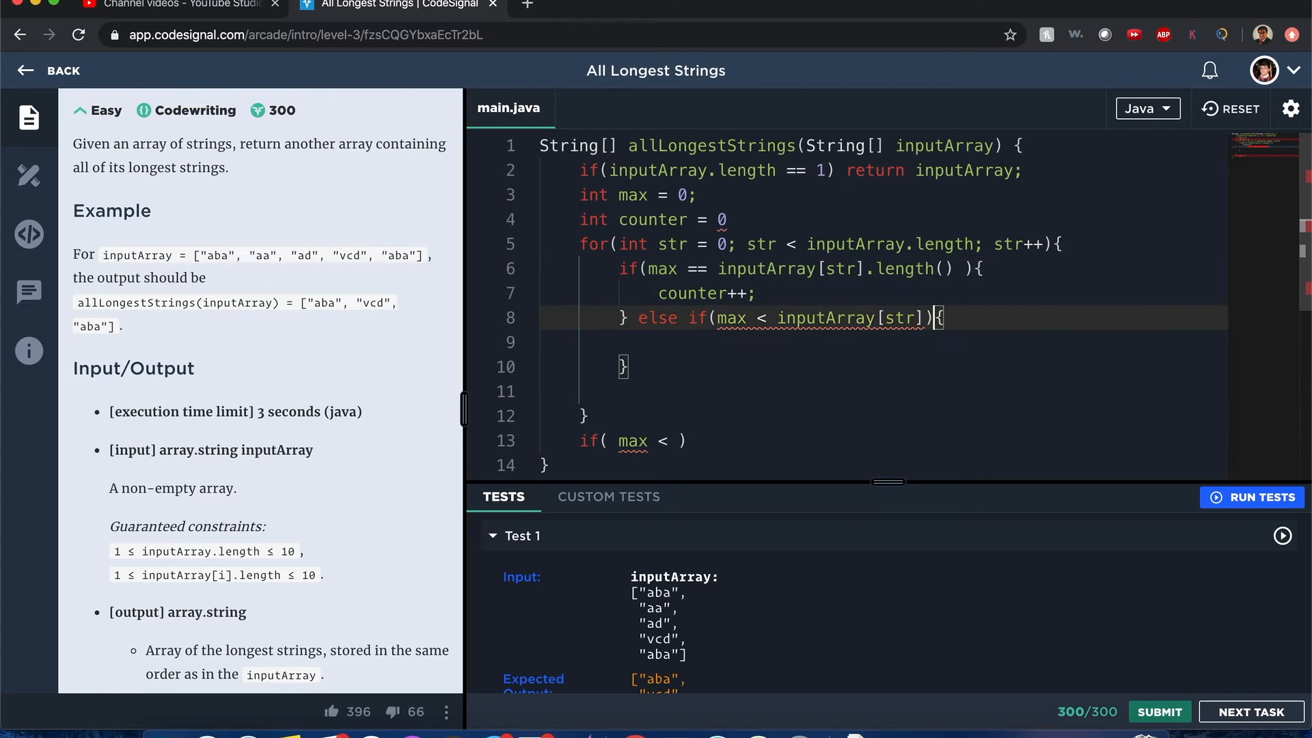
text(.length()
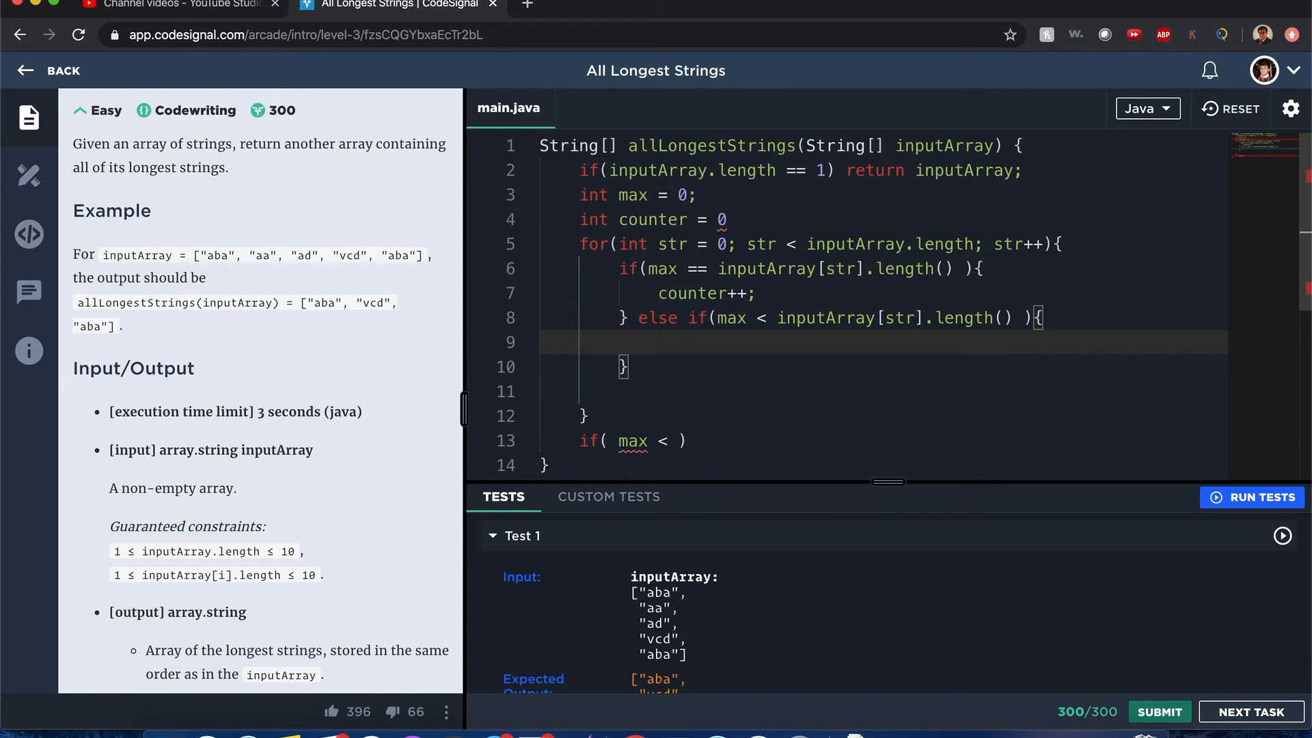
text(counter++;)
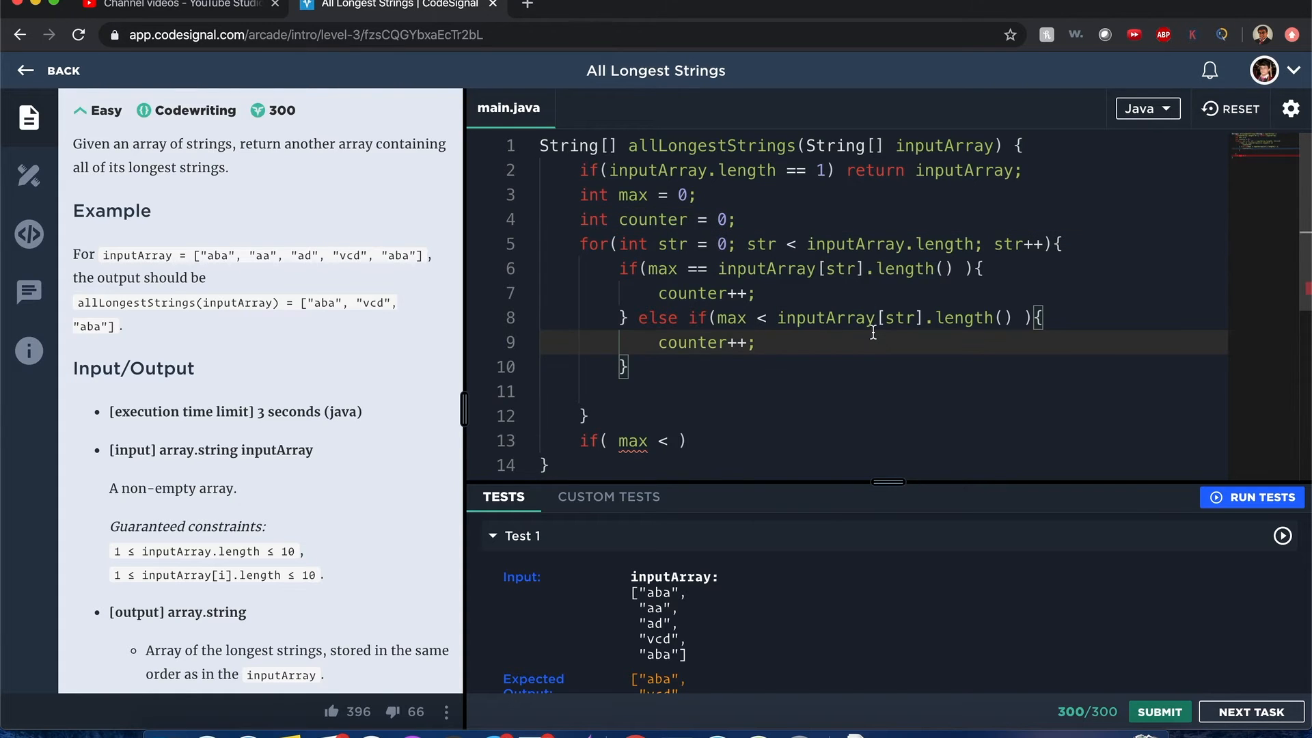
Inside the else-if set max = inputArray[str].length() and counter = 1
click(662, 341)
text( = 1)
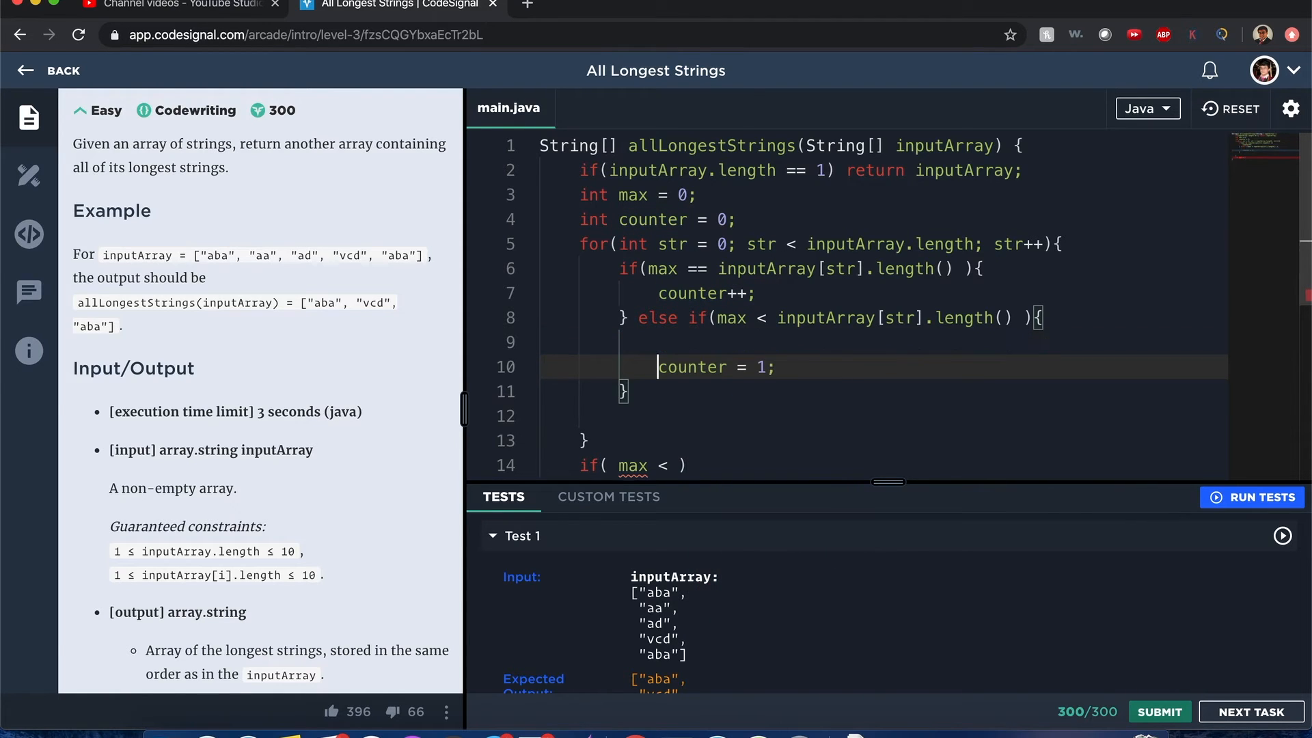
click(619, 342)
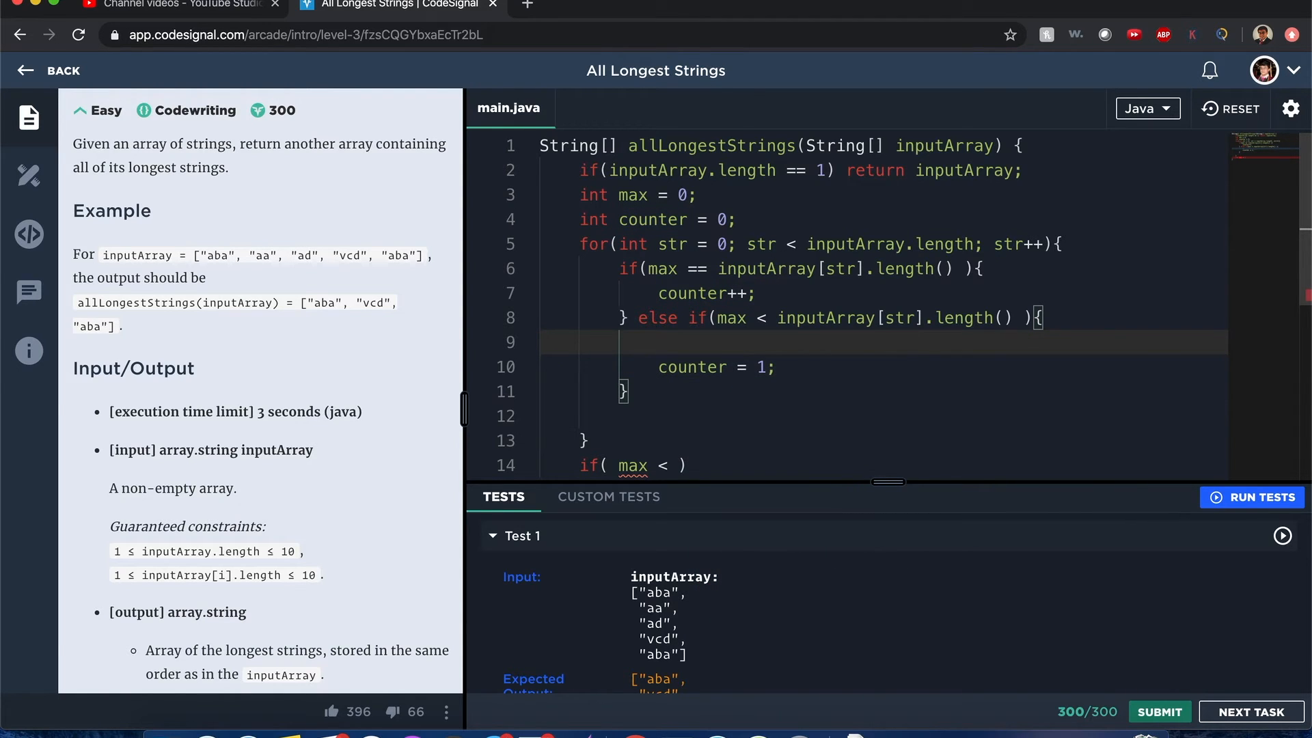
text(max =)
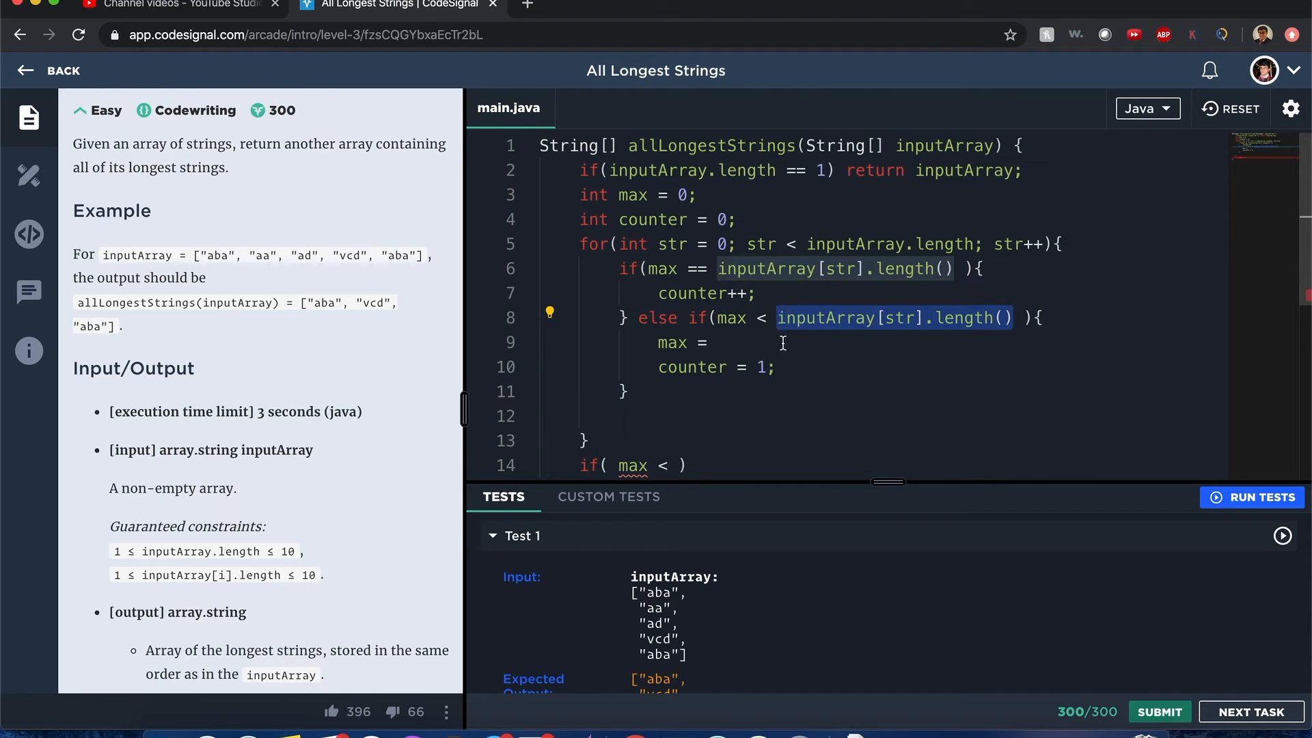
text(inputArray[str].length();)
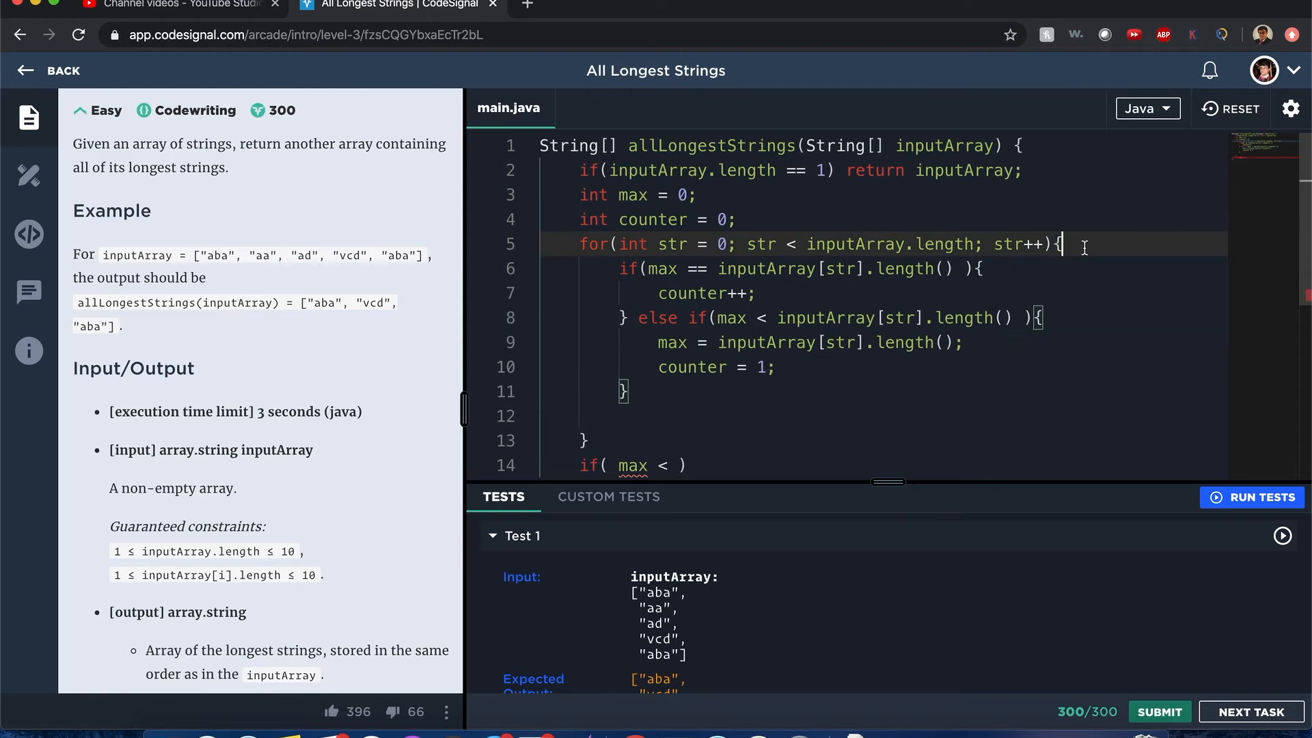
Store inputArray[str].length() in int wordSize and compare max against wordSize
text(int)
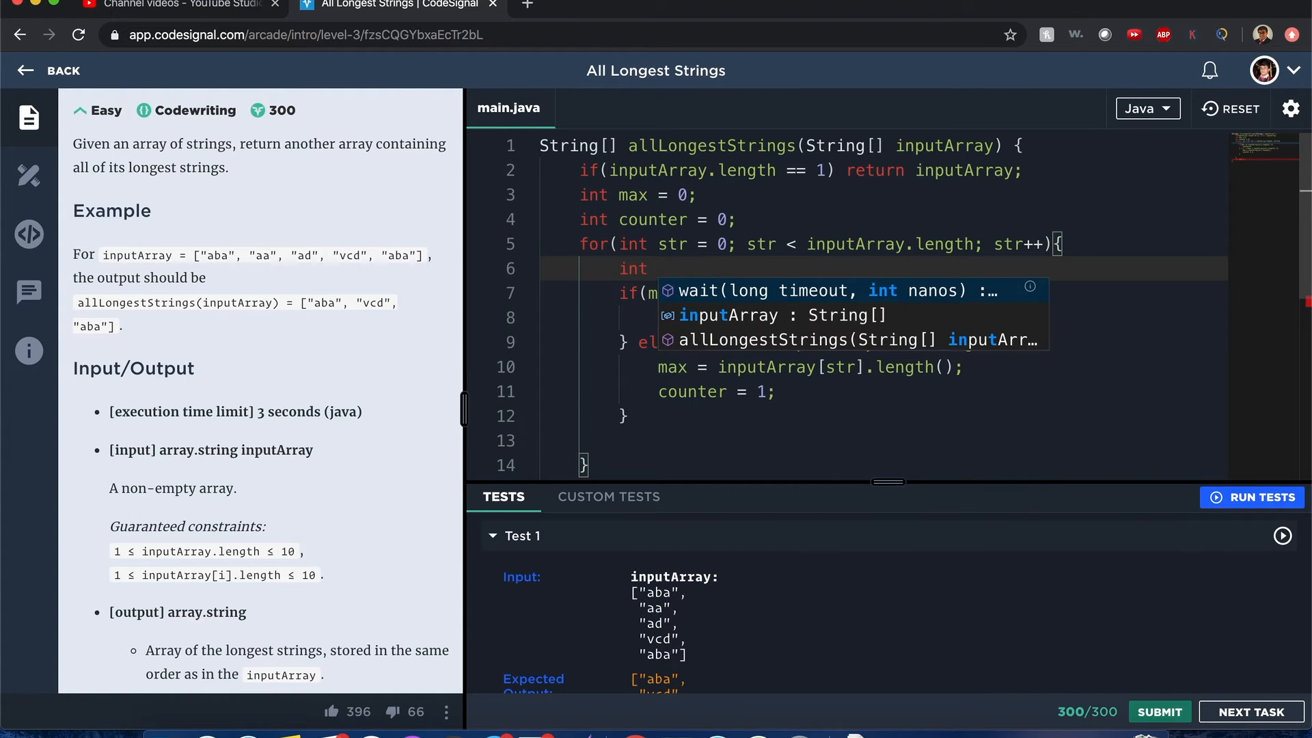
text(wordSize =)
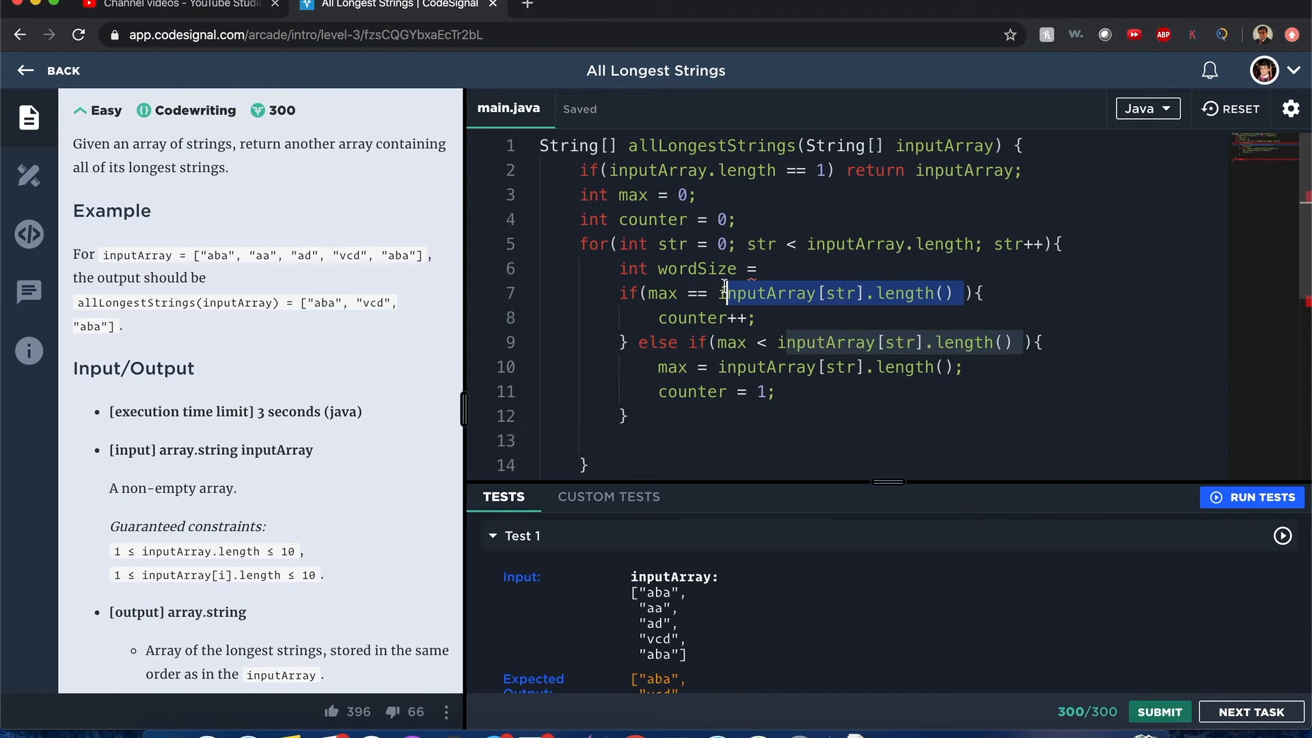
text(inputArray[str].length())
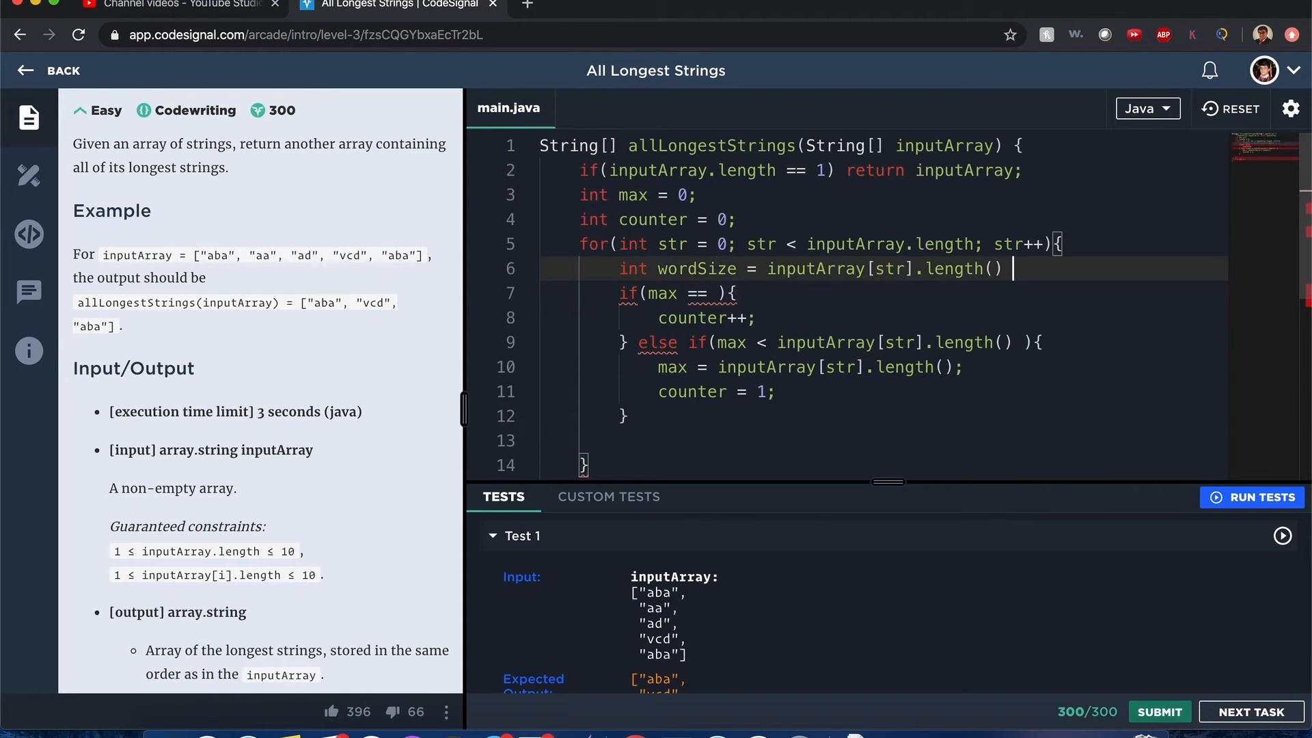
text(;)
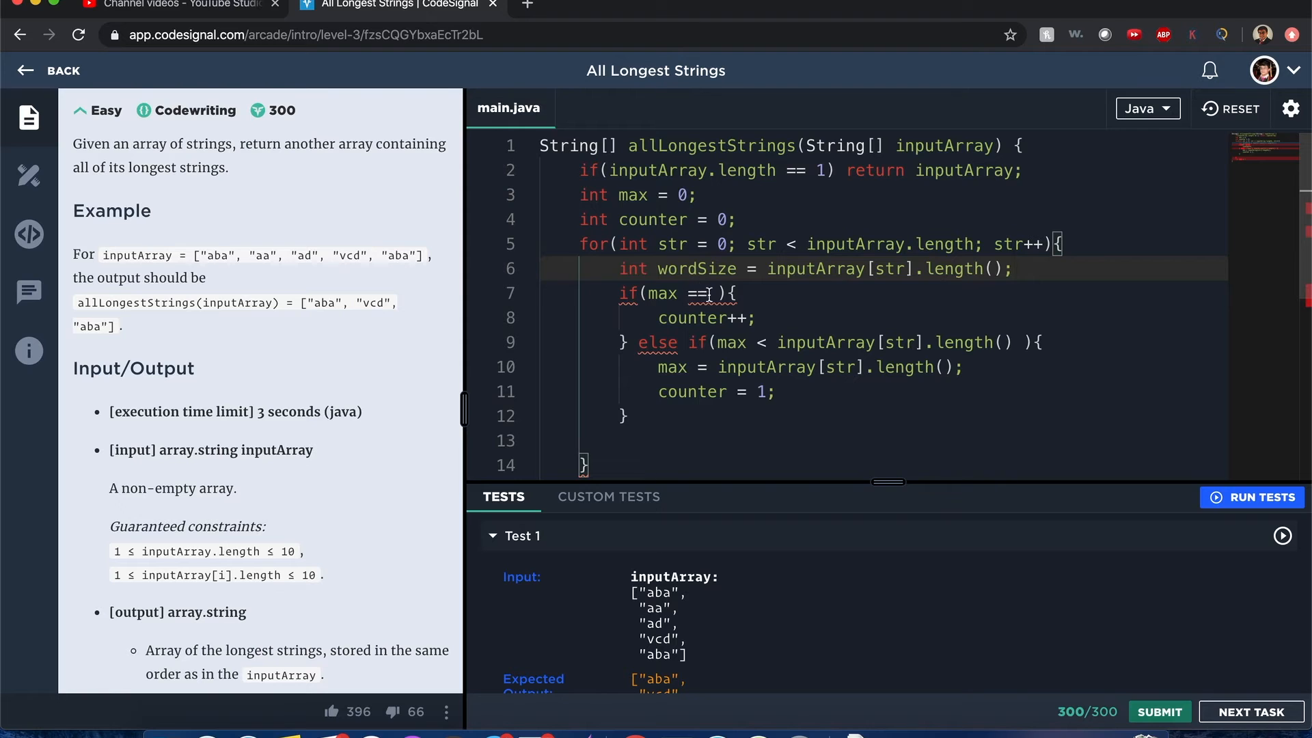
text(wordSize)
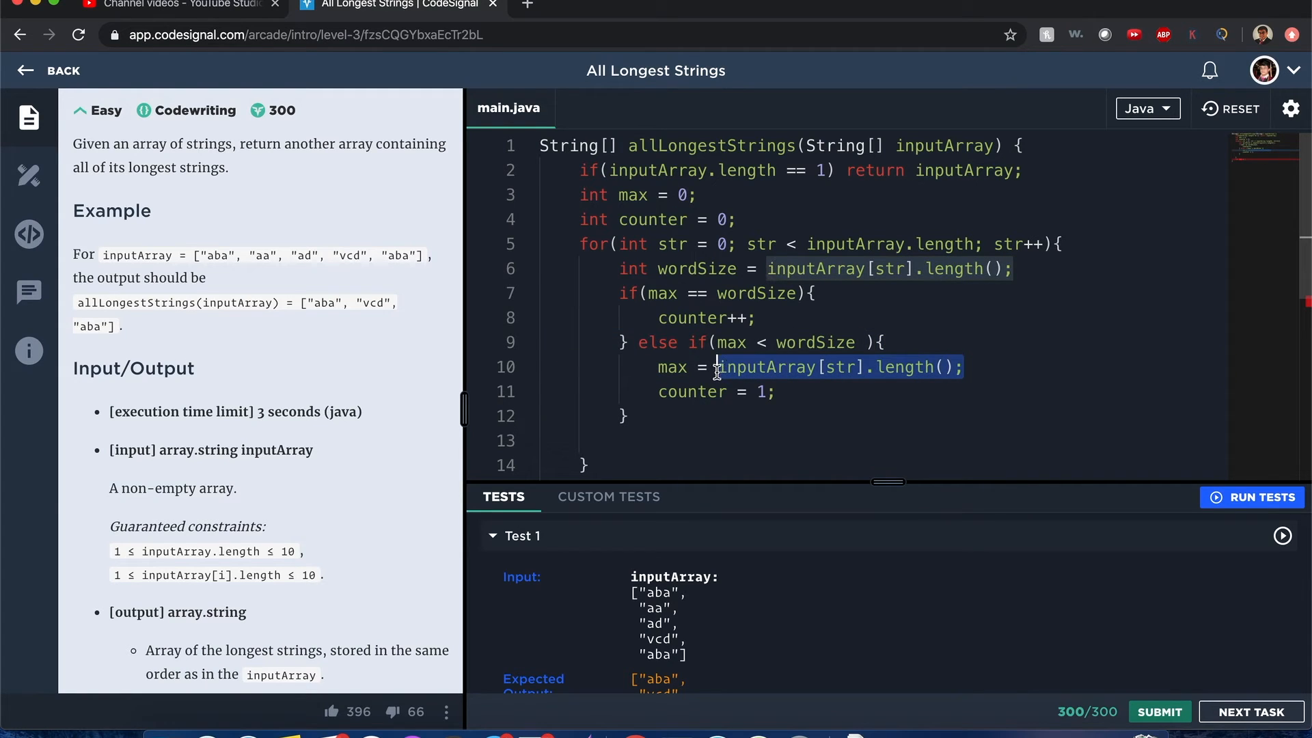
text(wordSize)
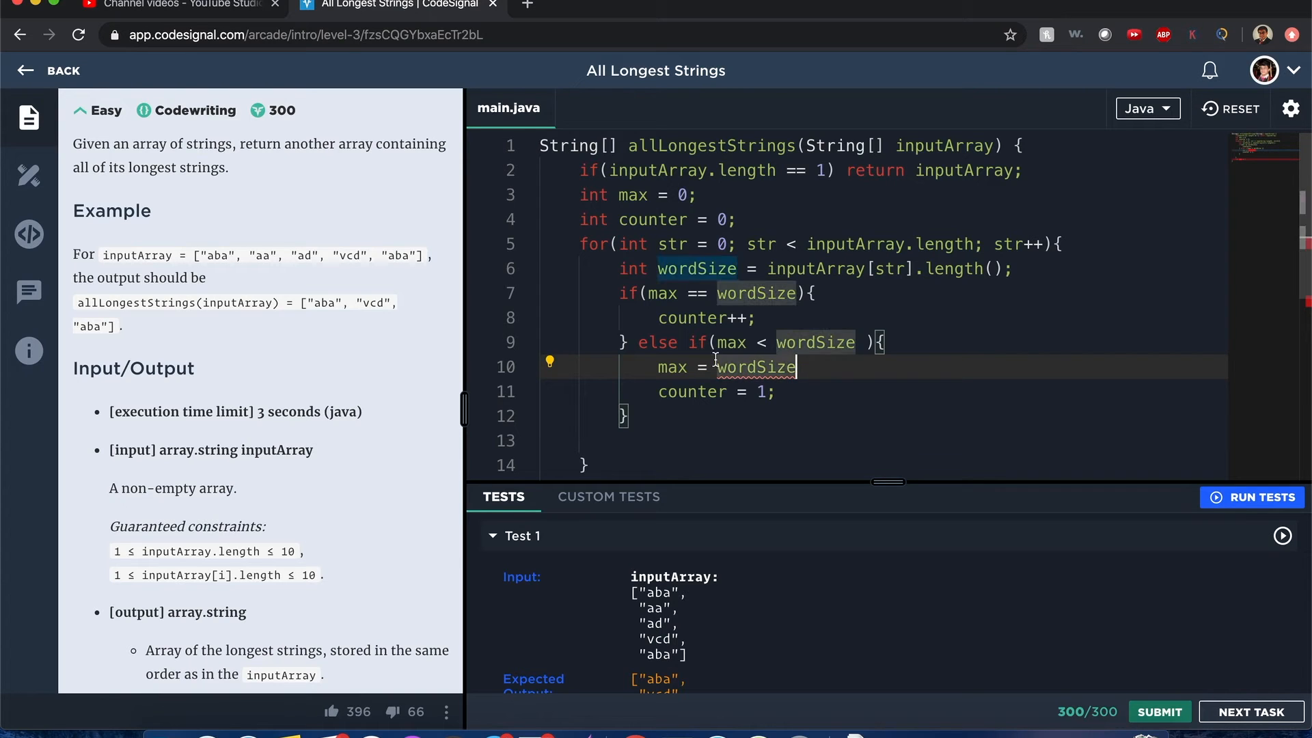
text(;)
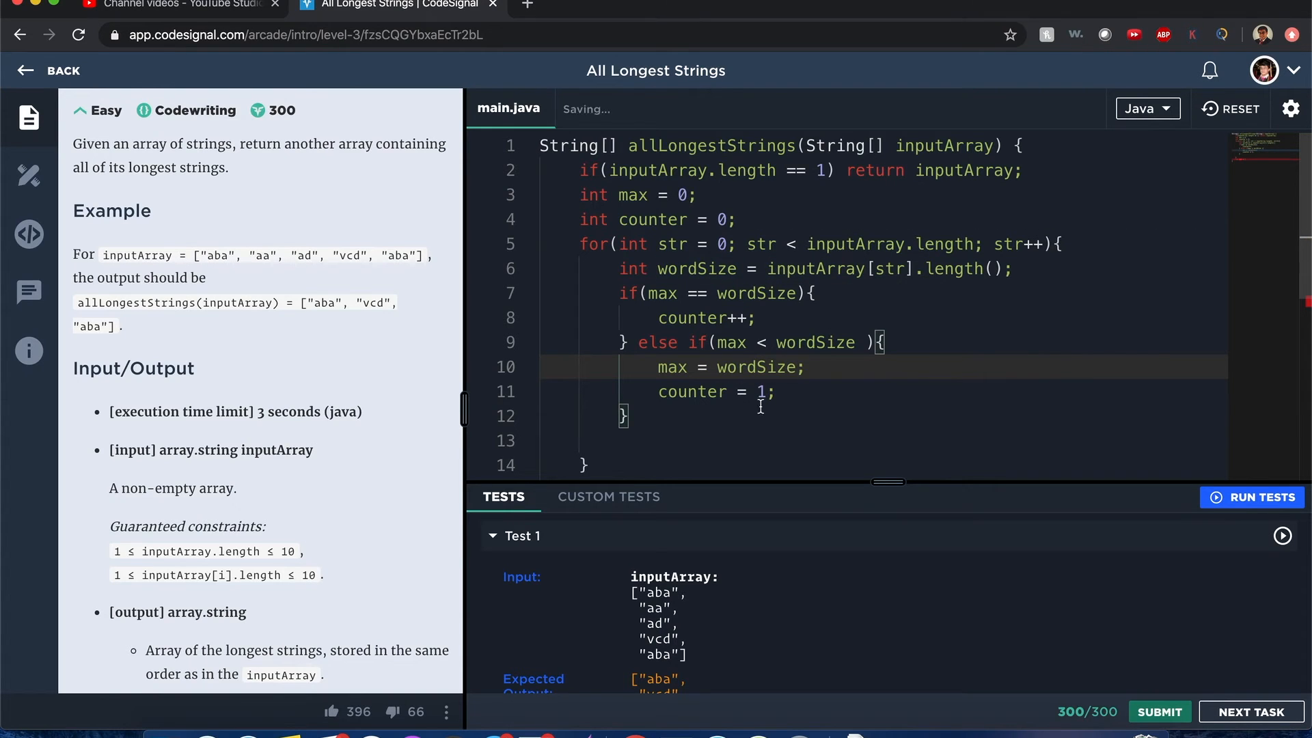
text(if( max < ))
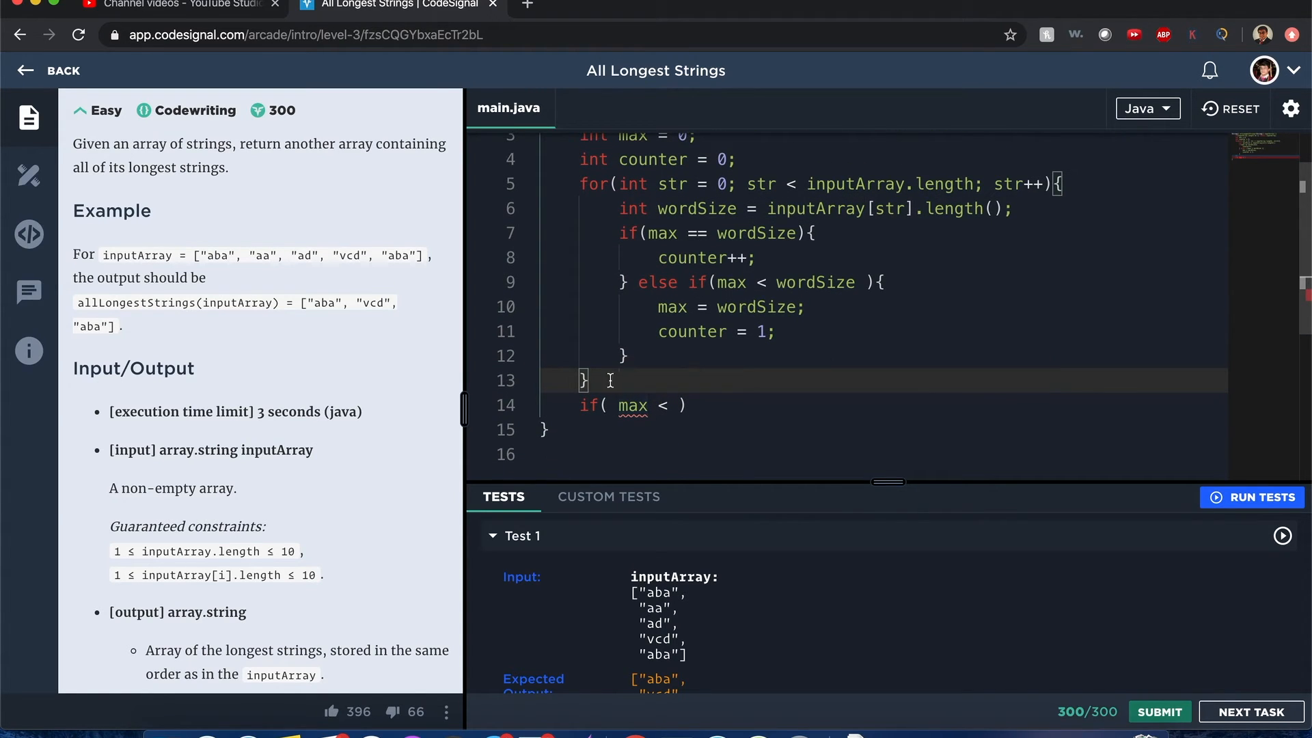
Replace the leftover if( max < ) with String[] ans = new String[counter]
drag(586, 183, 586, 380)
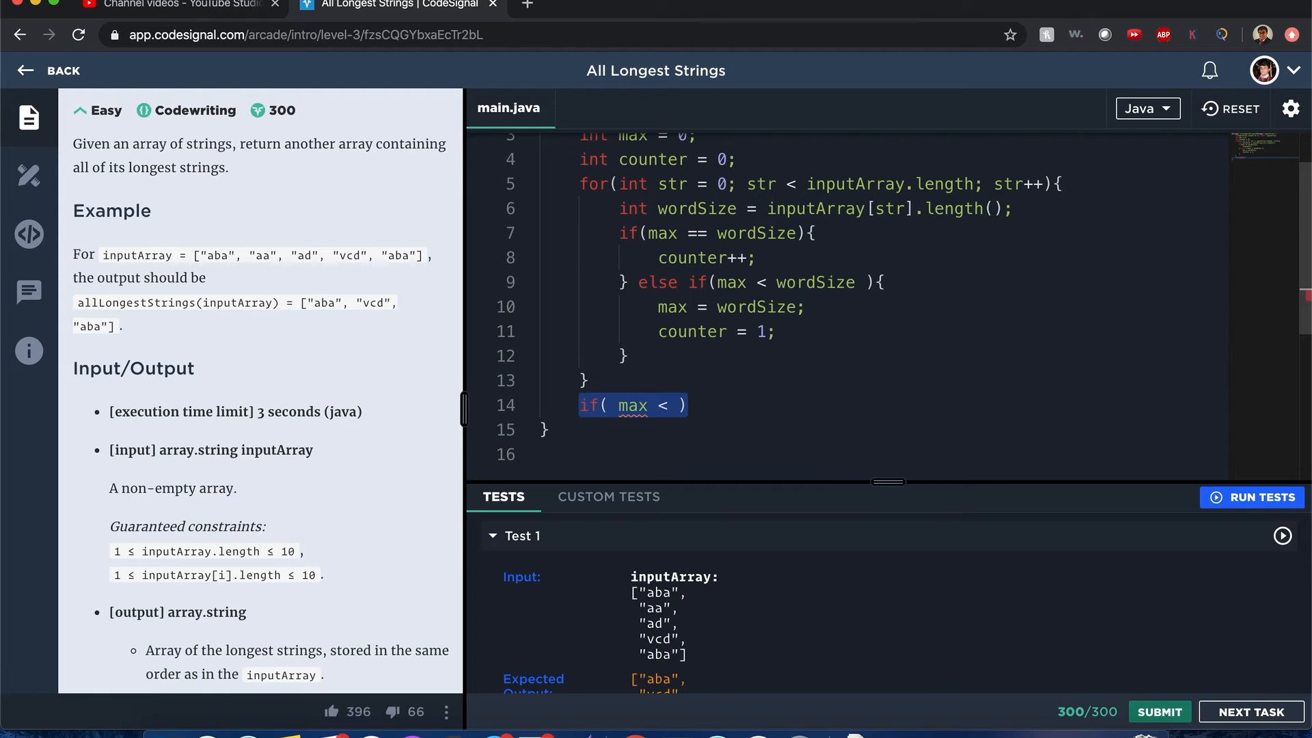
text(String[])
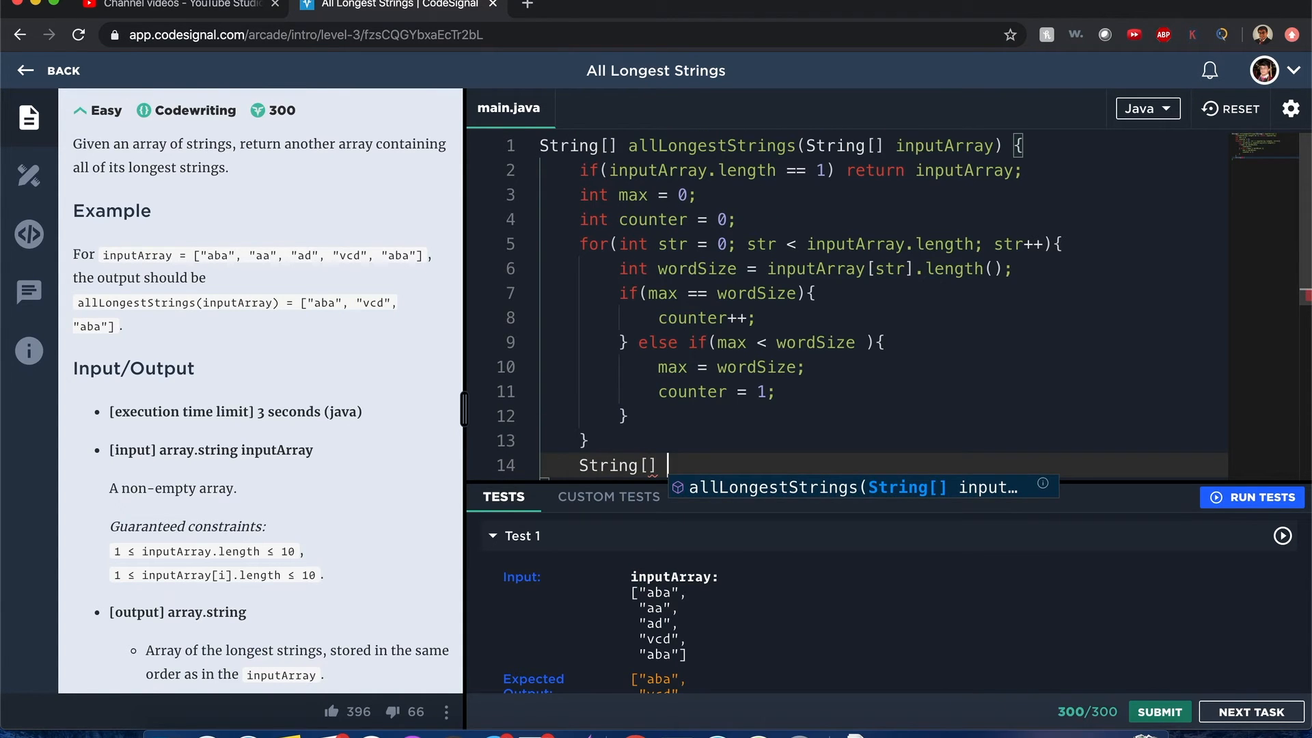
text(ans = ew)
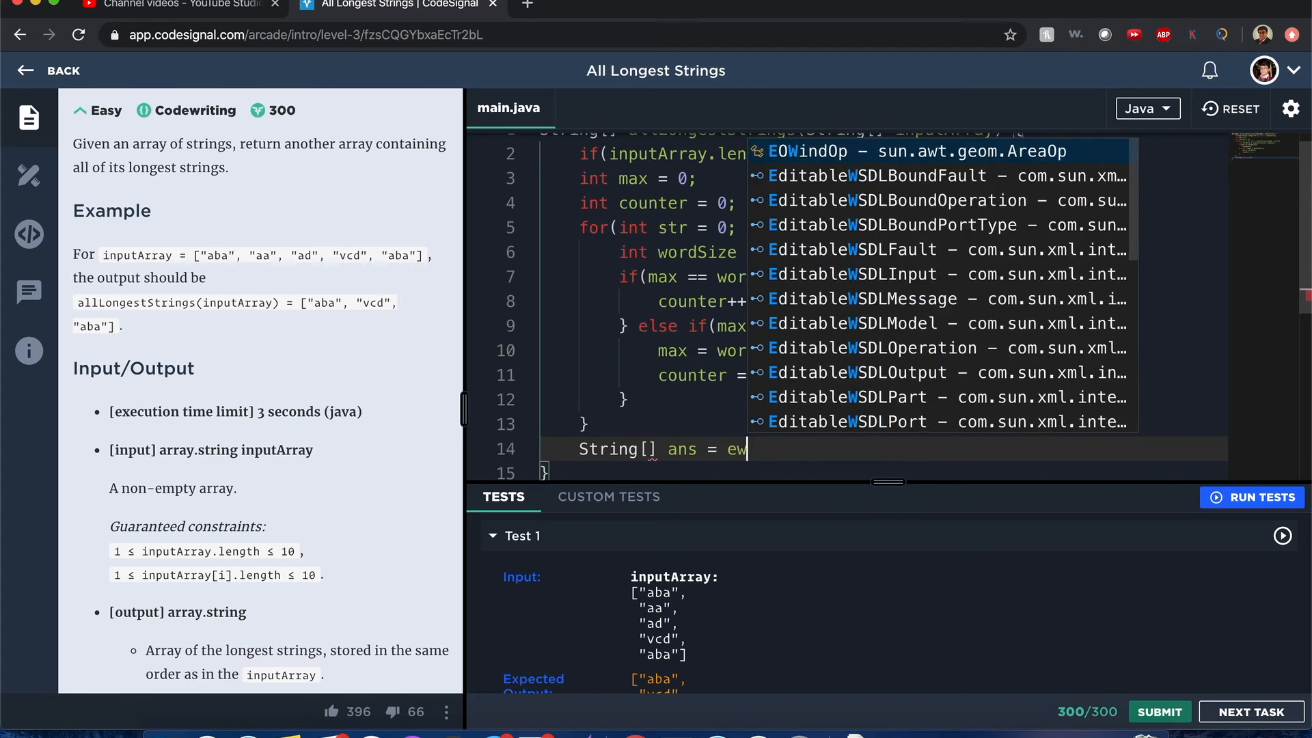
text(new String[])
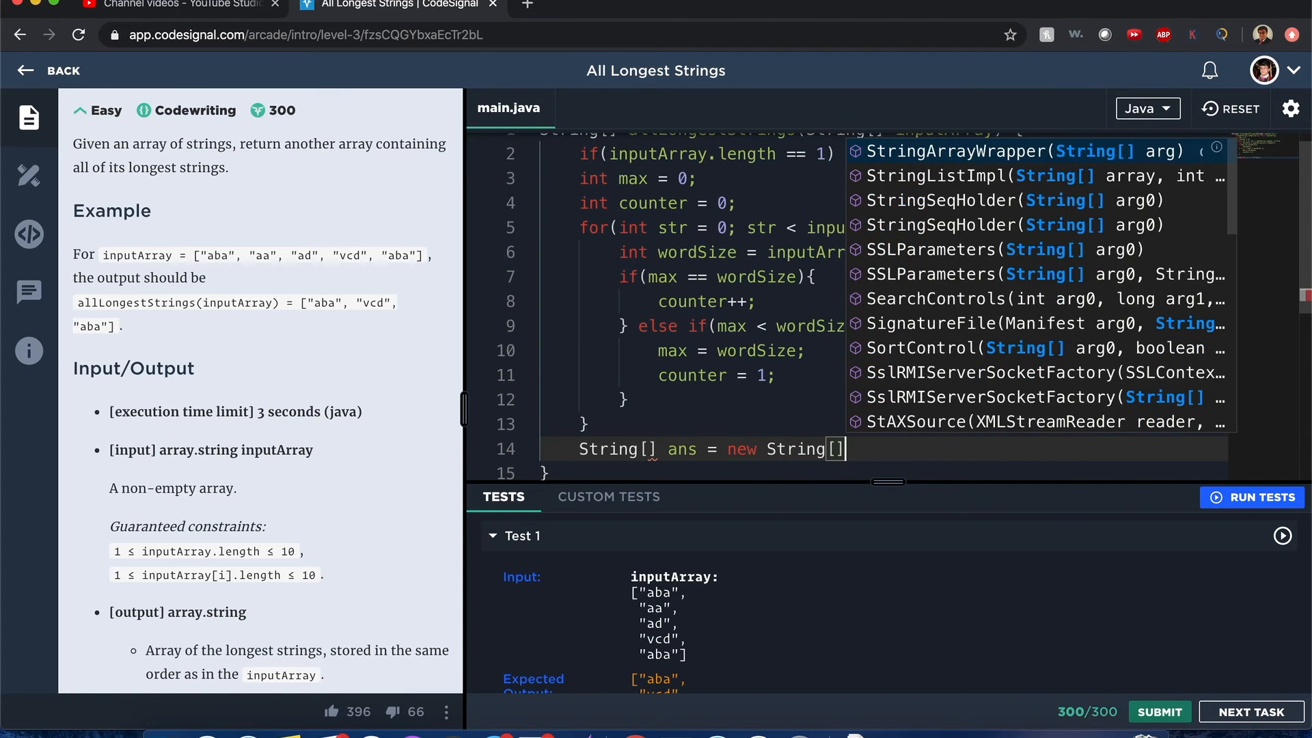
key(Escape)
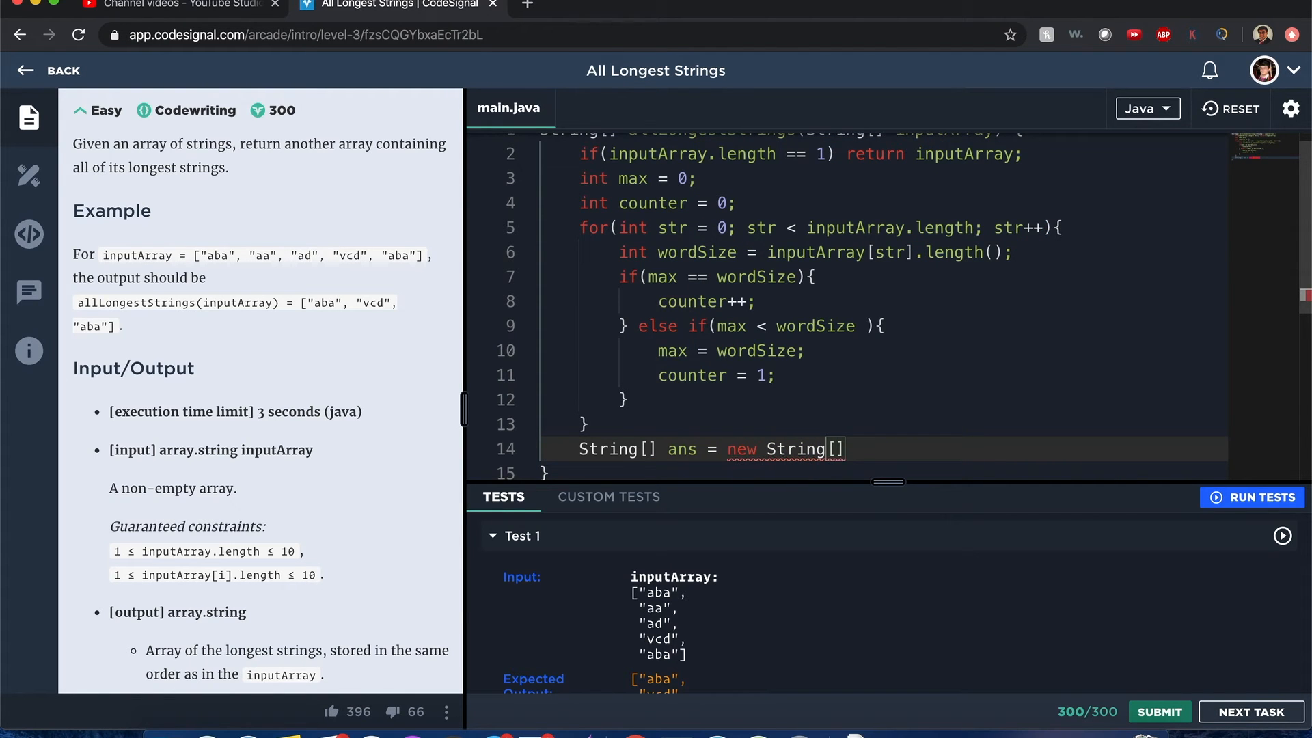
text(counter)
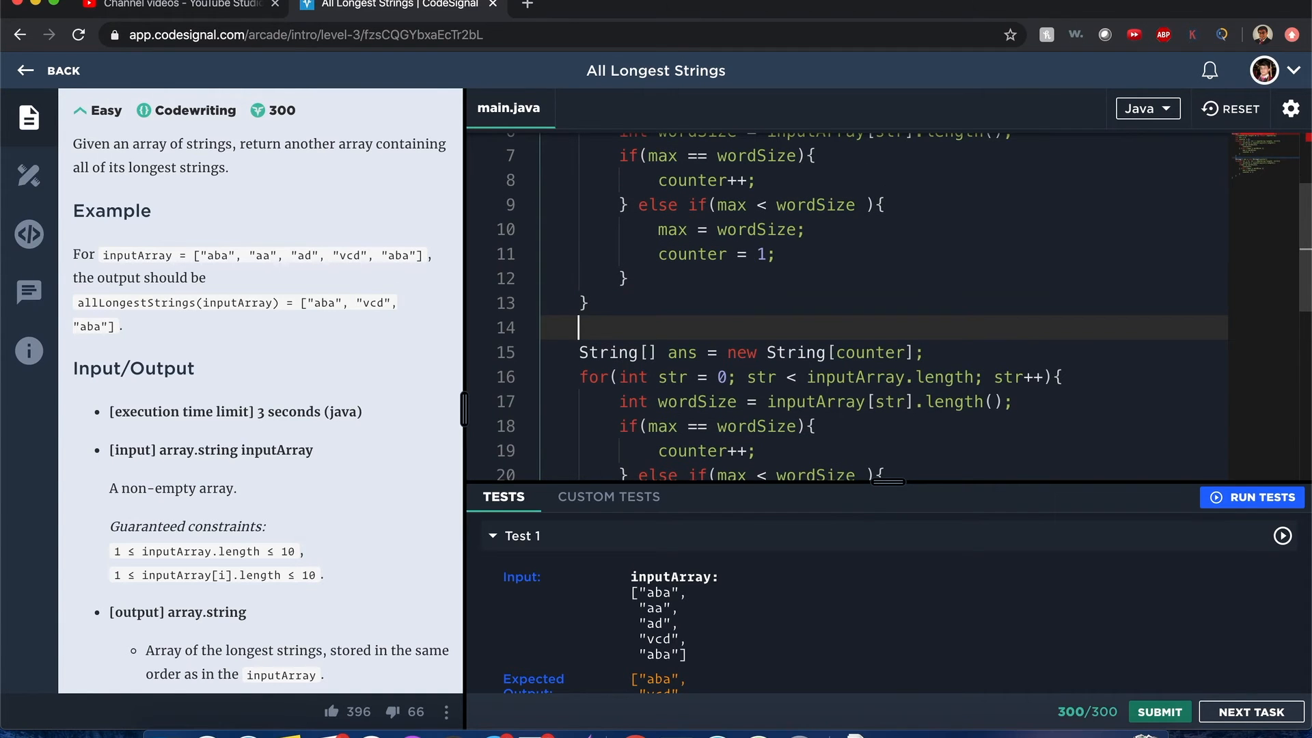
scroll(down, 3)
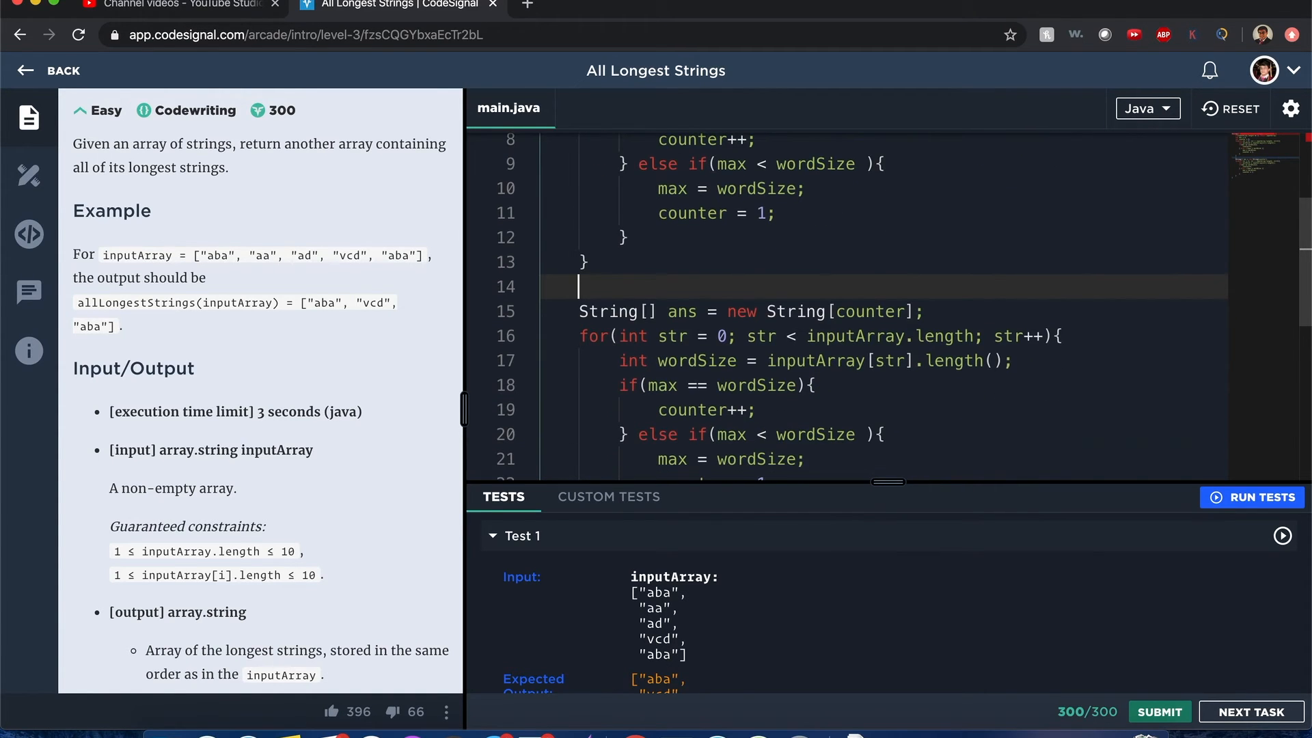
scroll(down, 3)
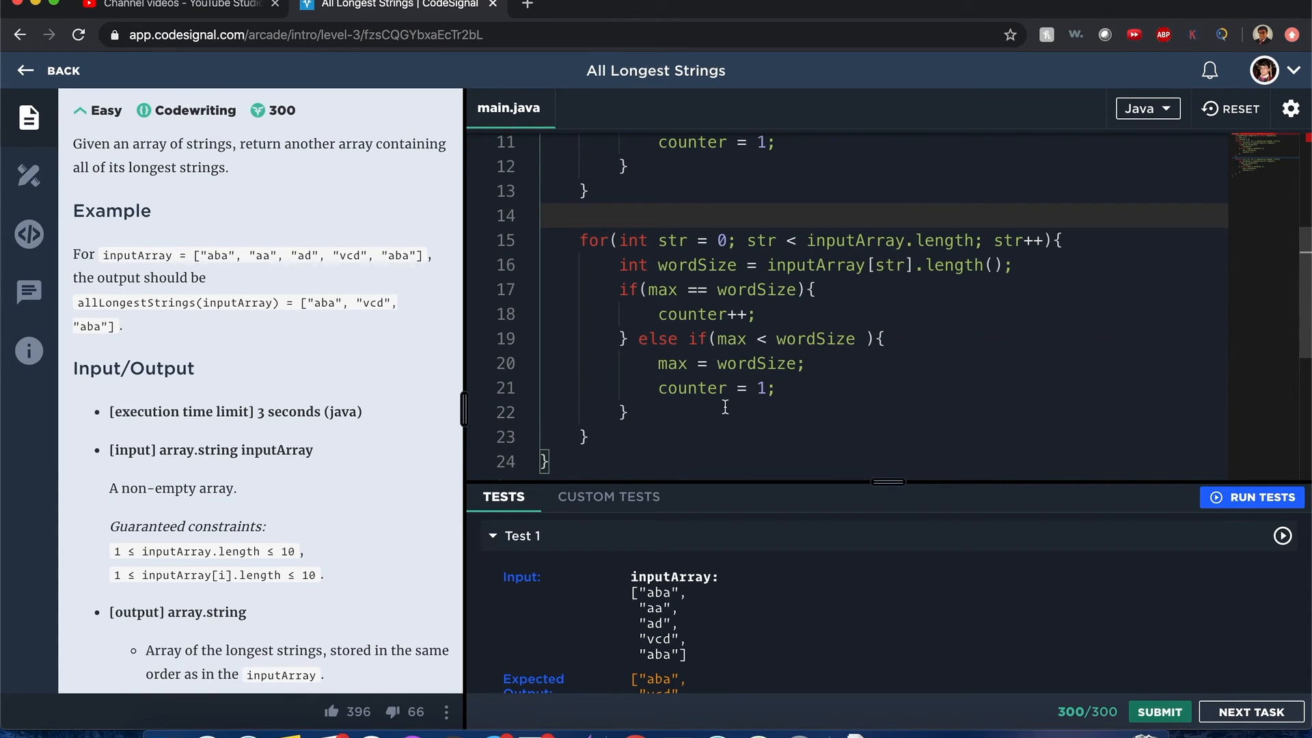
Drop the second loop's else branch and declare int index plus String[] ans sized by counter before it
drag(640, 337, 623, 413)
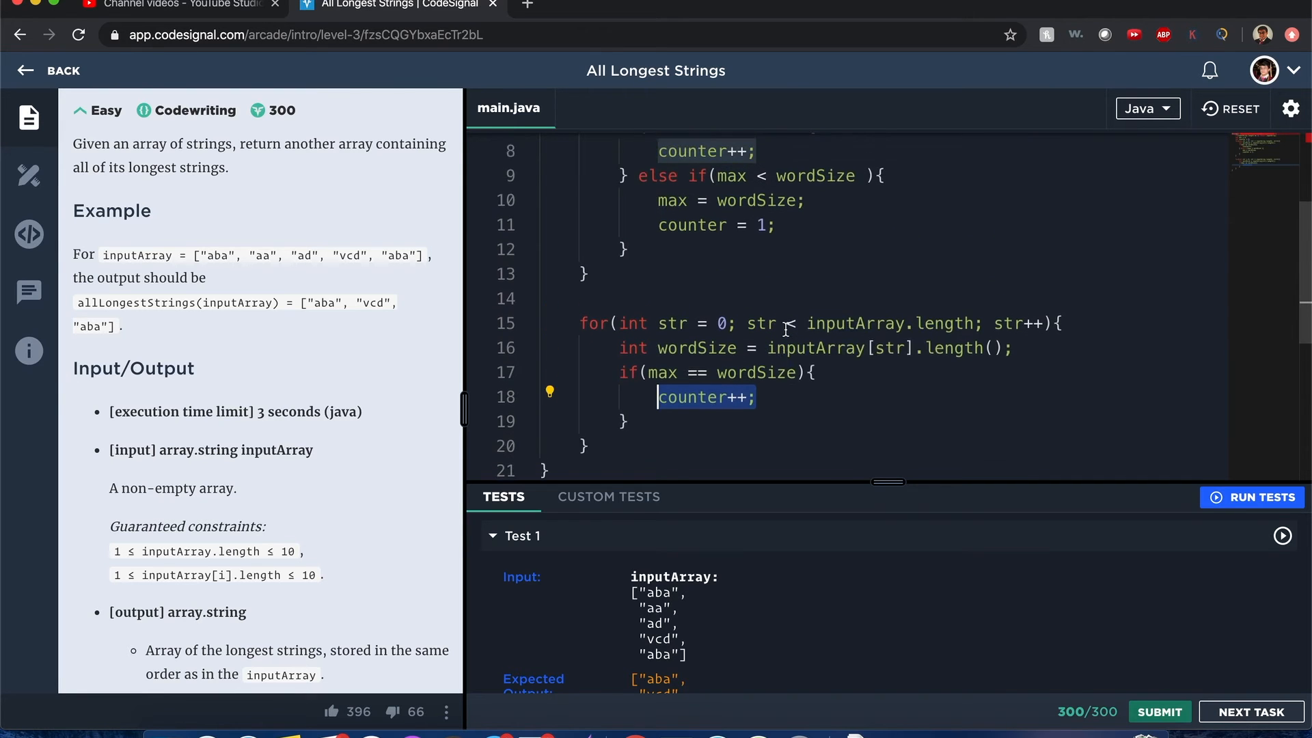
text(int index = 0;)
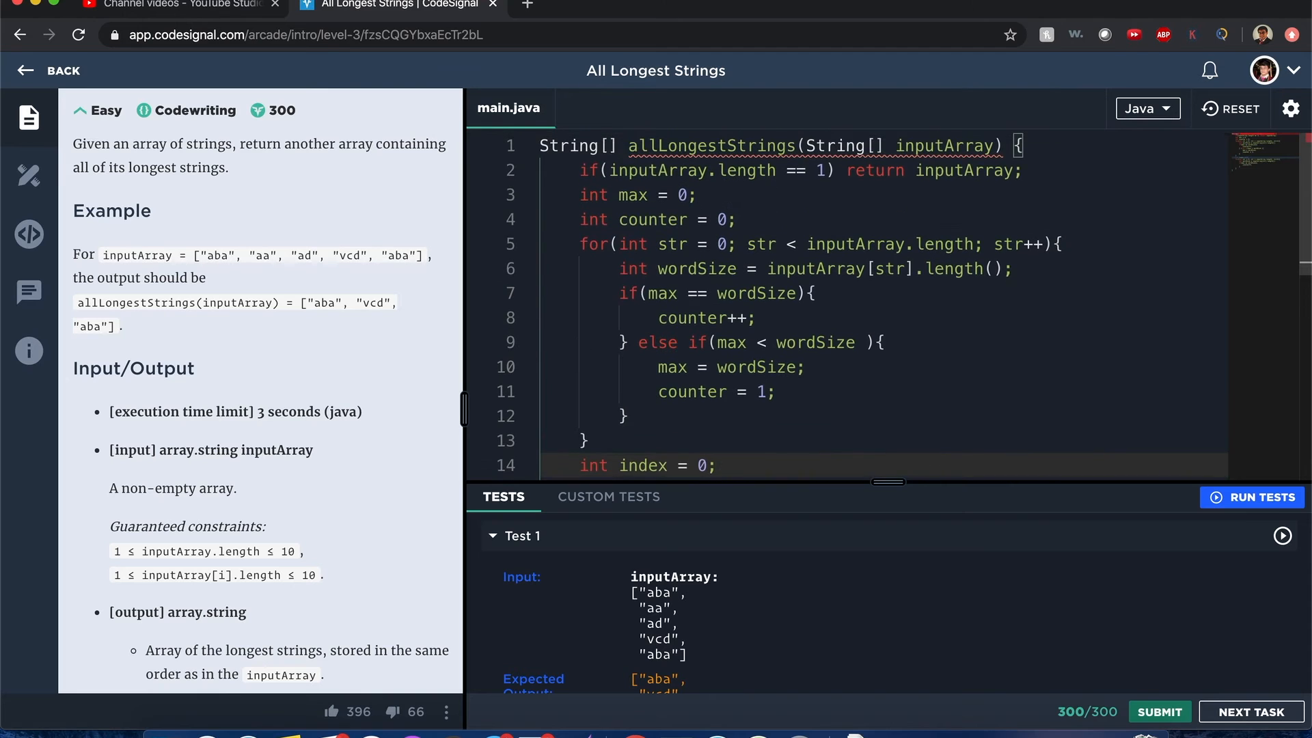
scroll(down, 3)
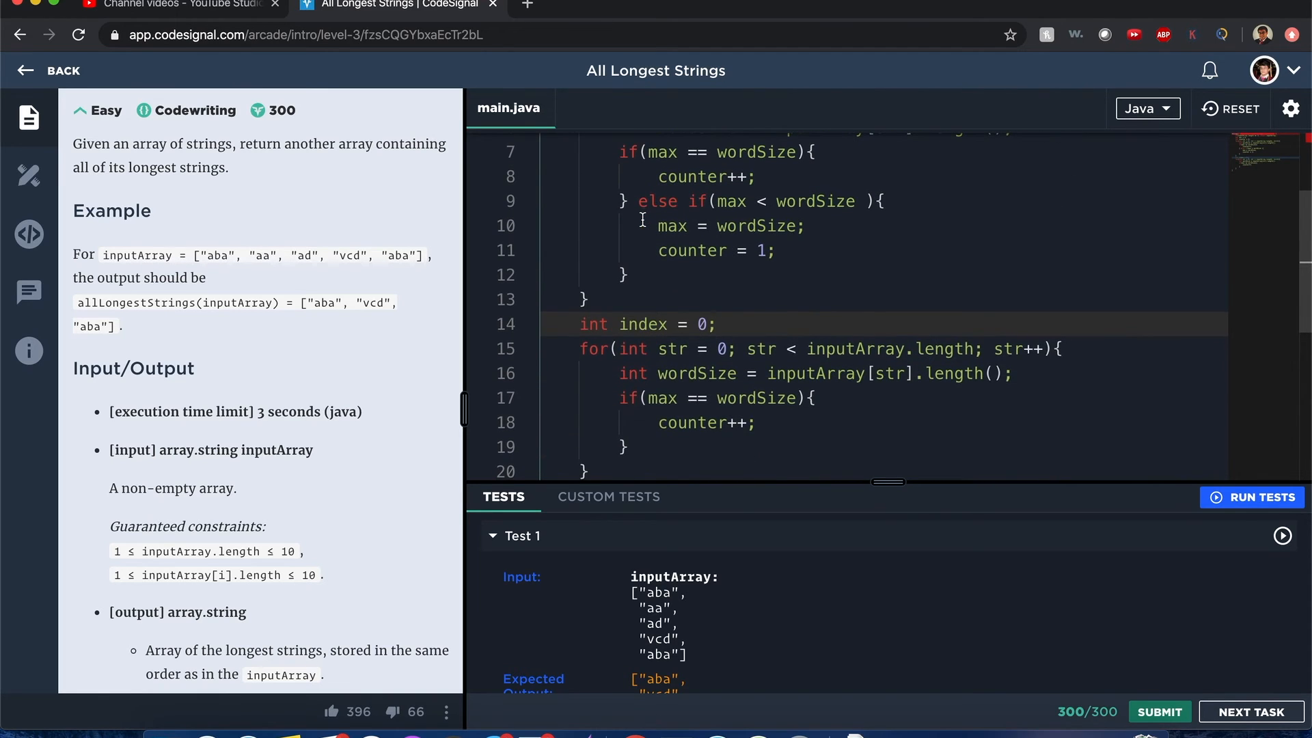
text(String[])
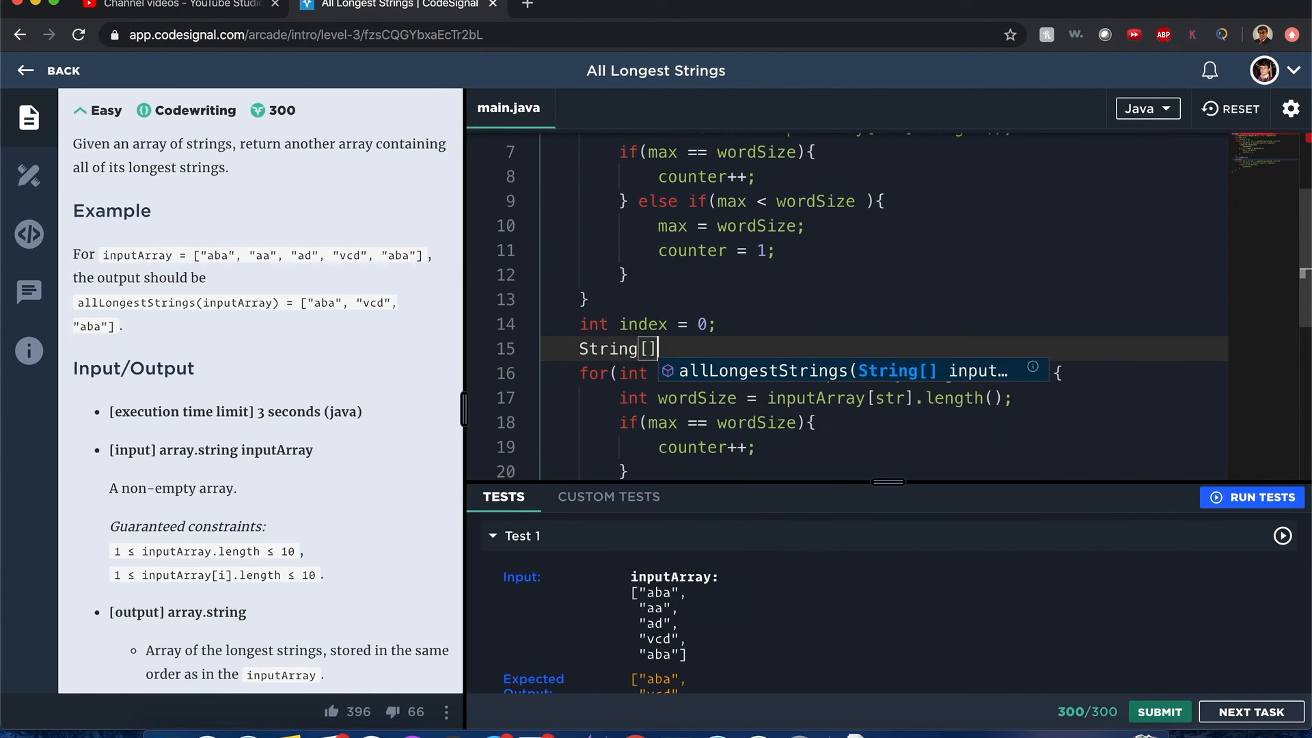
text(ans = new S)
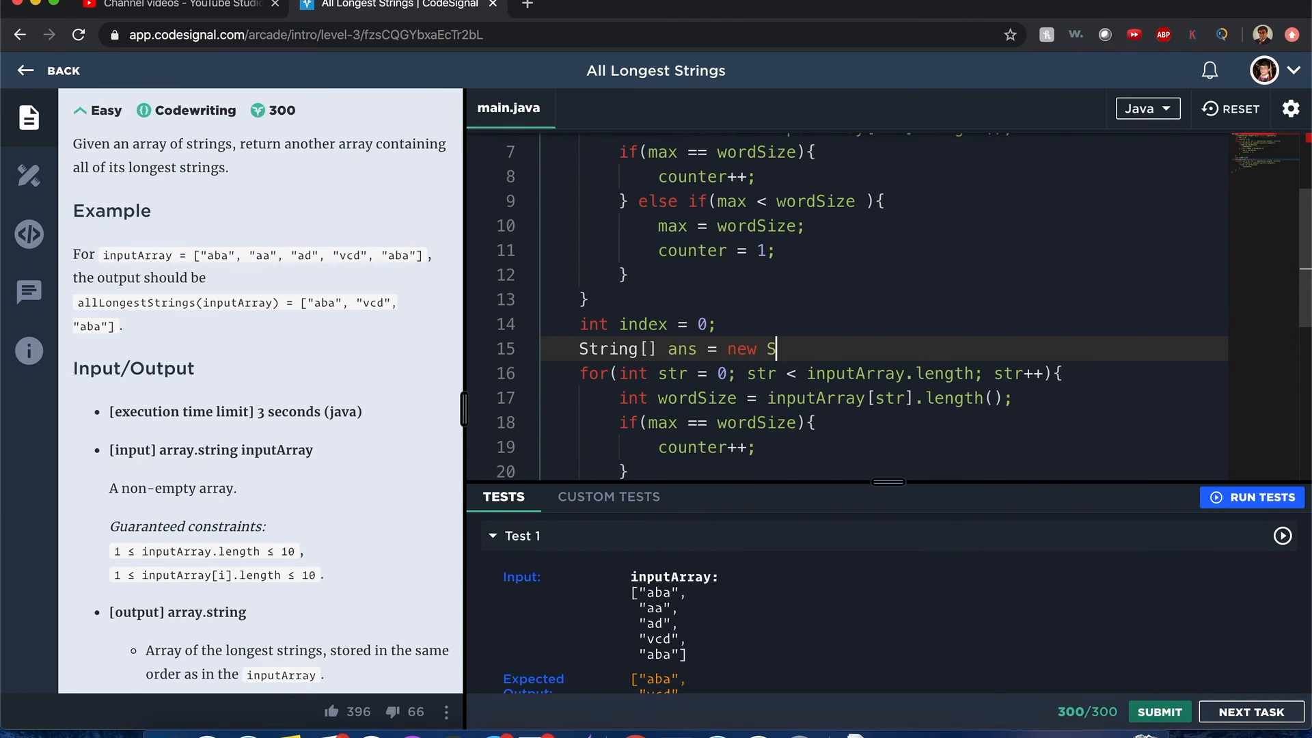
text(tring[])
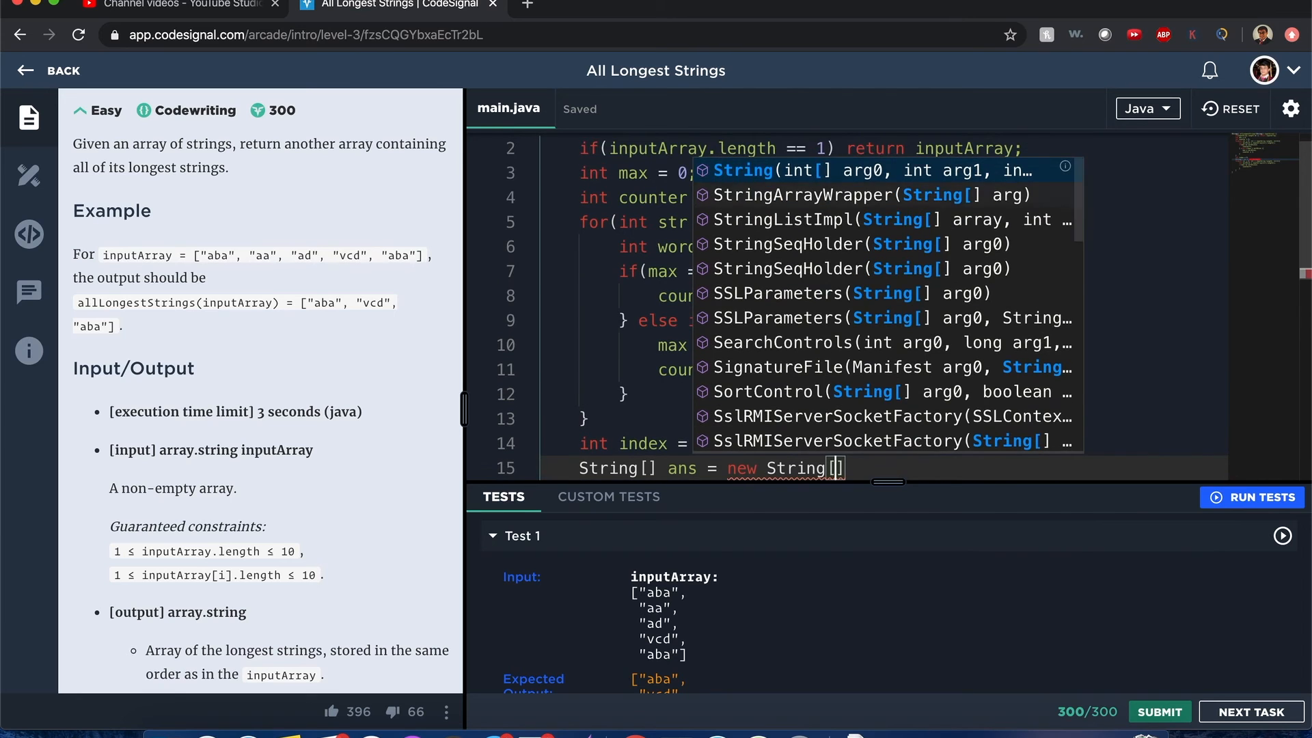
text(counter)
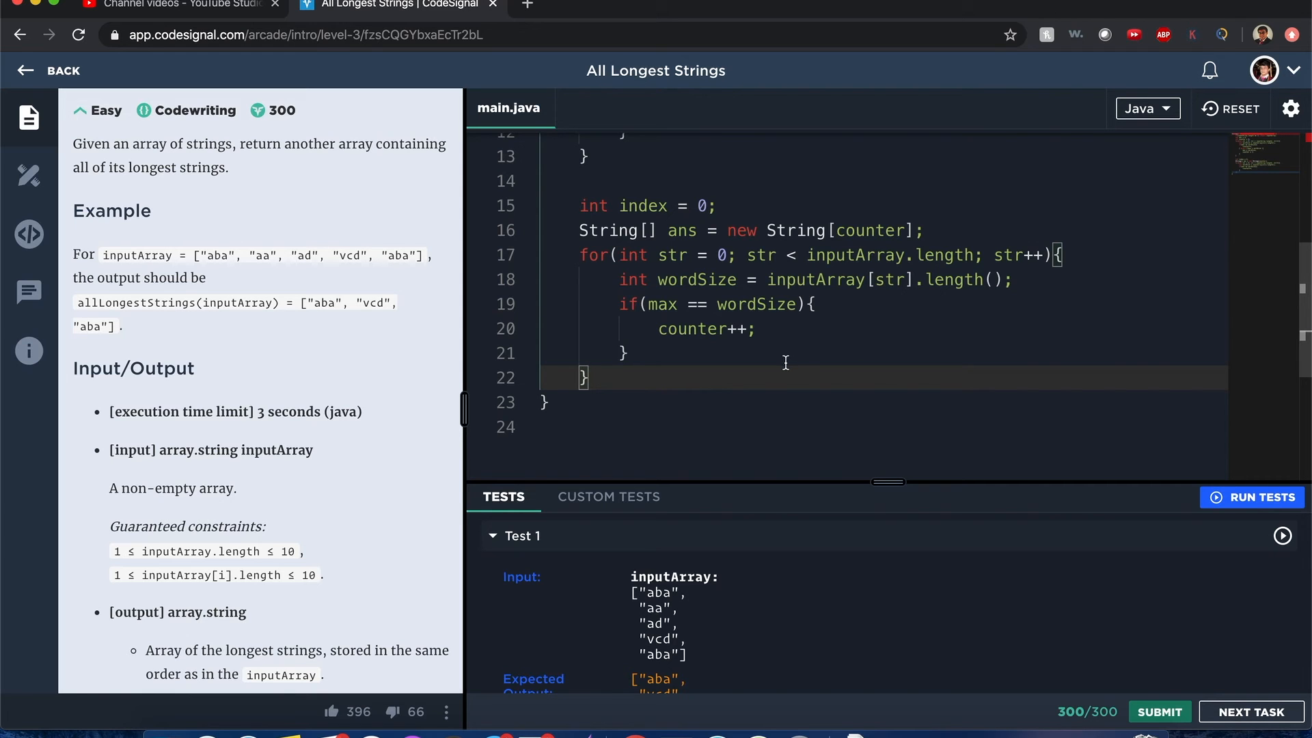
Copy each max-length string into ans[index], advance index, and return ans
text(return ans;)
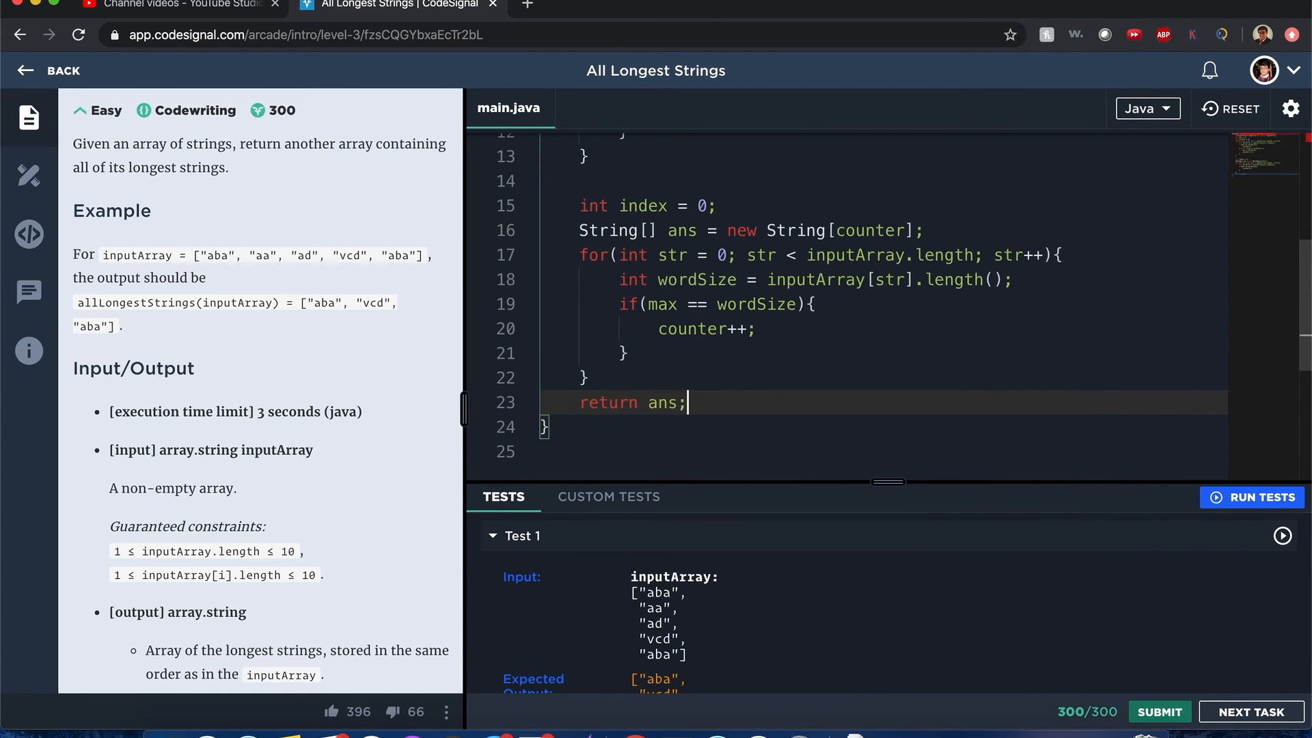
double_click(705, 330)
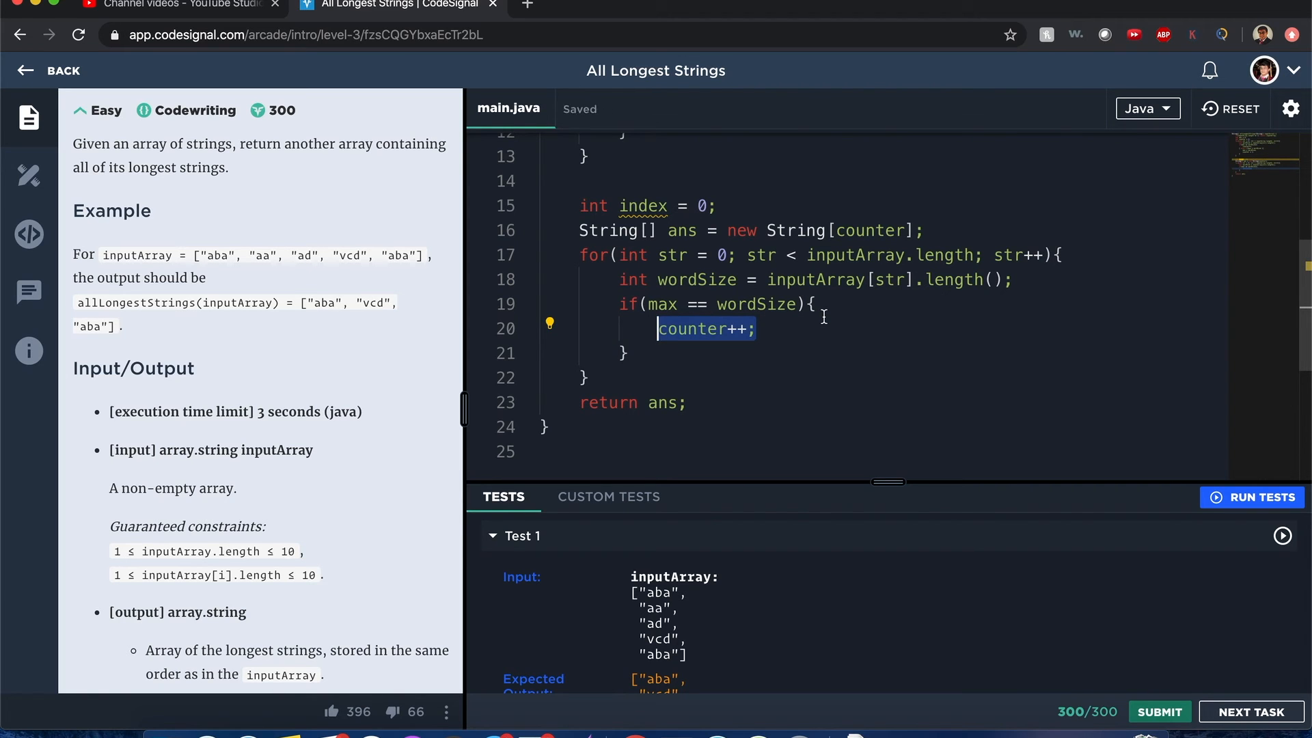
text(index)
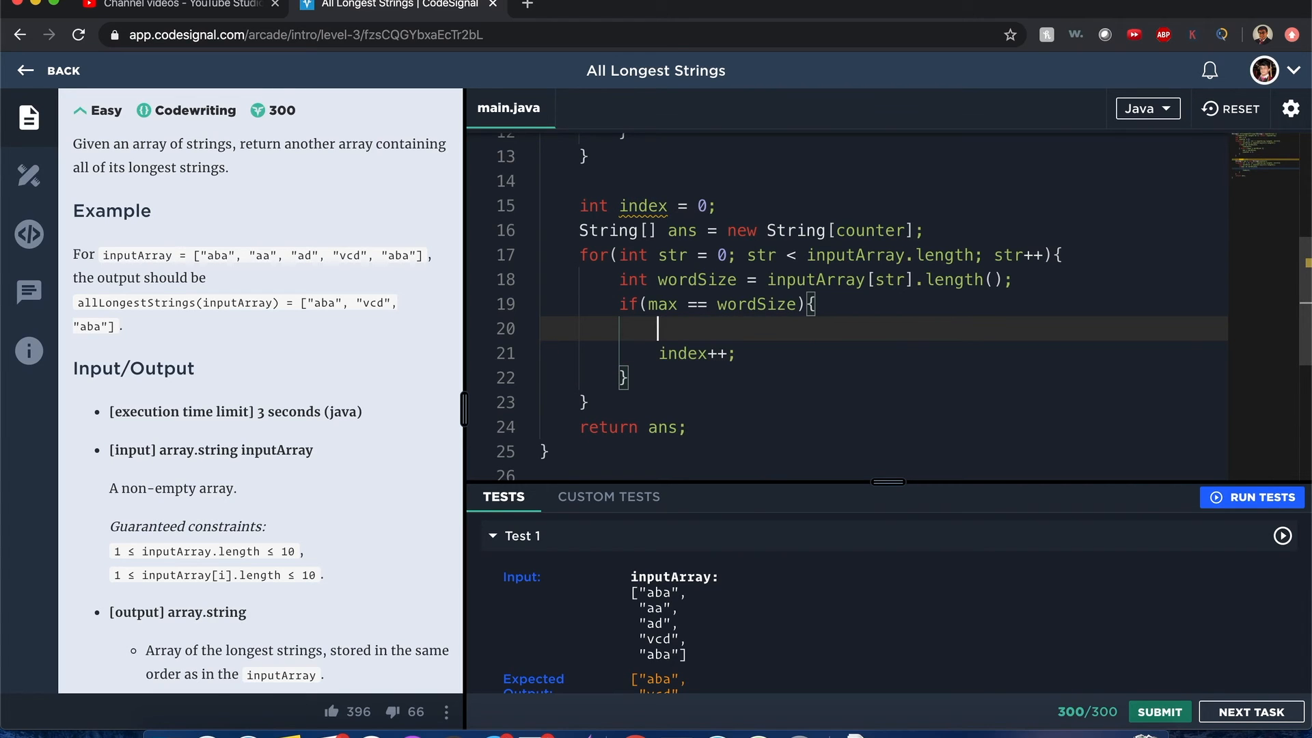
text(ans)
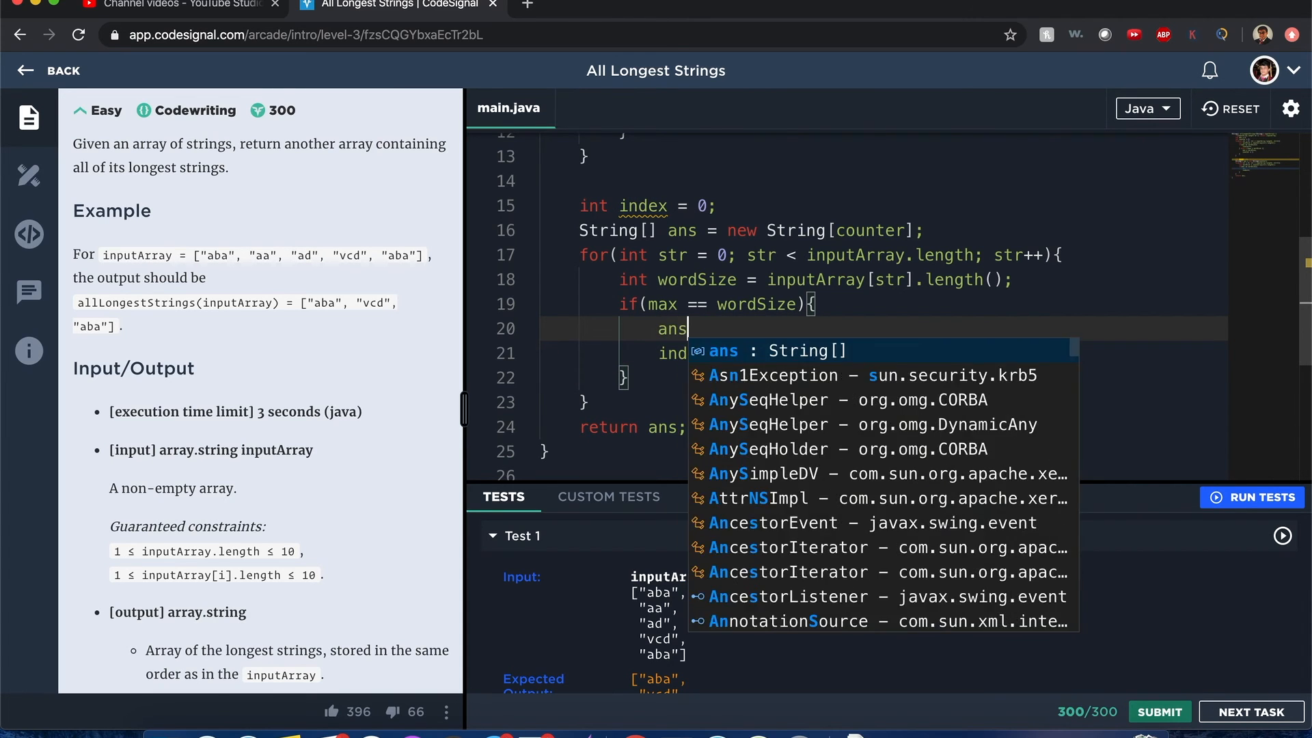
text([index] =)
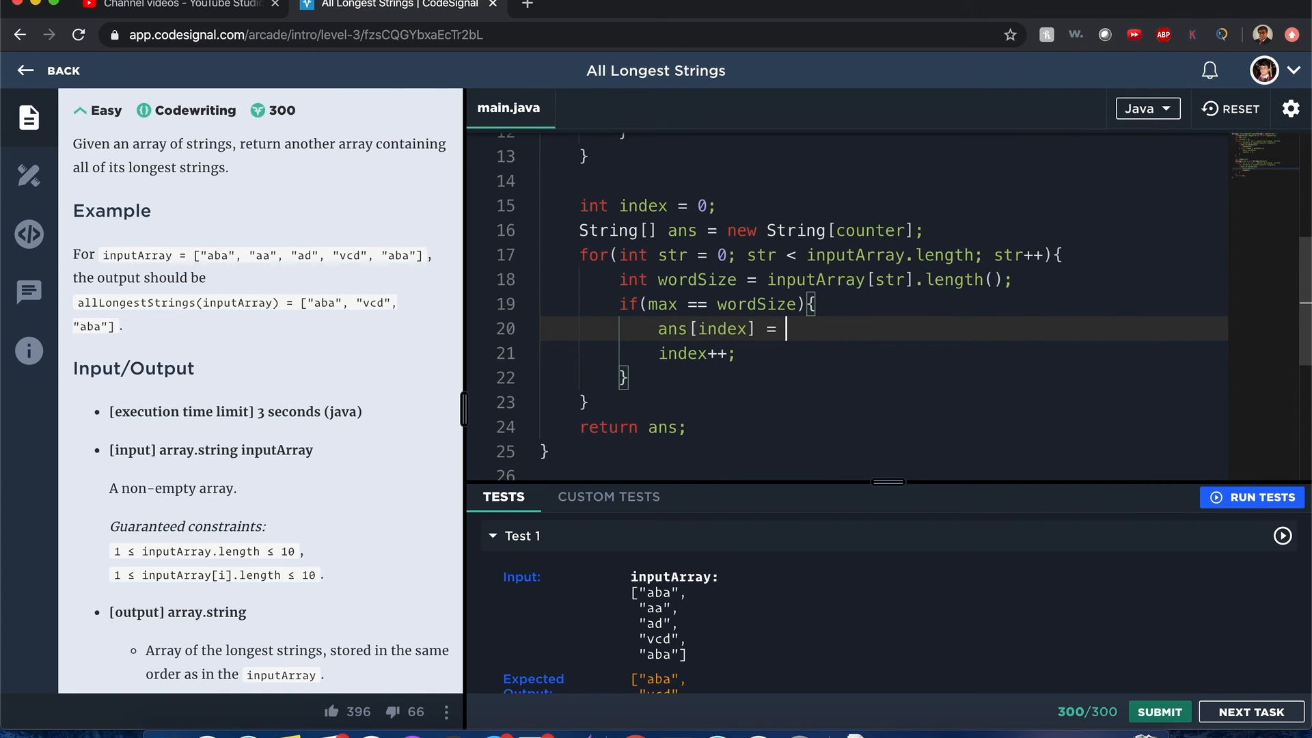
mouse_move(863, 316)
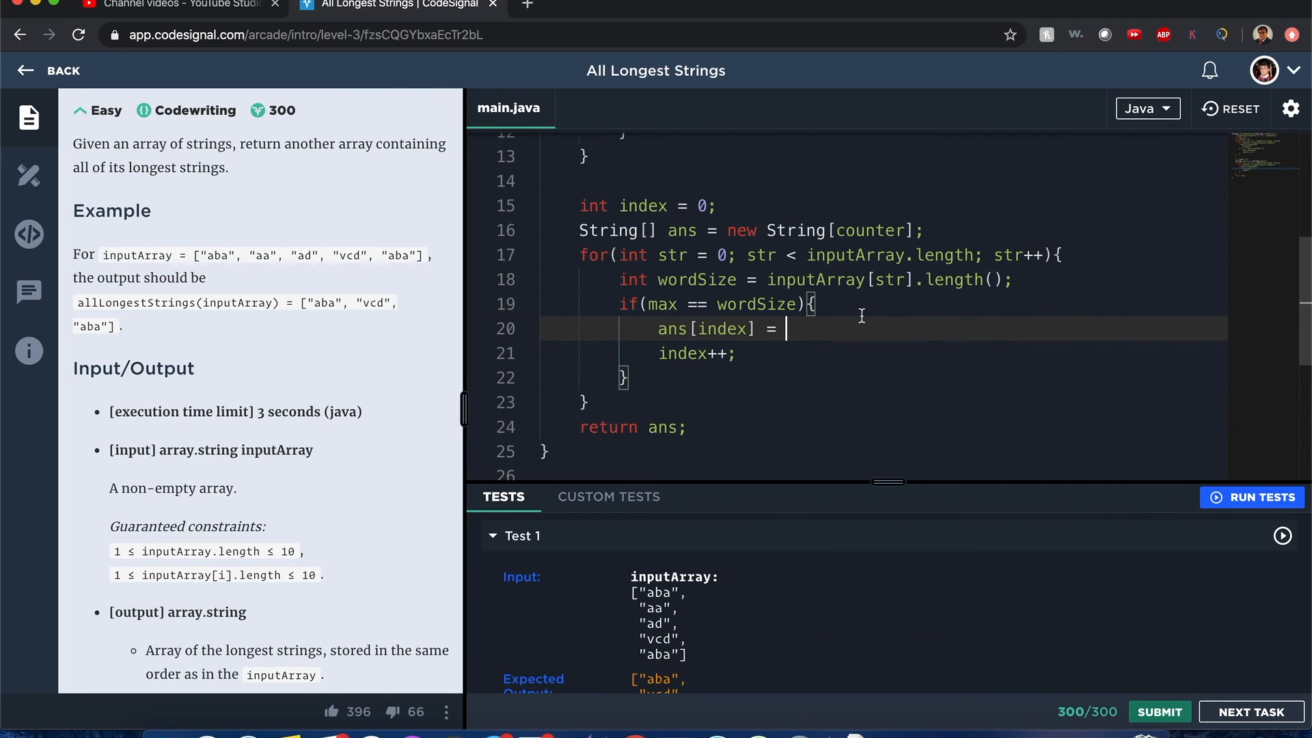
text(inputArray[])
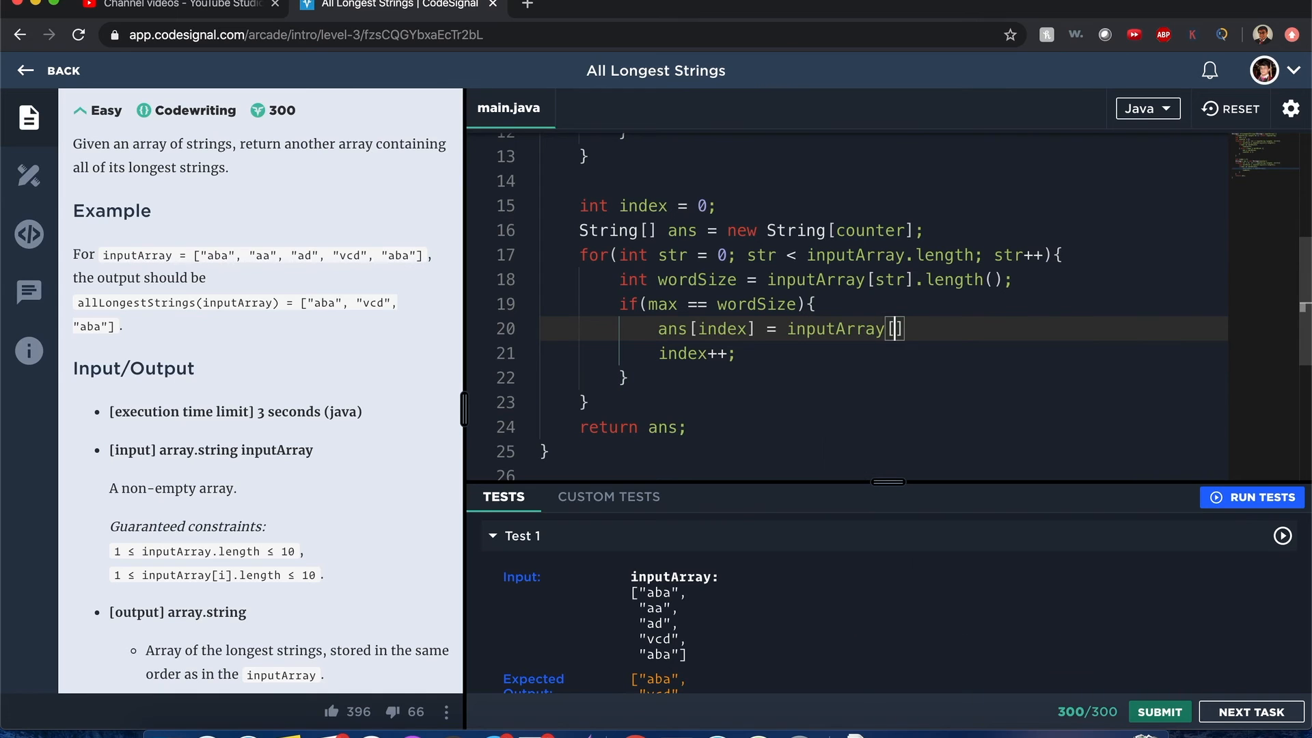
text(str)
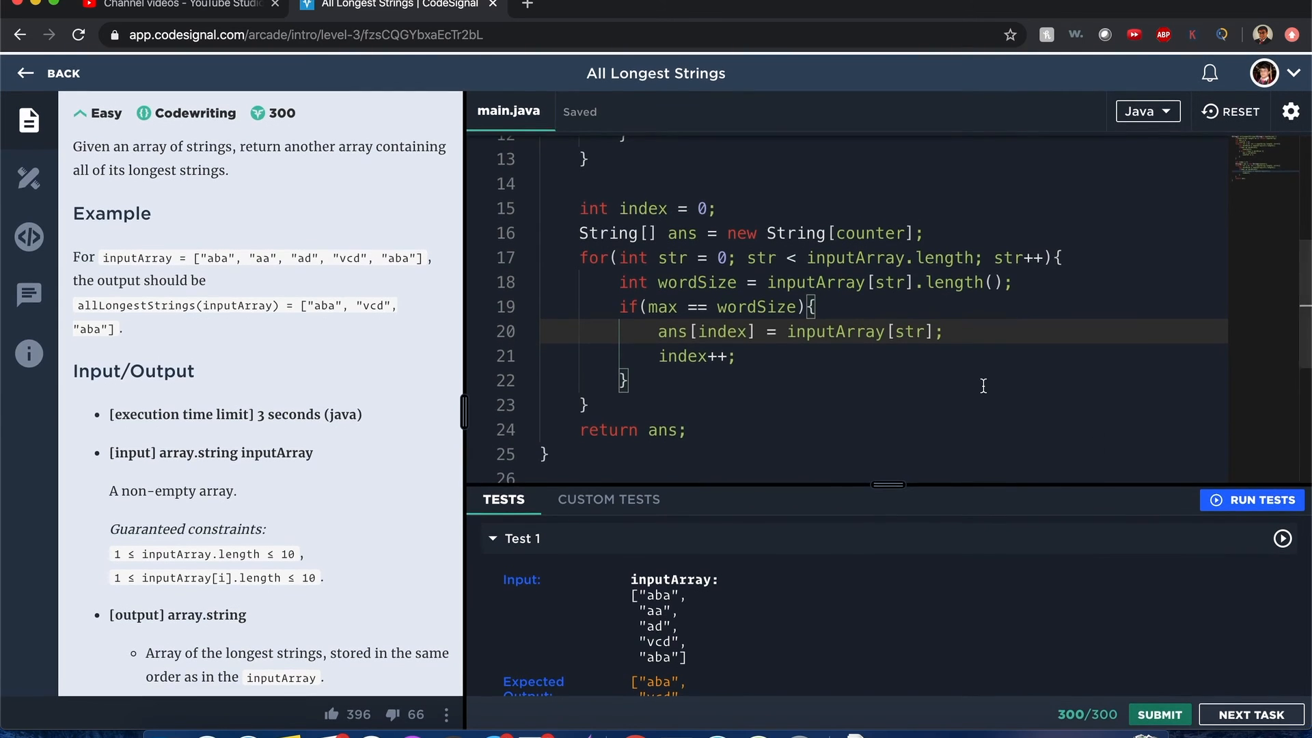
Run the sample tests and review the code with all 10/10 passing
click(1251, 500)
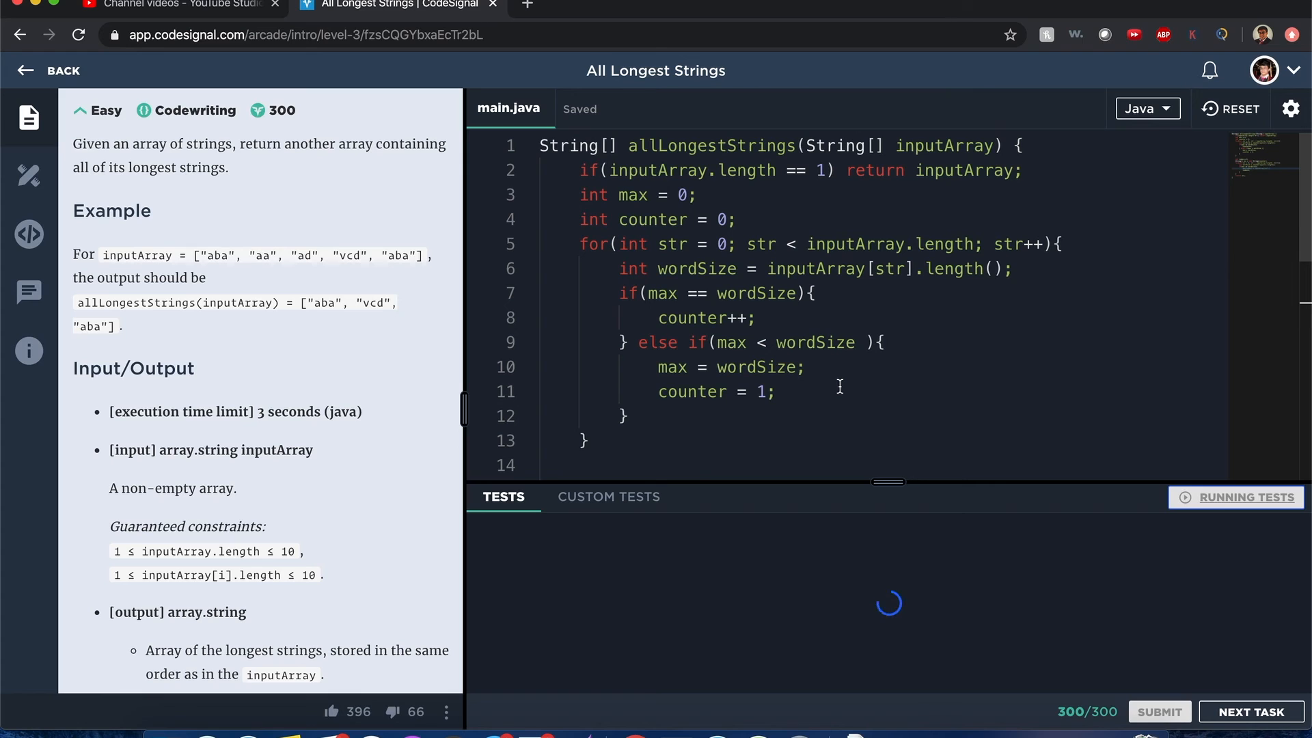
click(1247, 498)
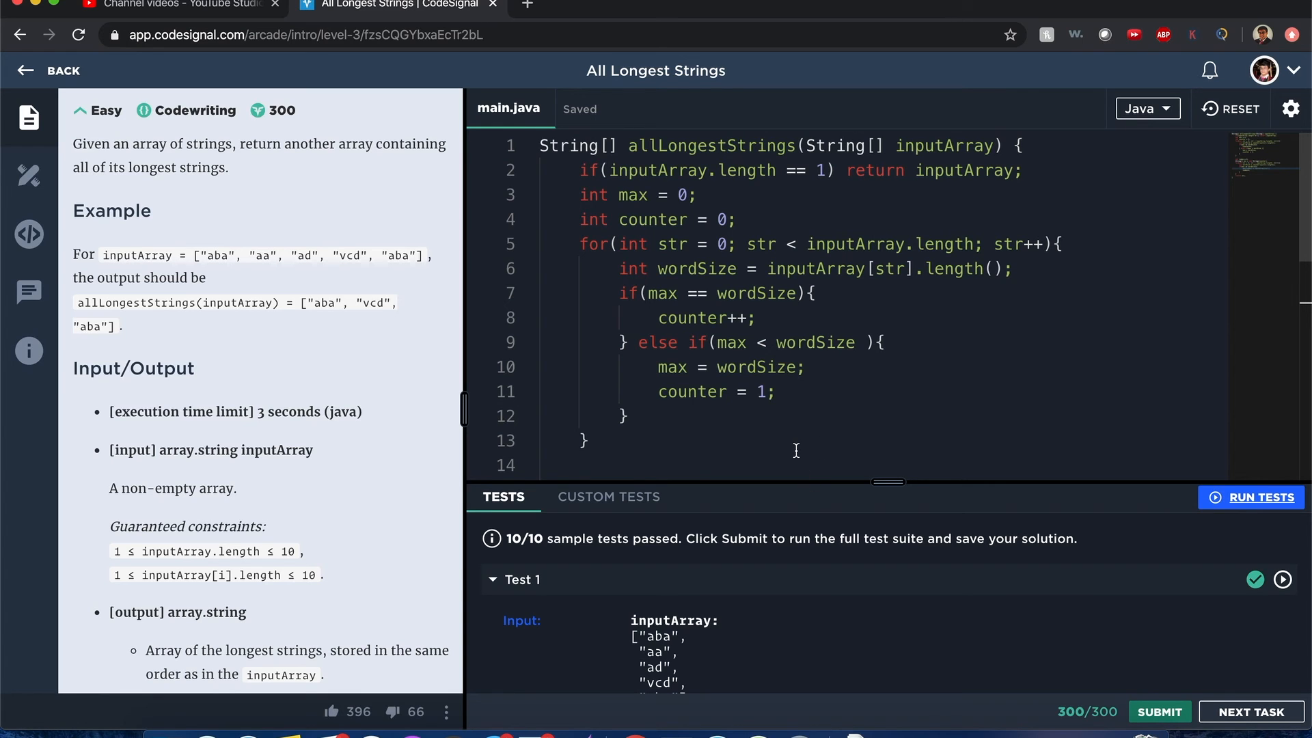
mouse_move(869, 157)
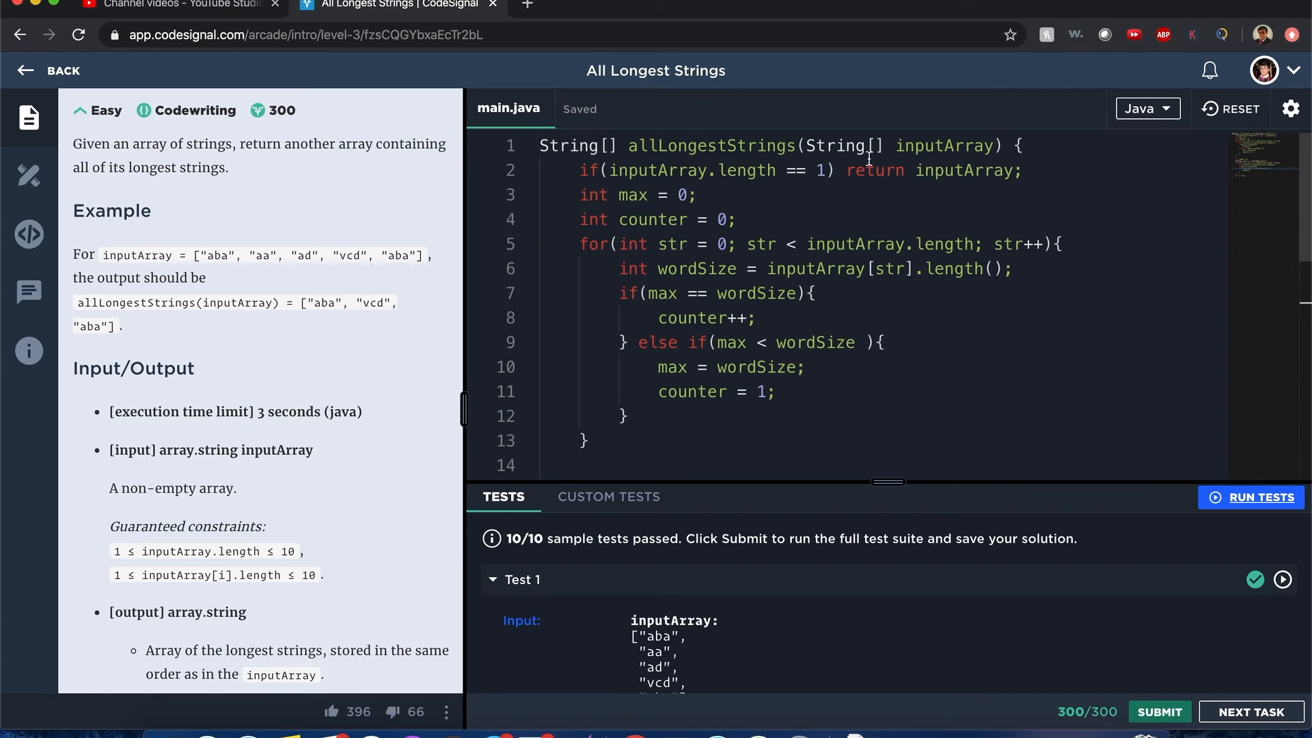
mouse_move(699, 228)
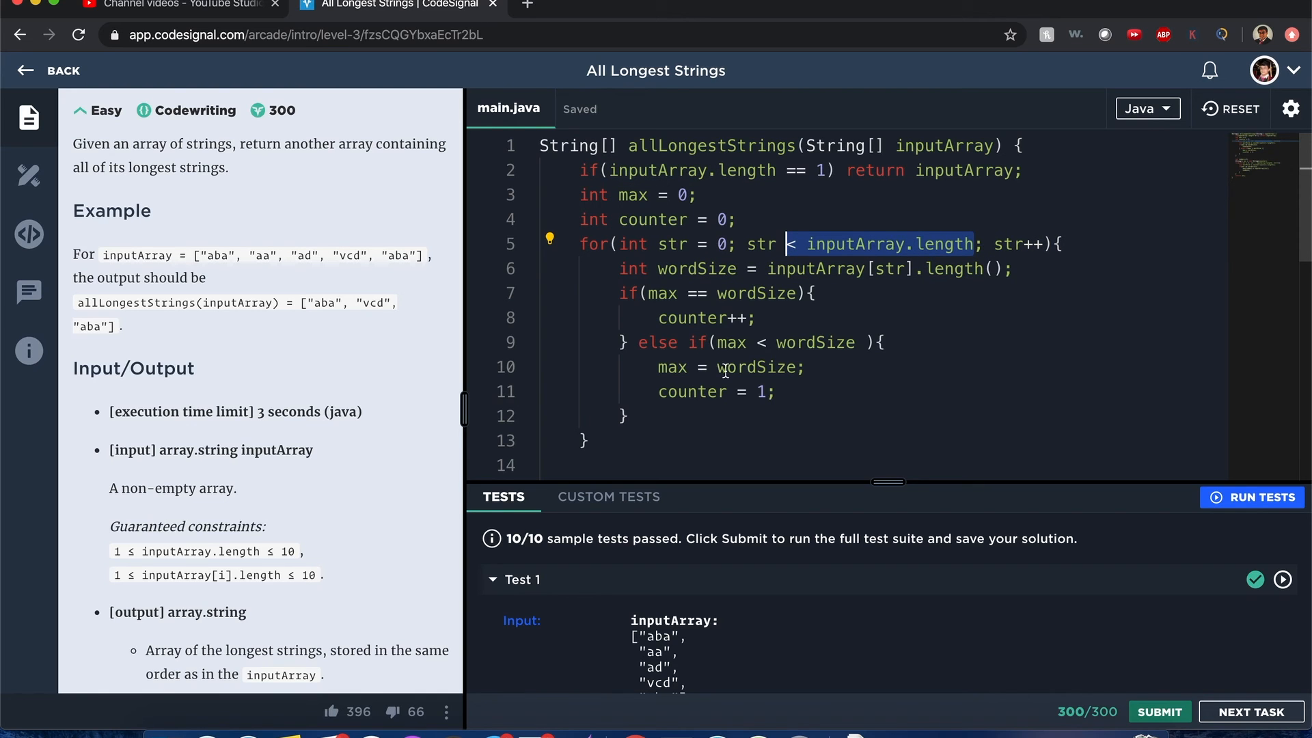
scroll(down, 3)
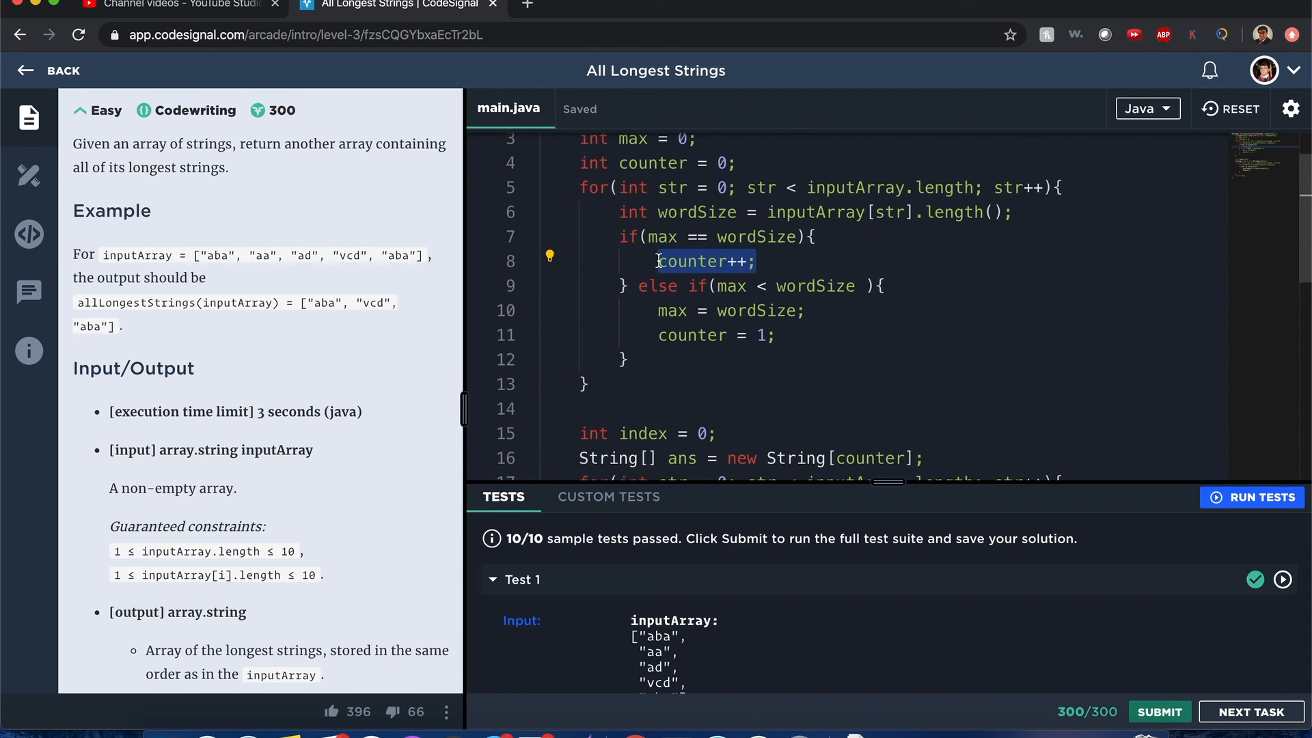
scroll(down, 3)
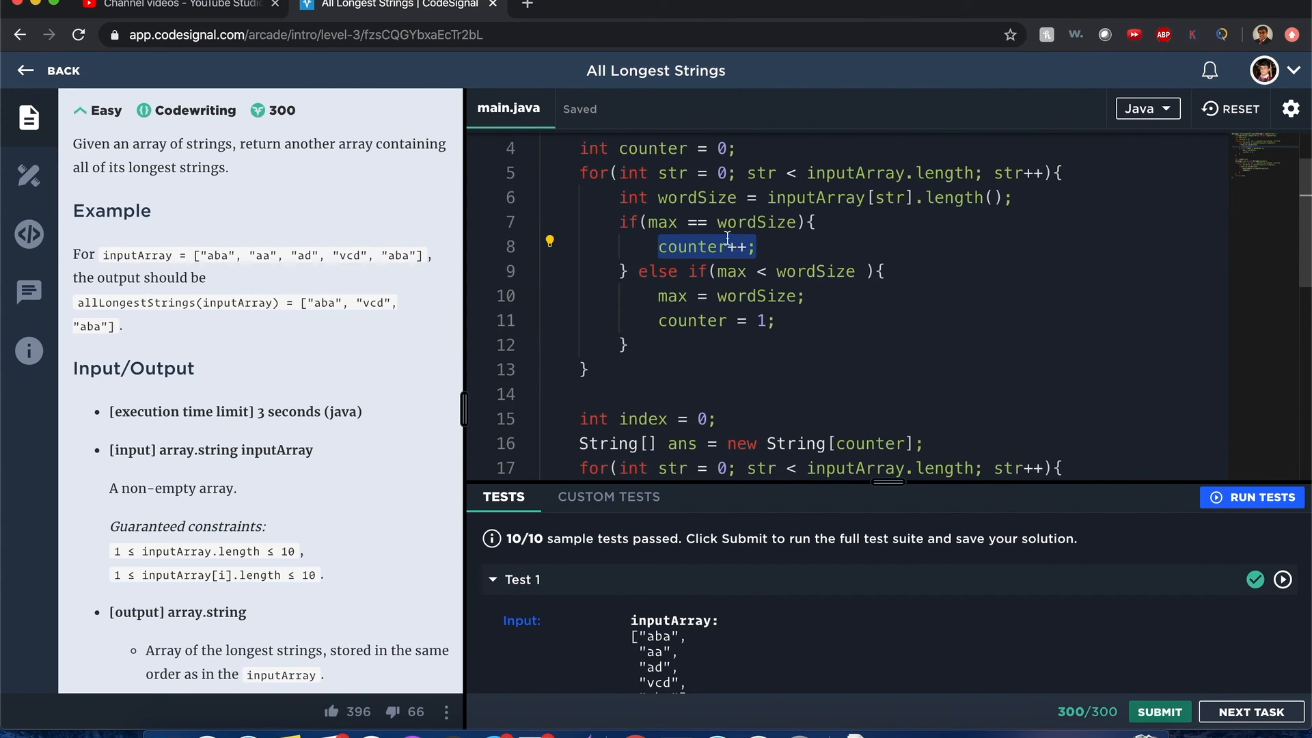
scroll(down, 3)
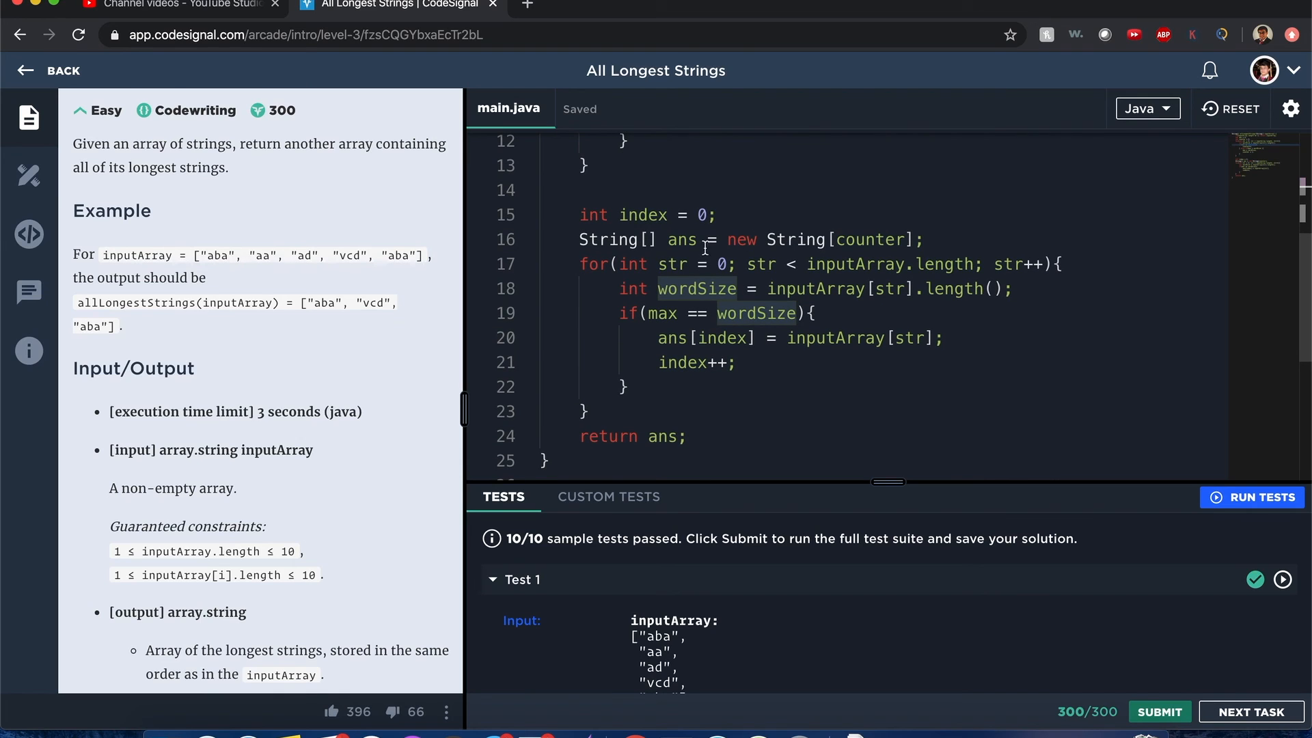
drag(757, 240, 925, 239)
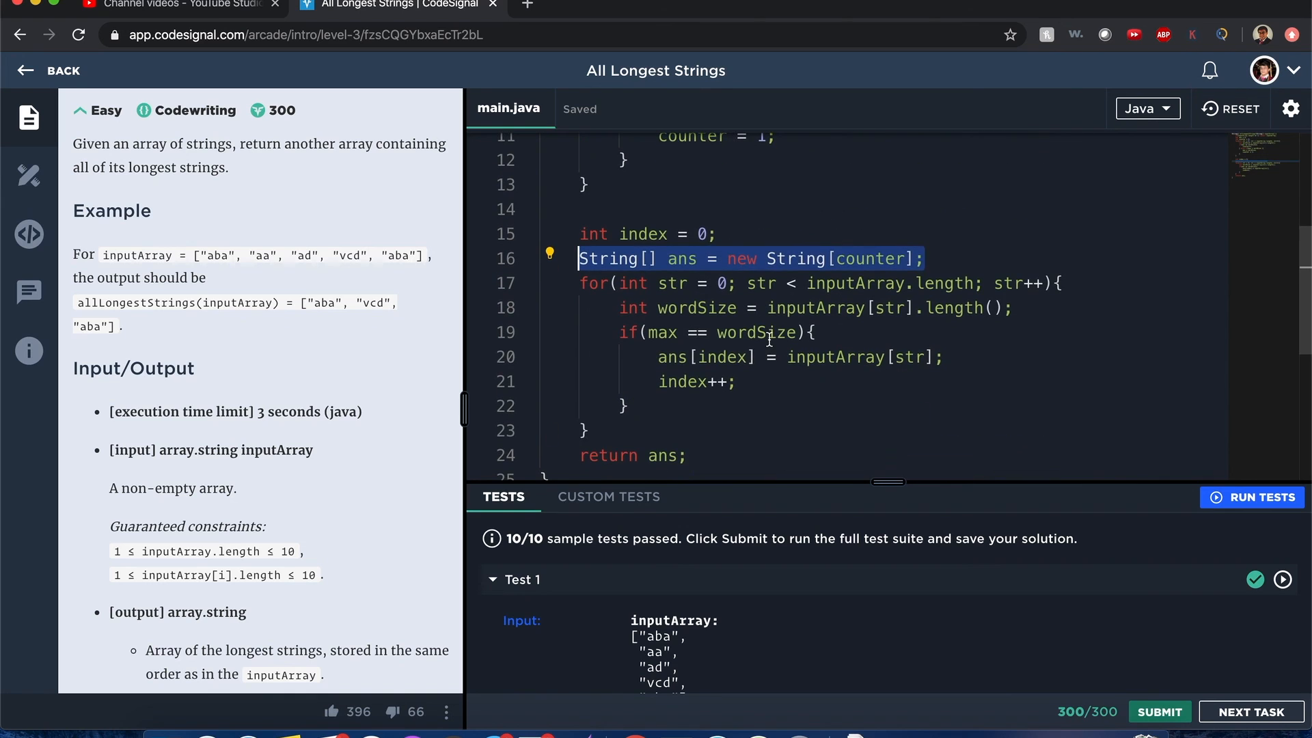
mouse_move(818, 372)
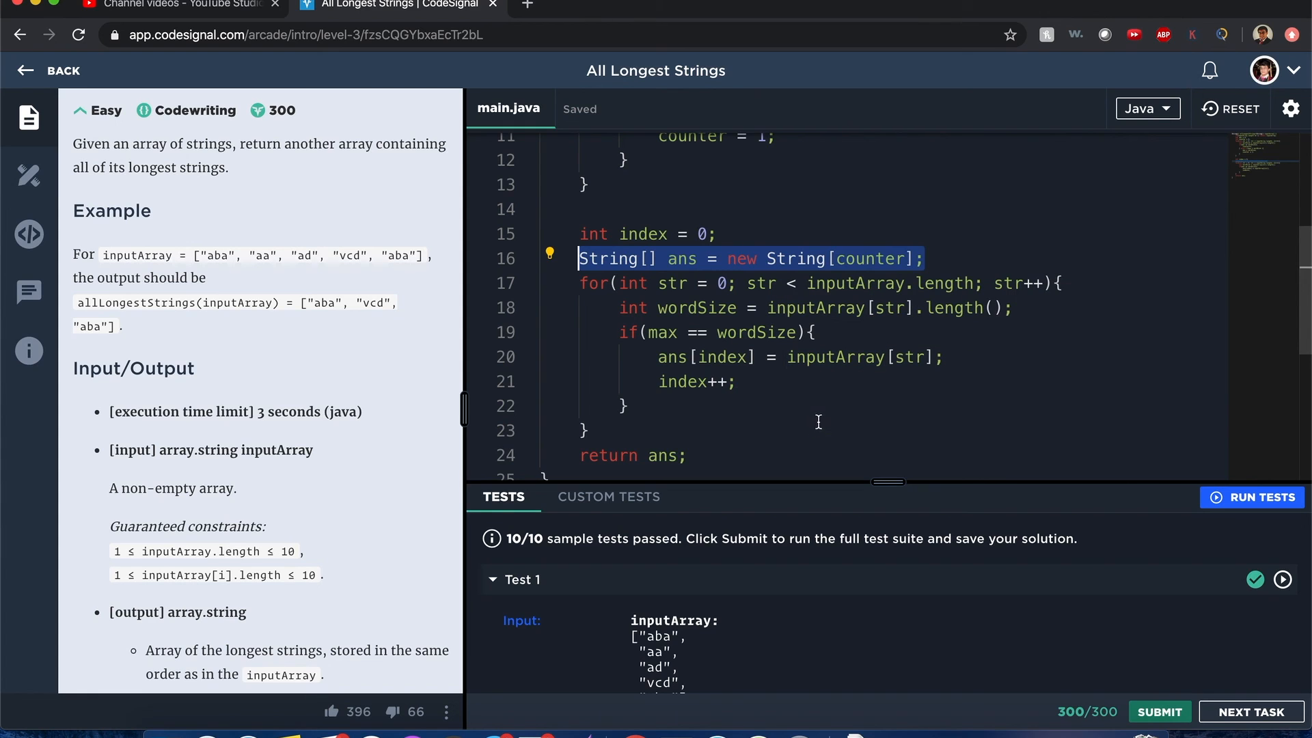
scroll(down, 3)
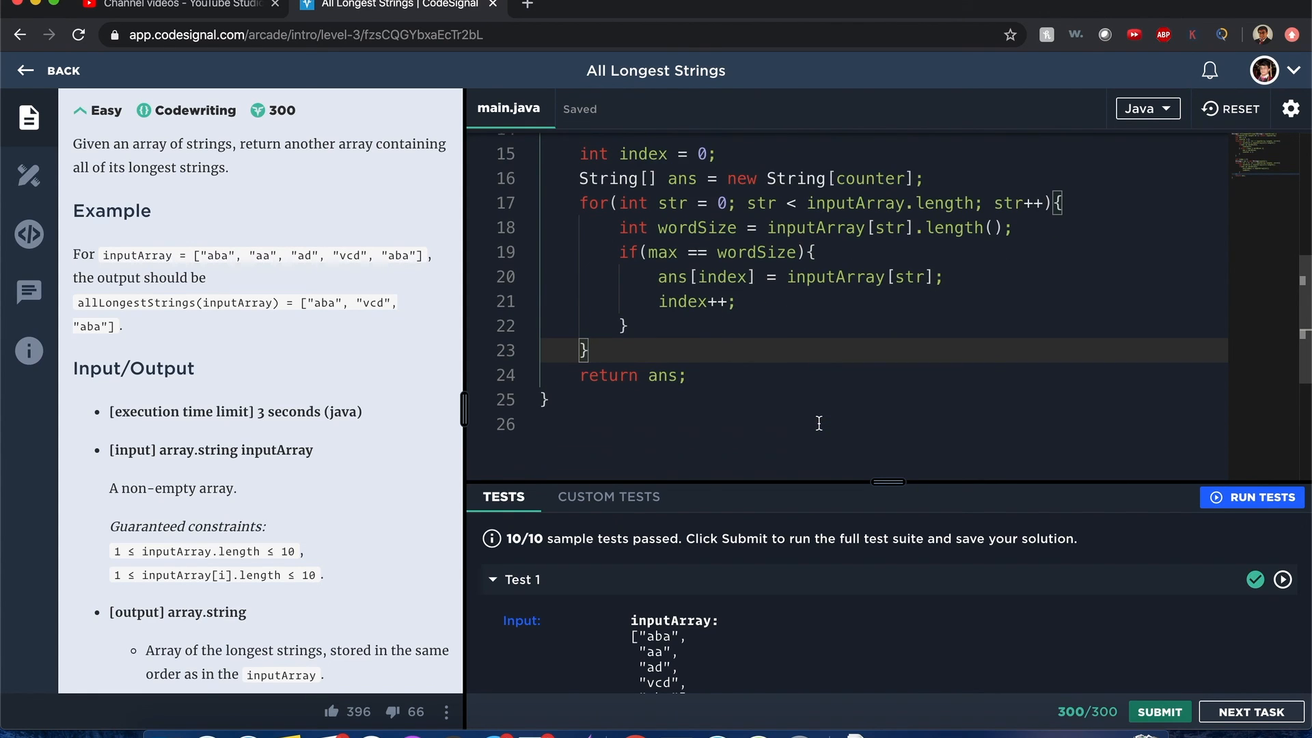
mouse_move(1243, 549)
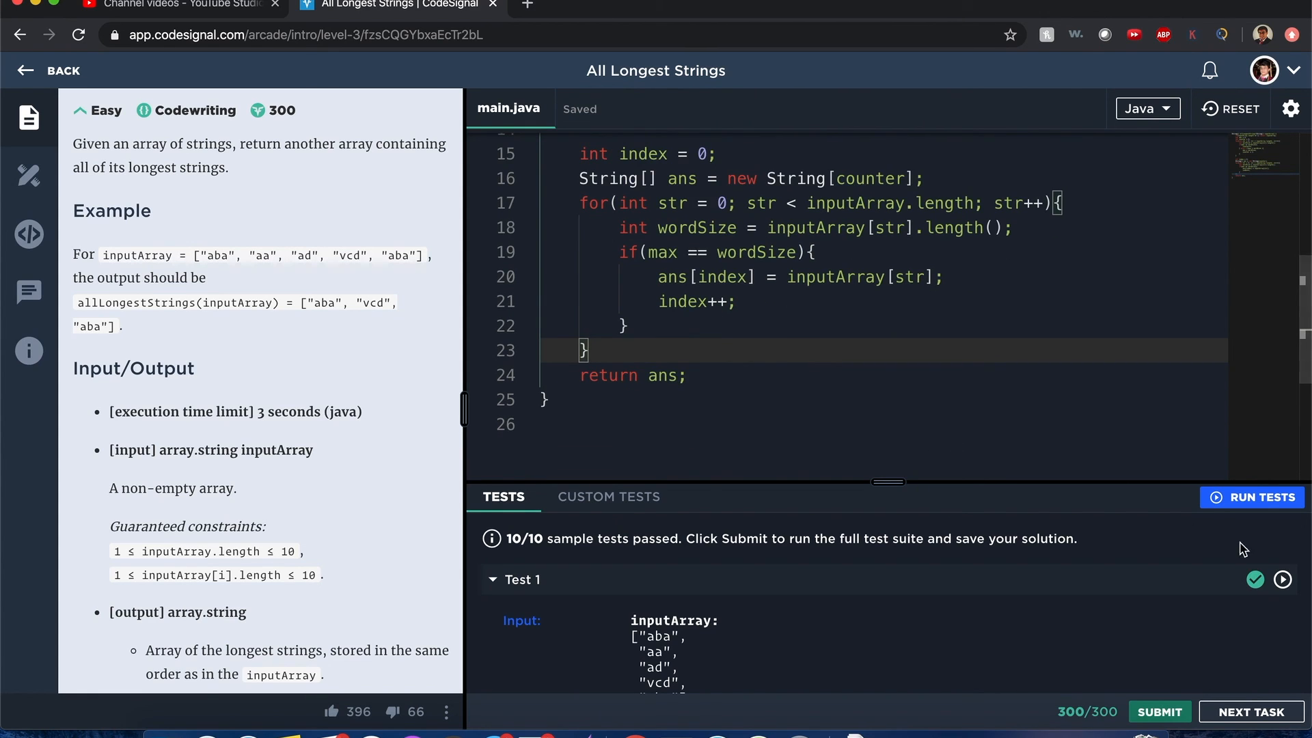
Submit the solution and view the 20/20 tests passed results
click(1159, 711)
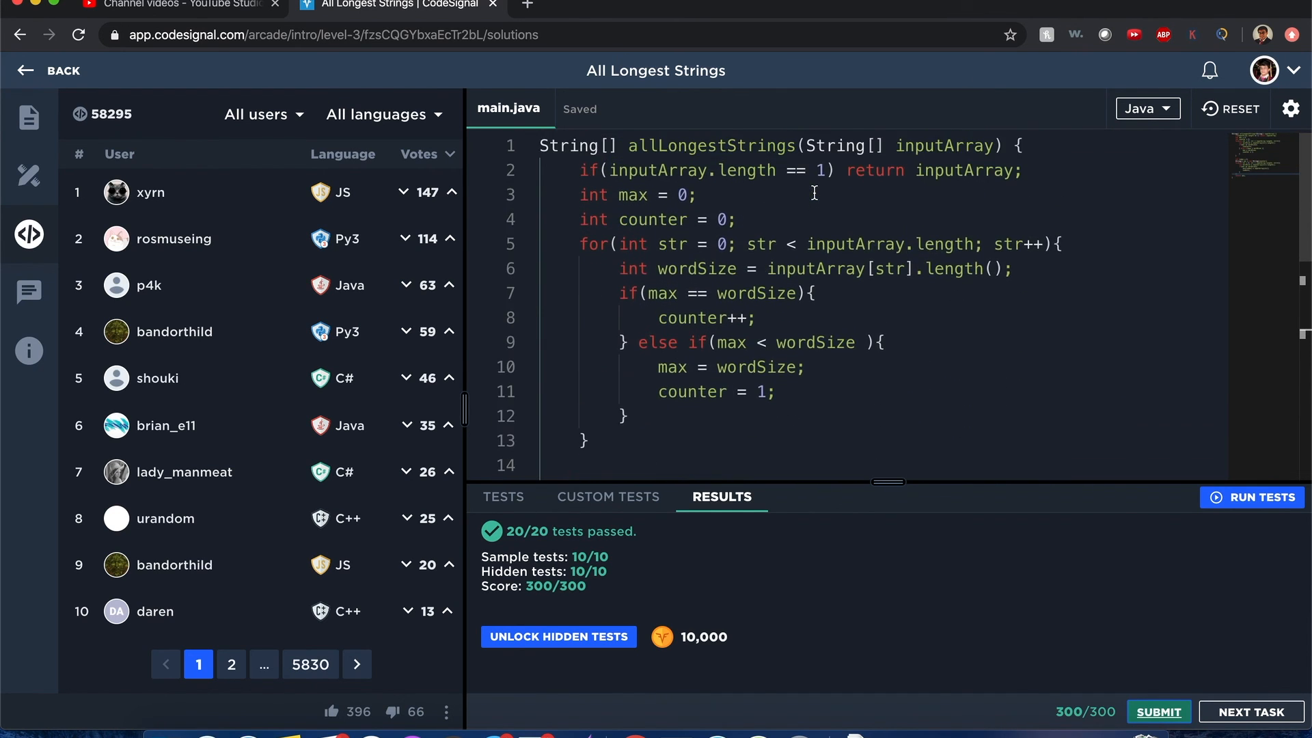
scroll(down, 3)
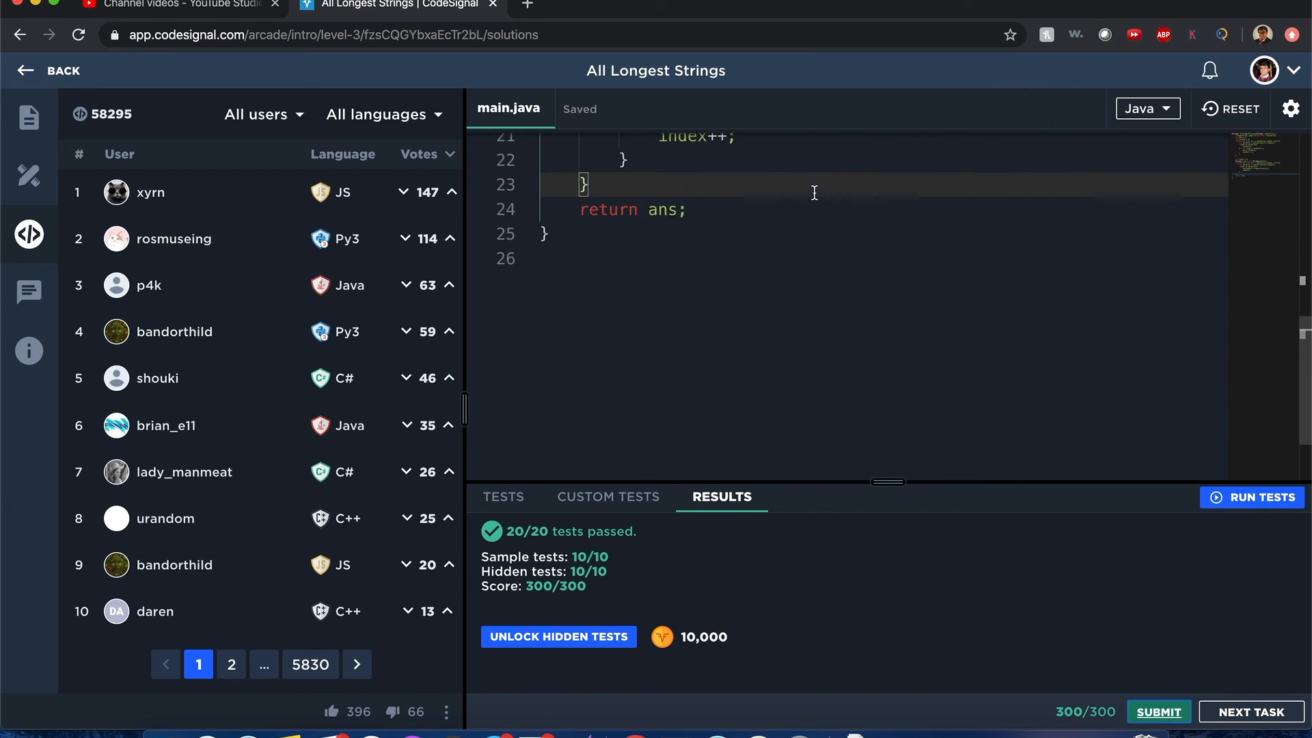